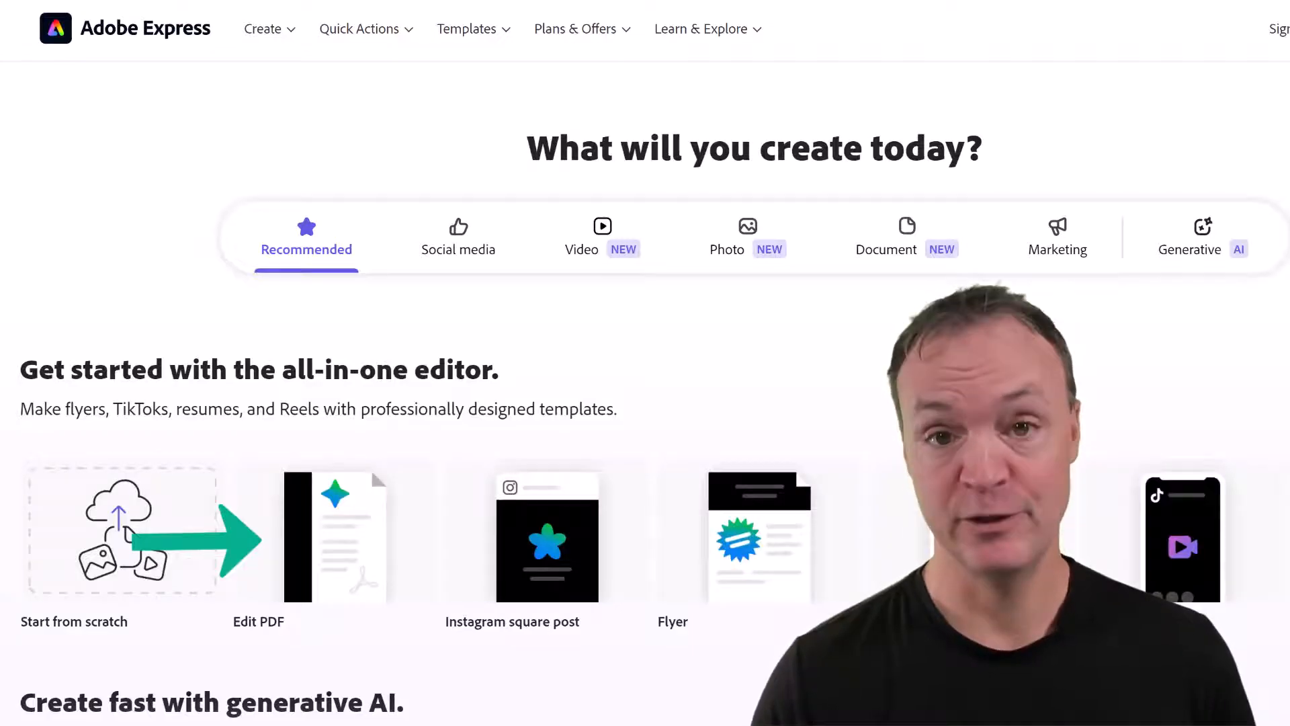
Step: Sign in from the Adobe Express landing page to reach the personal home workspace
scroll("up", 3)
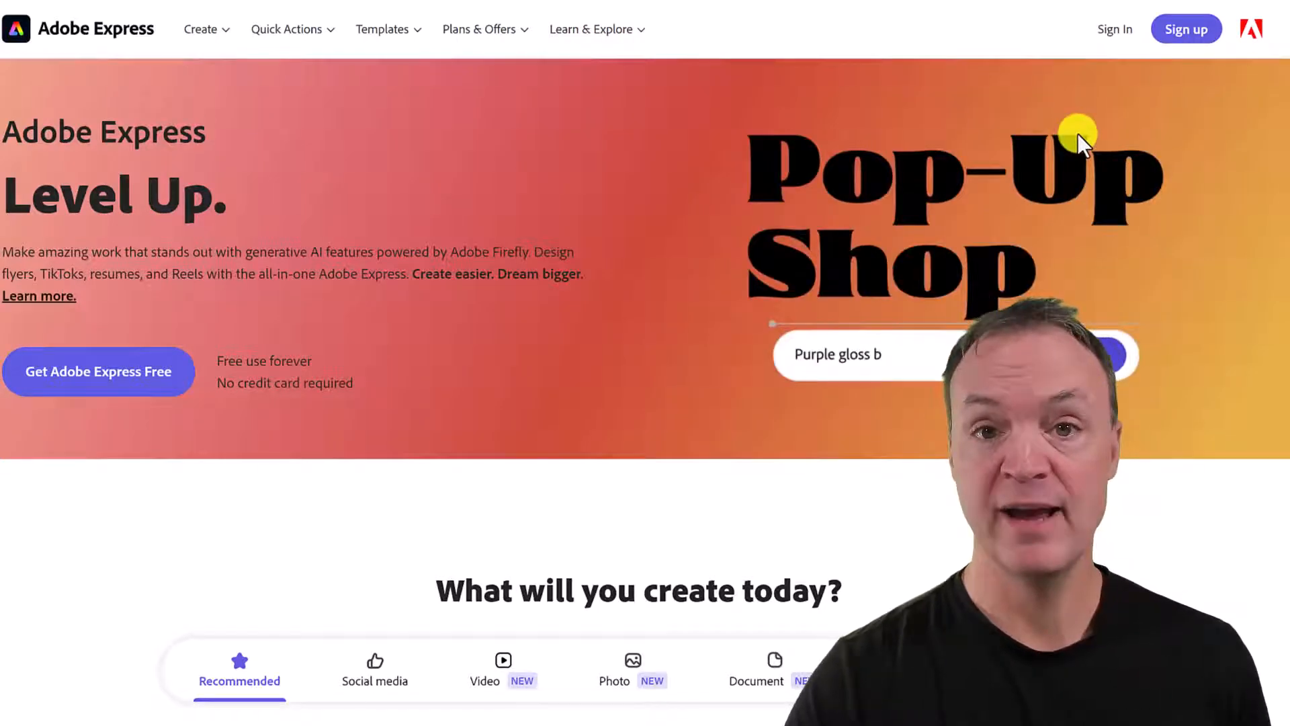
left_click(1185, 28)
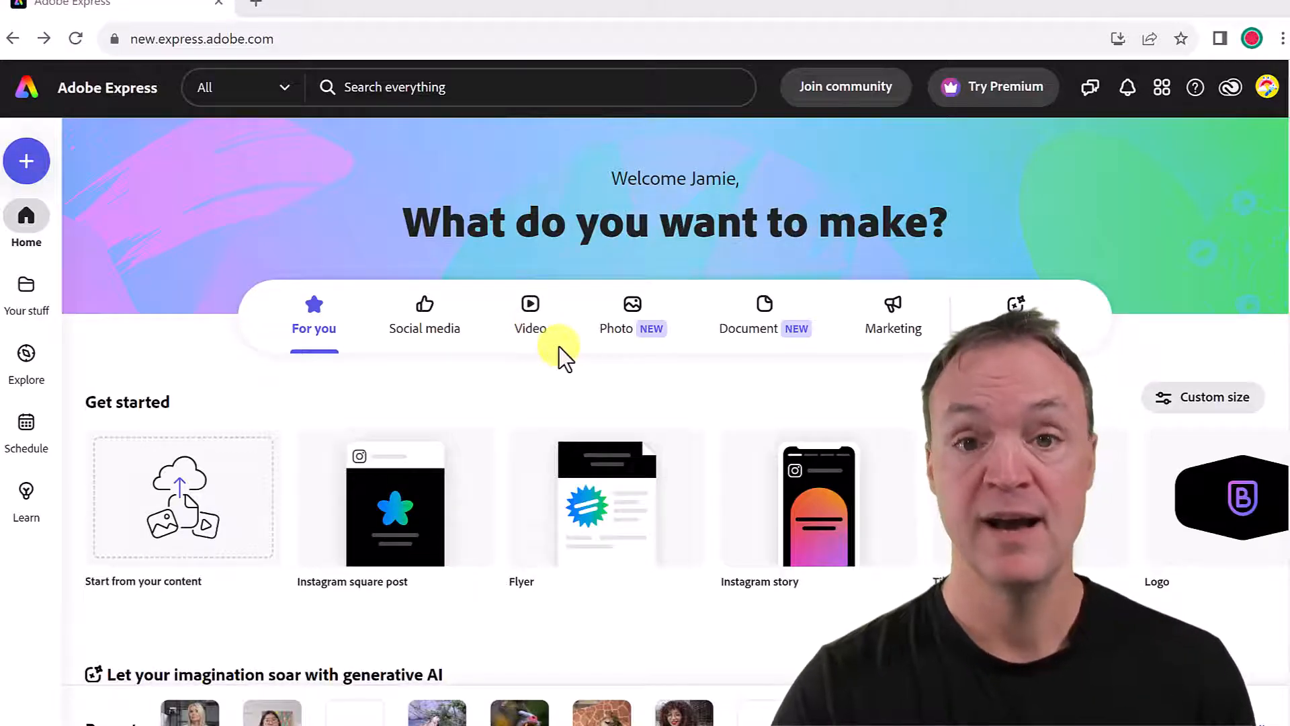
scroll("down", 3)
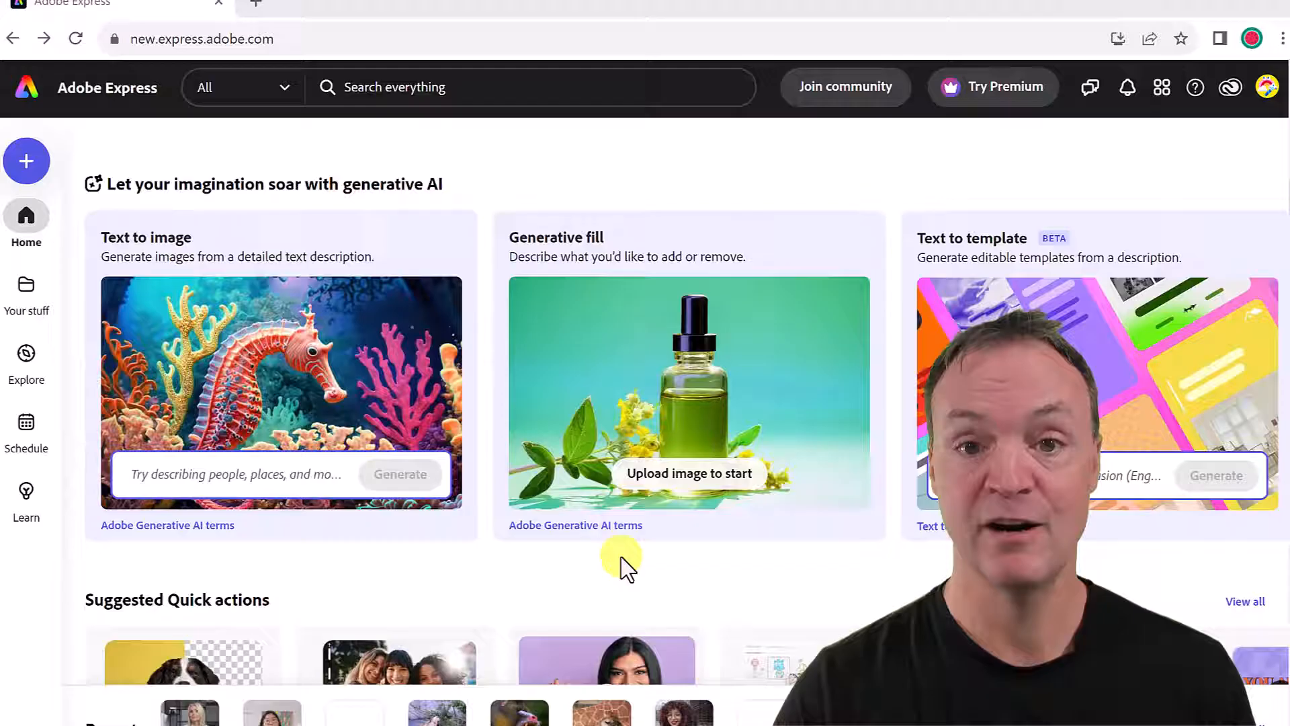
mouse_move(399, 576)
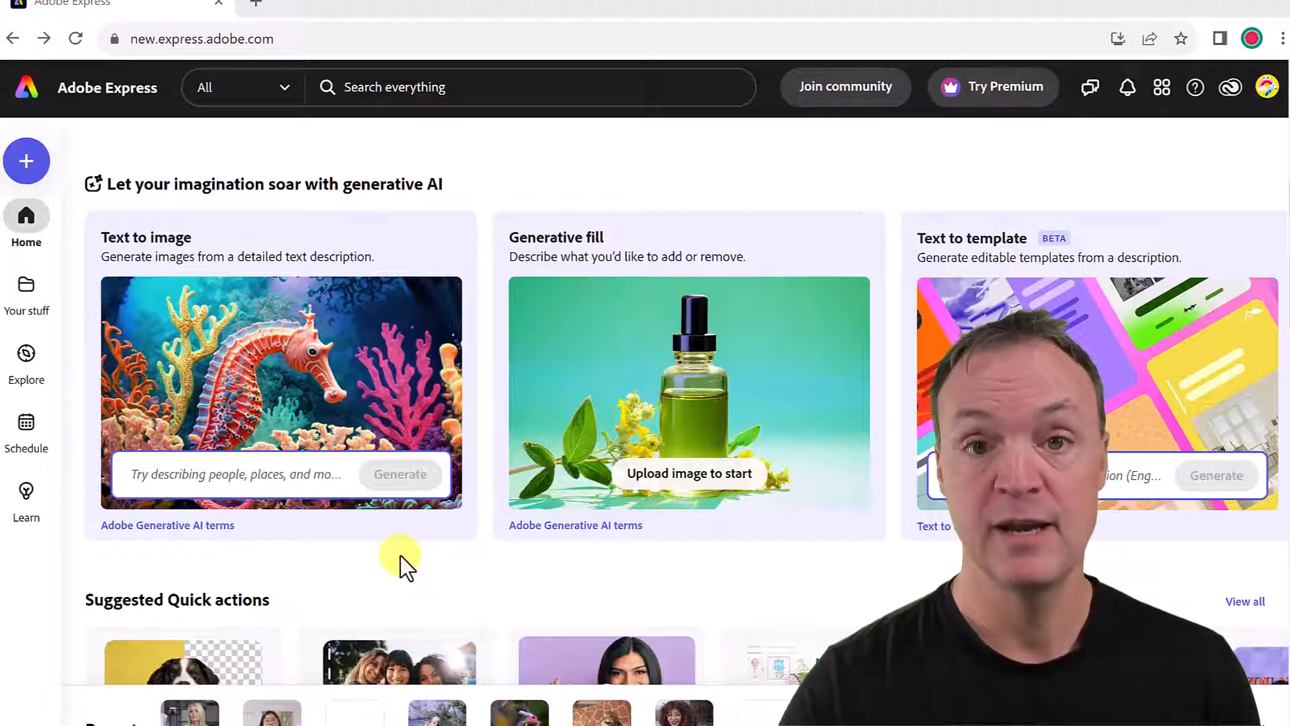
scroll("down", 3)
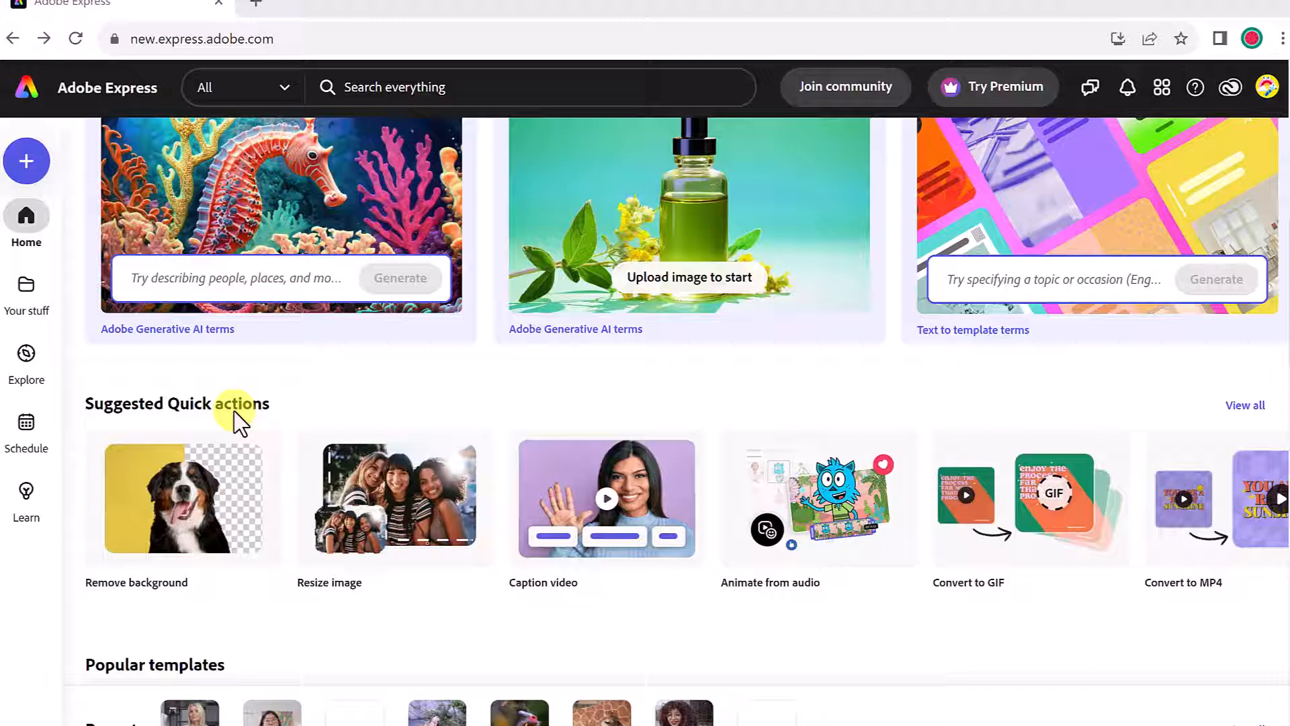
mouse_move(25, 160)
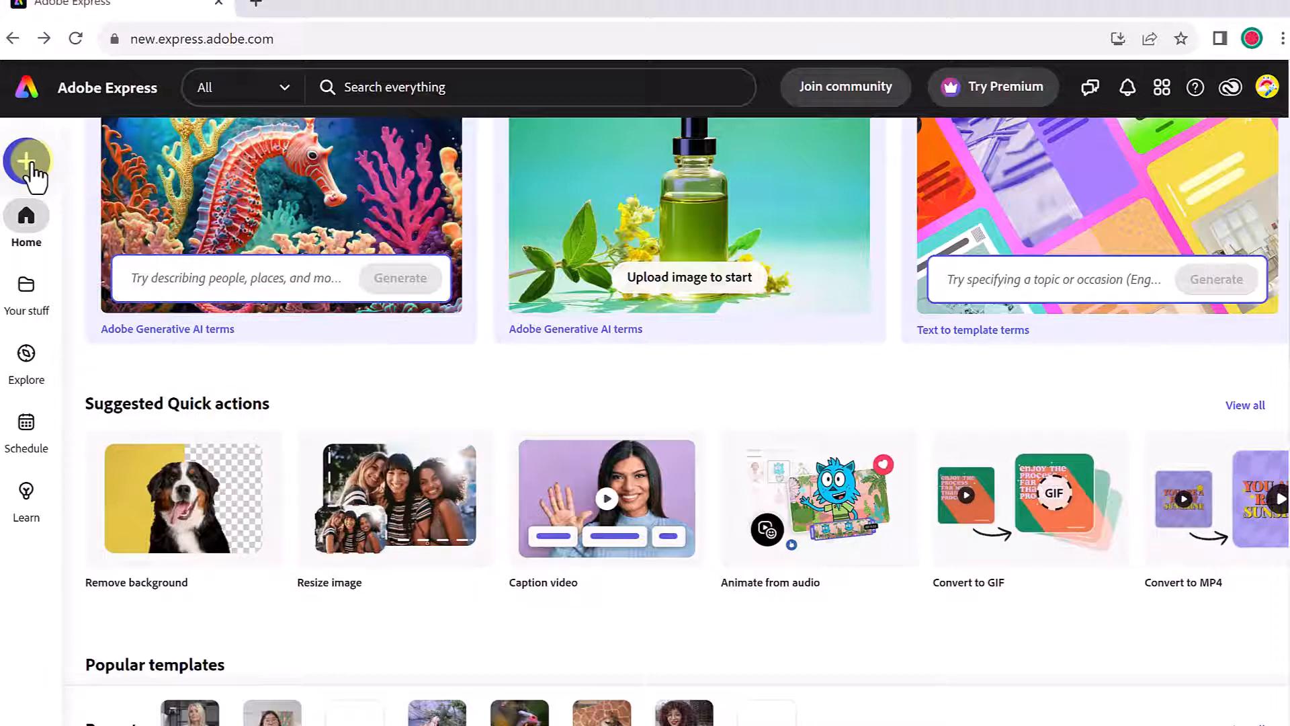
left_click(25, 160)
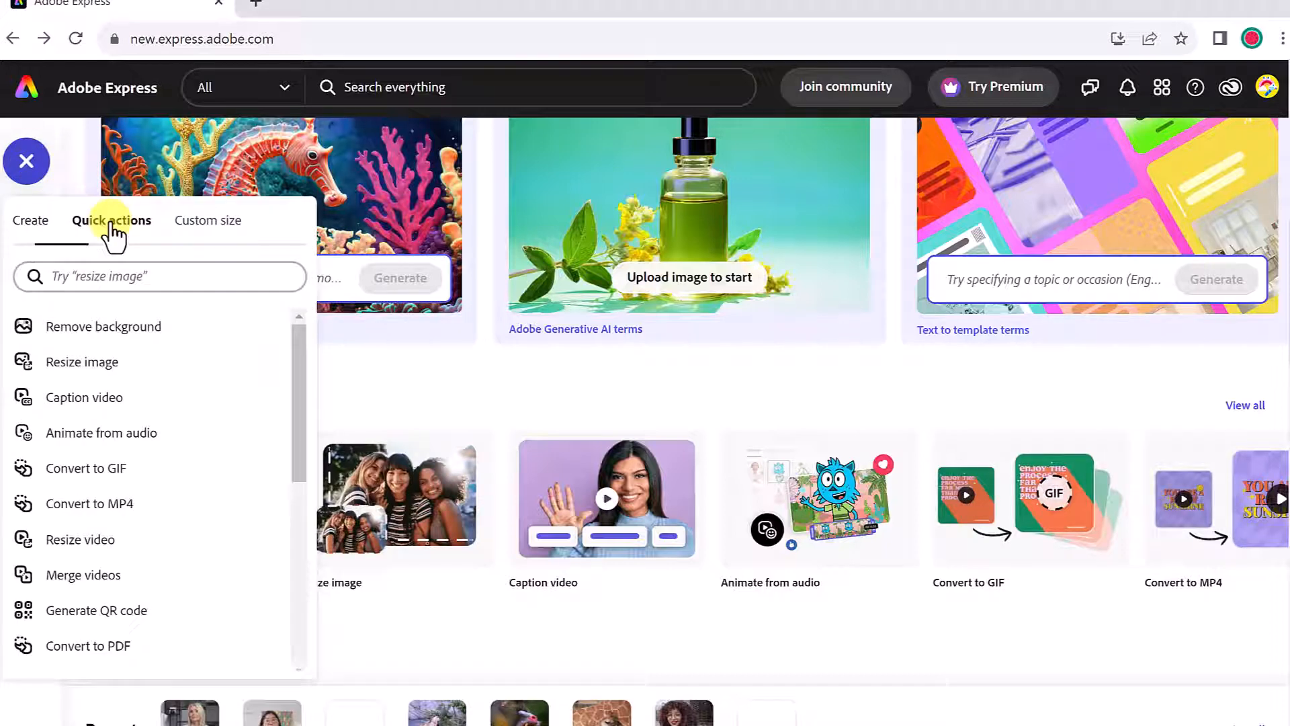
scroll("down", 3)
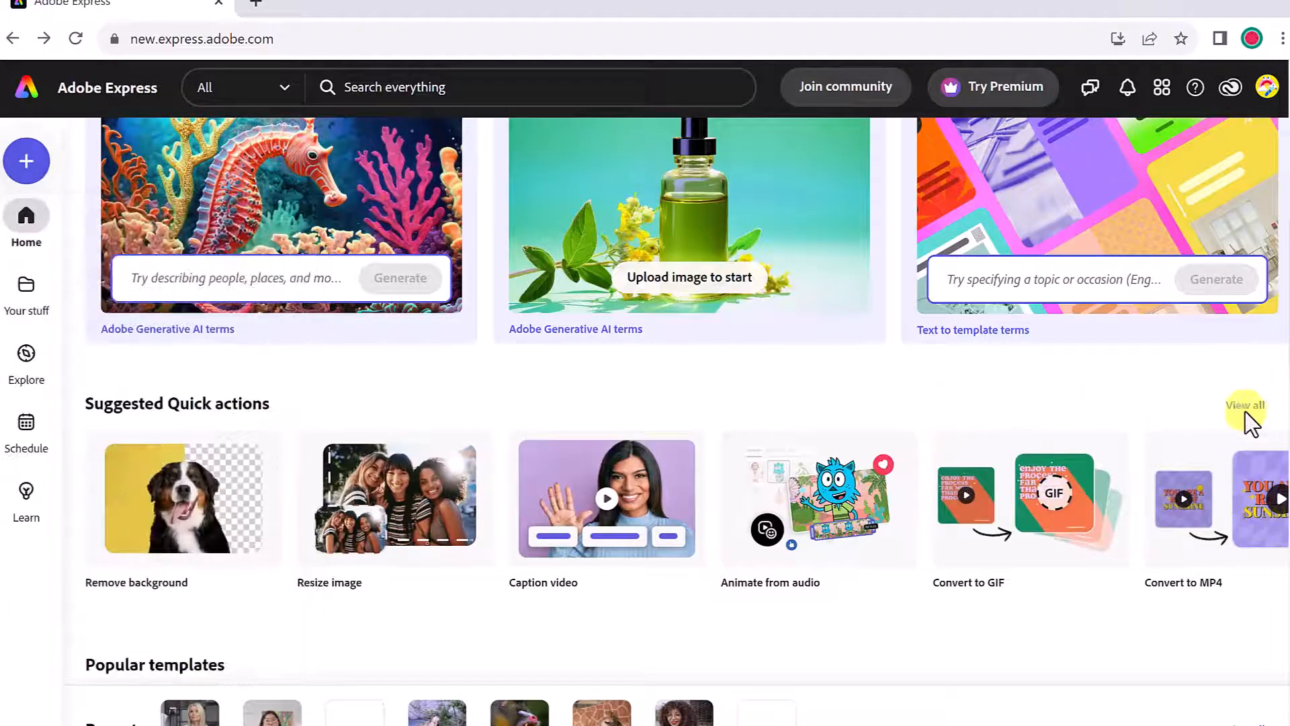
Step: Start the Edit PDF quick action from the full list of quick actions
left_click(1244, 405)
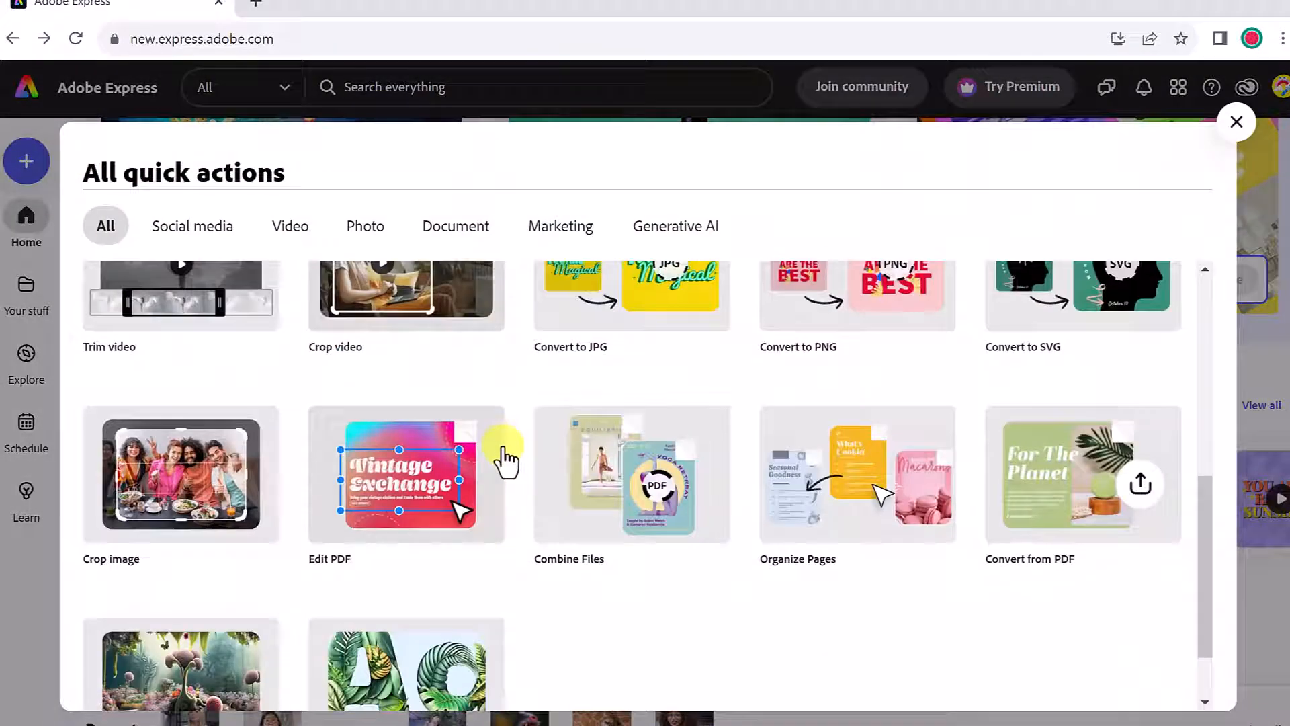
scroll("down", 3)
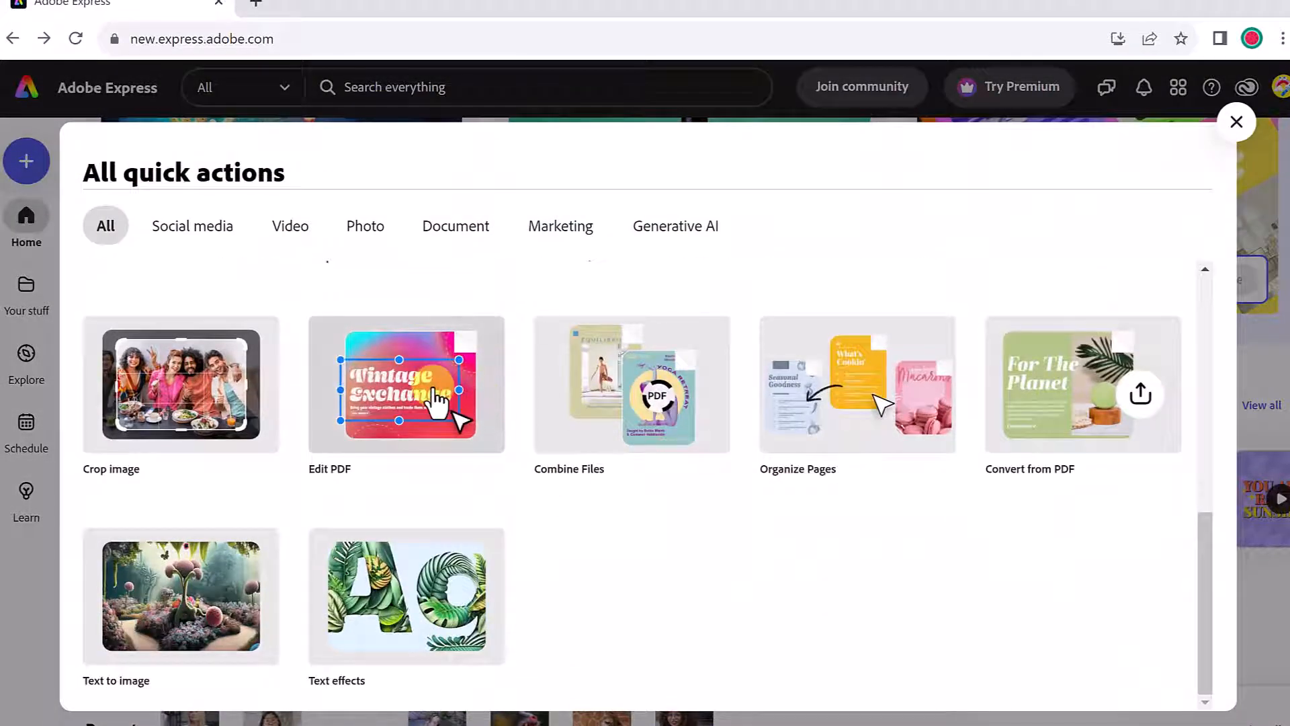
left_click(1237, 122)
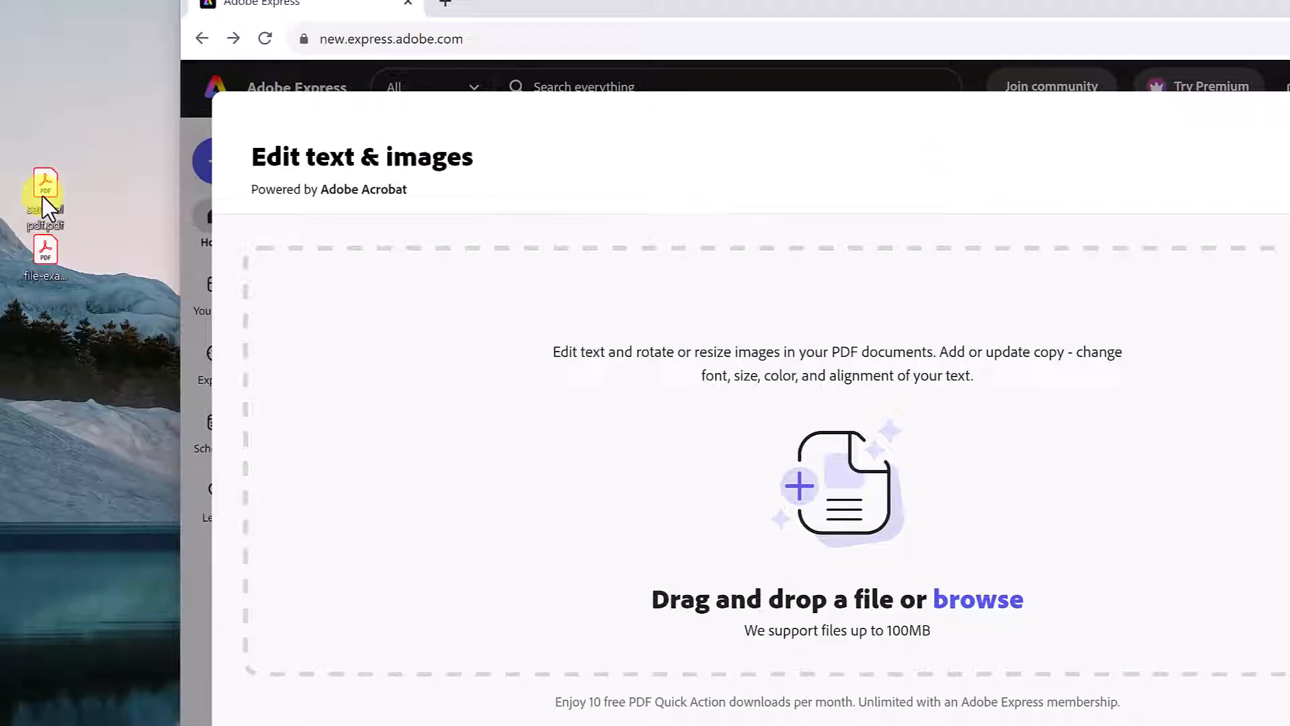
Step: Upload the Lorem ipsum PDF from the desktop and scroll through its five pages
left_click_drag(46, 190, 560, 380)
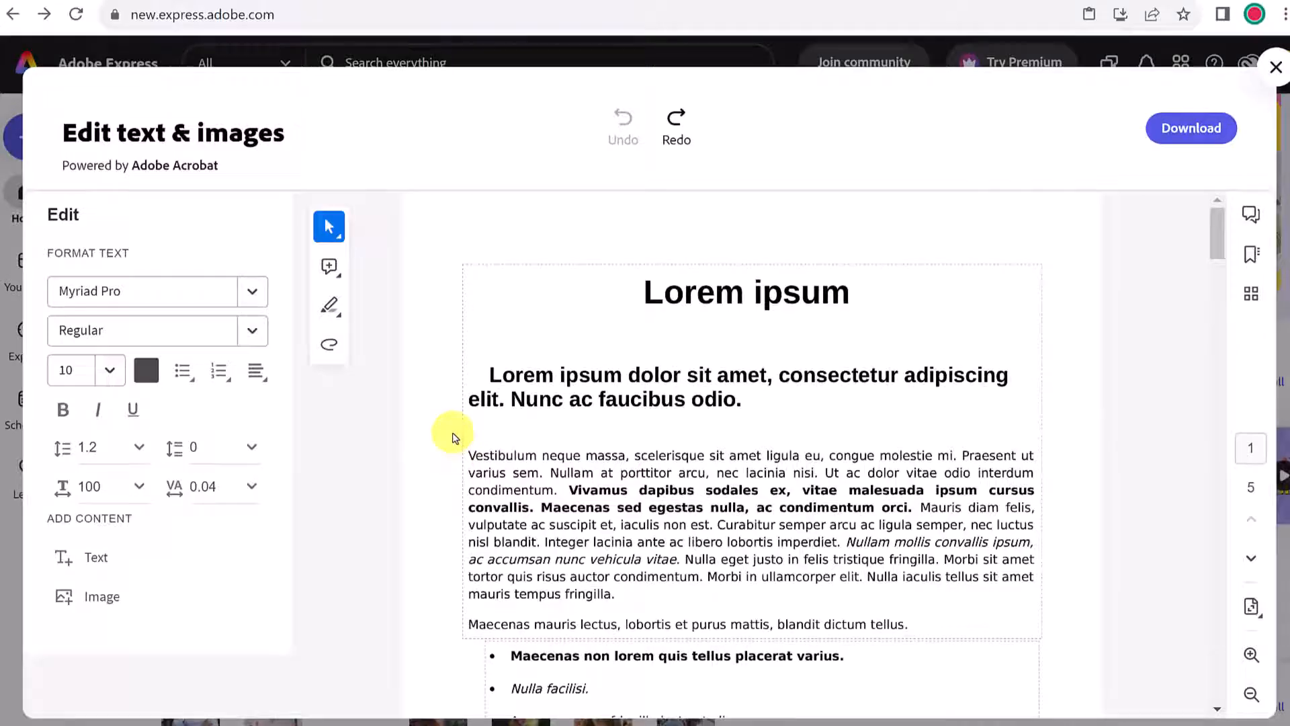
scroll("down", 3)
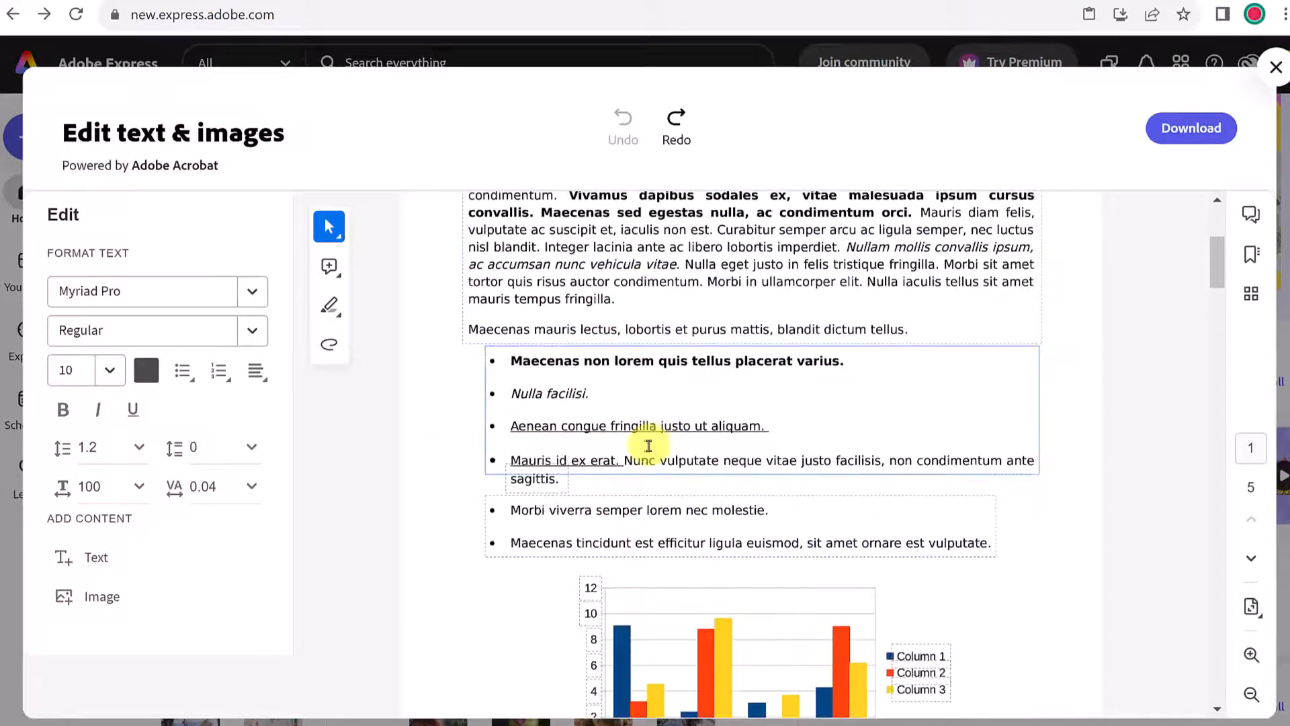
scroll("down", 3)
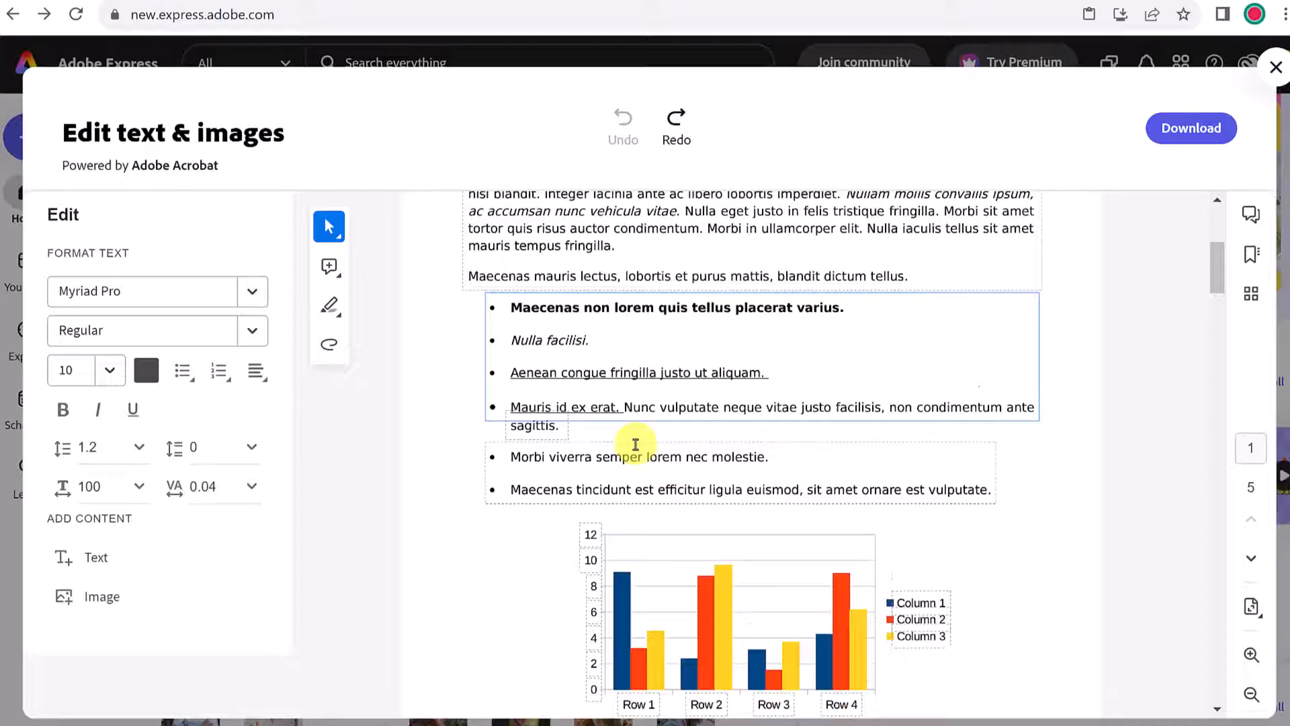
scroll("down", 3)
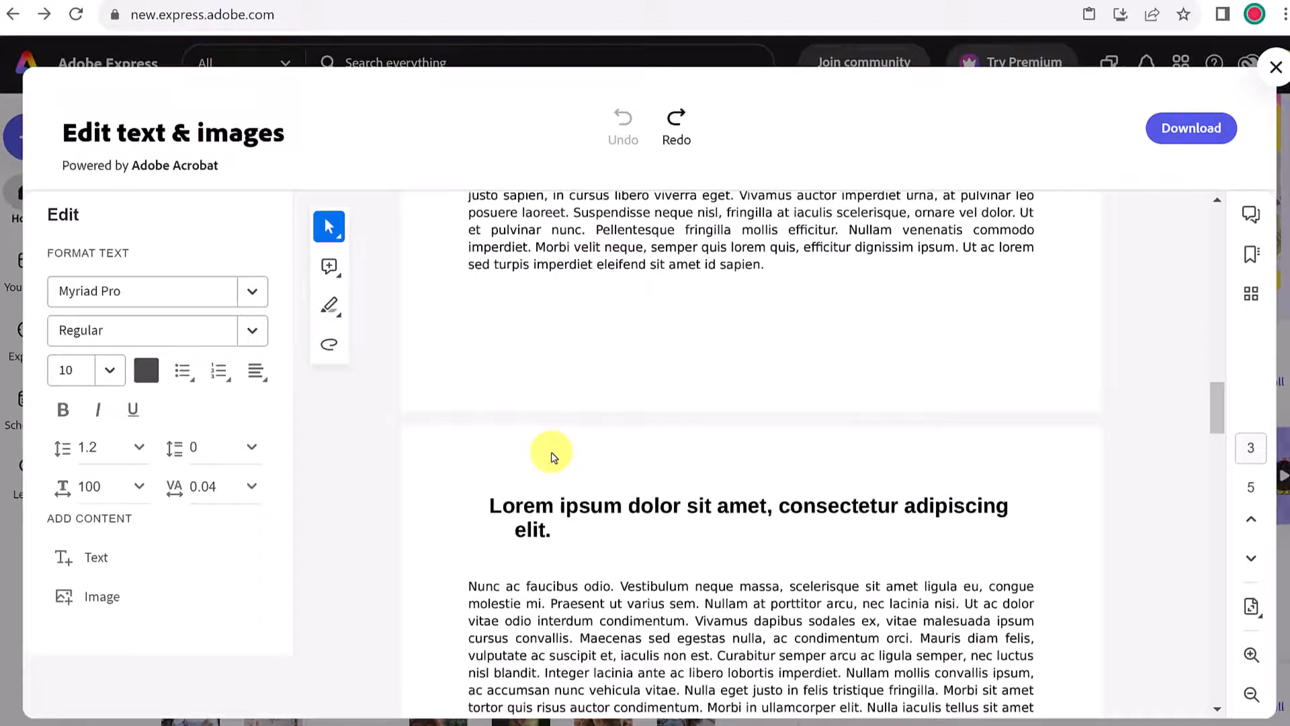
scroll("down", 3)
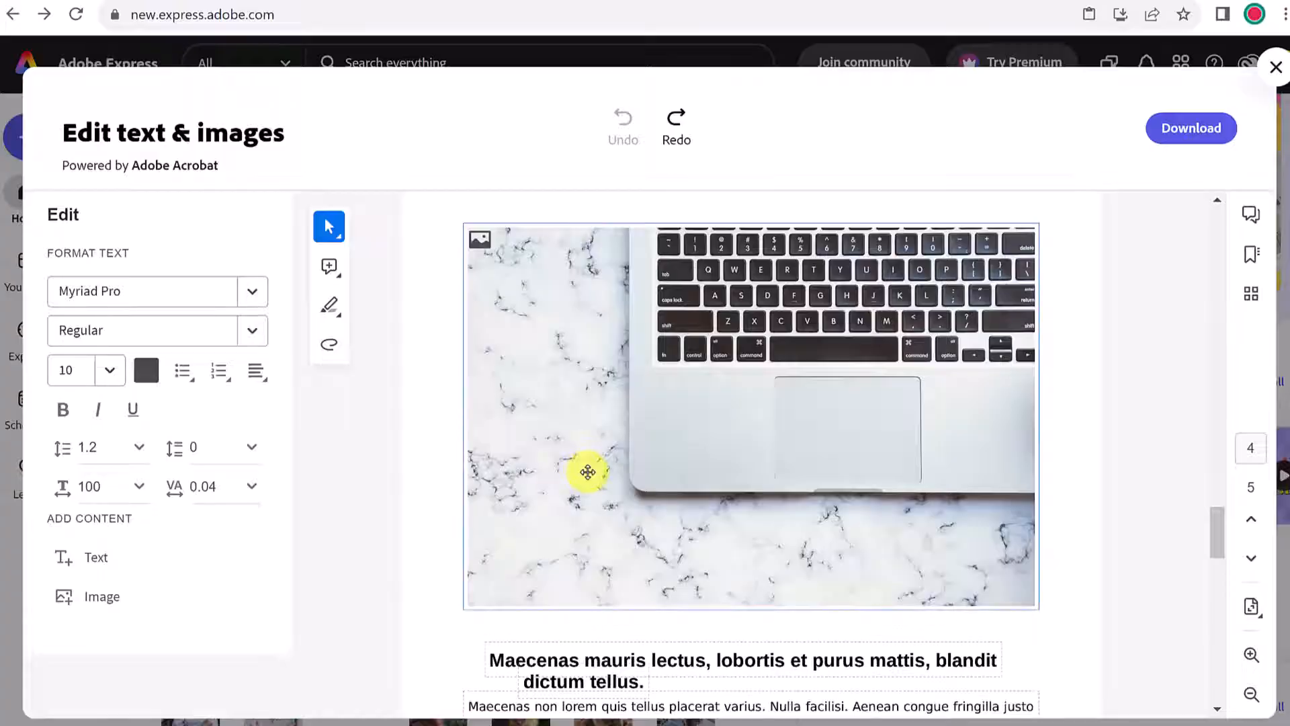
scroll("down", 3)
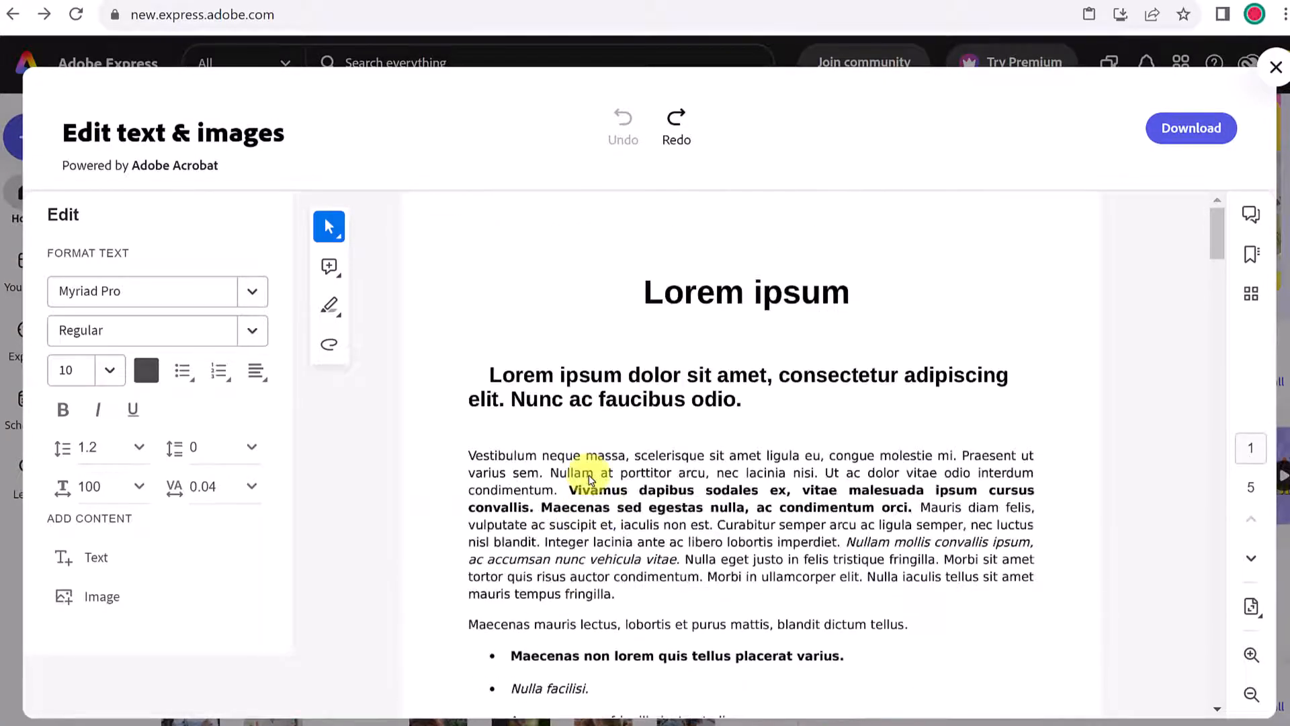
Step: Select the Lorem ipsum title, then delete the yellow Row 2 bar from the chart
left_click(672, 402)
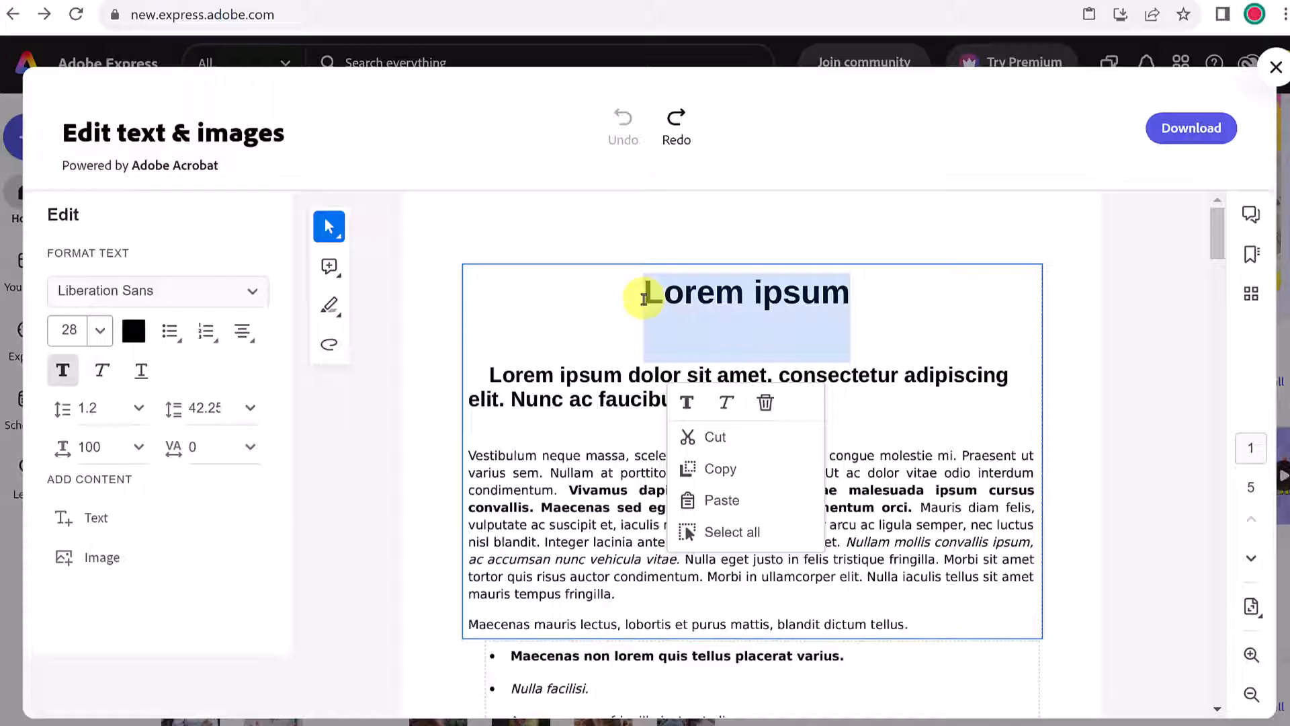
left_click(254, 292)
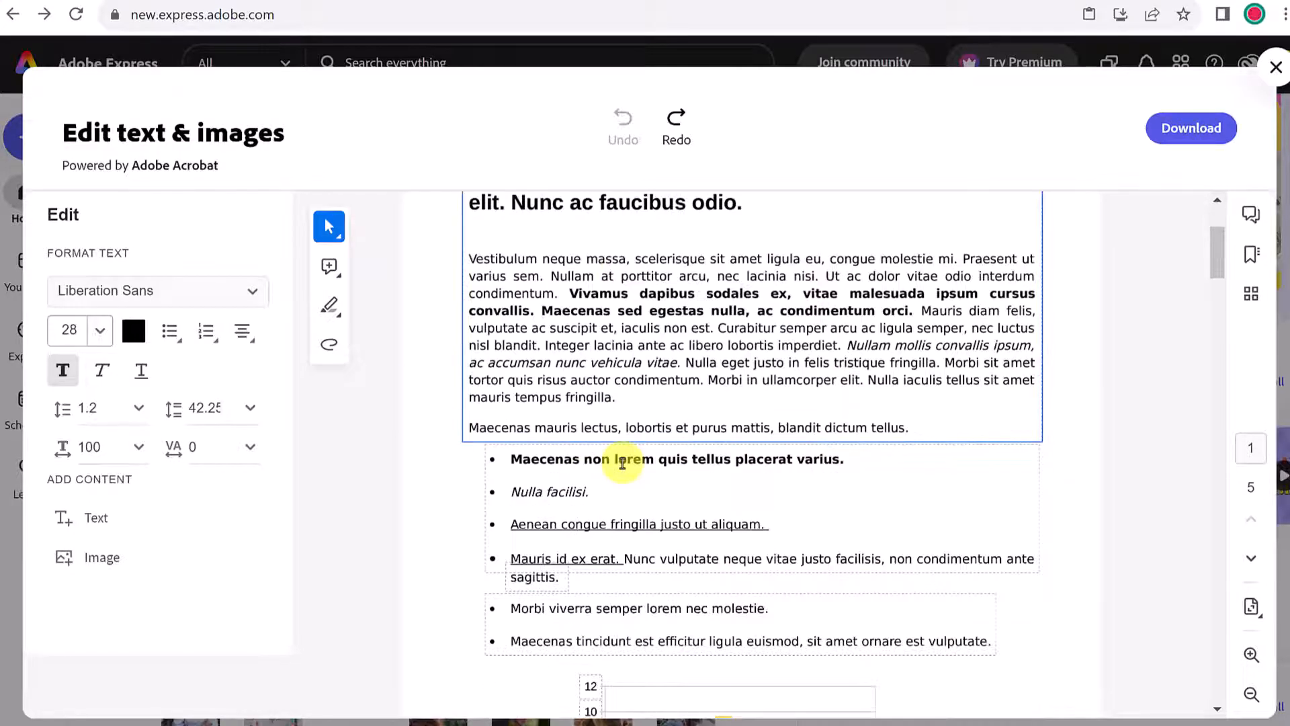
scroll("down", 3)
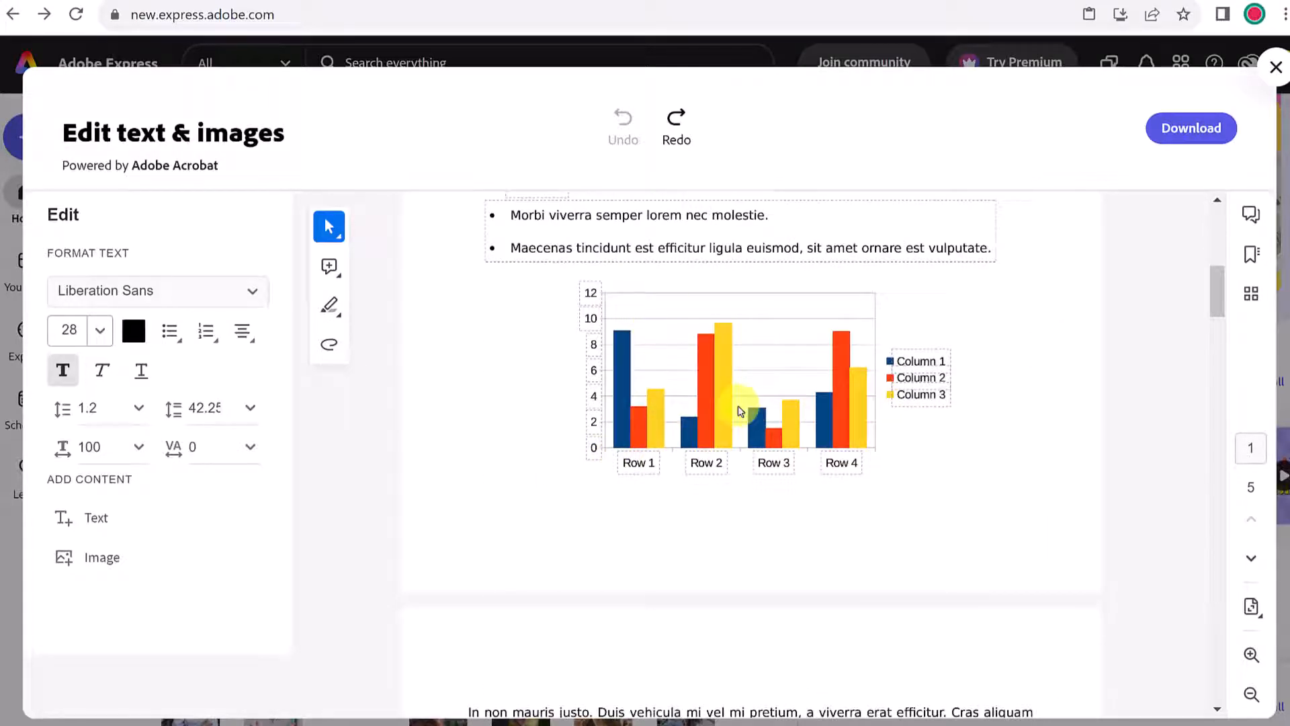
right_click(723, 402)
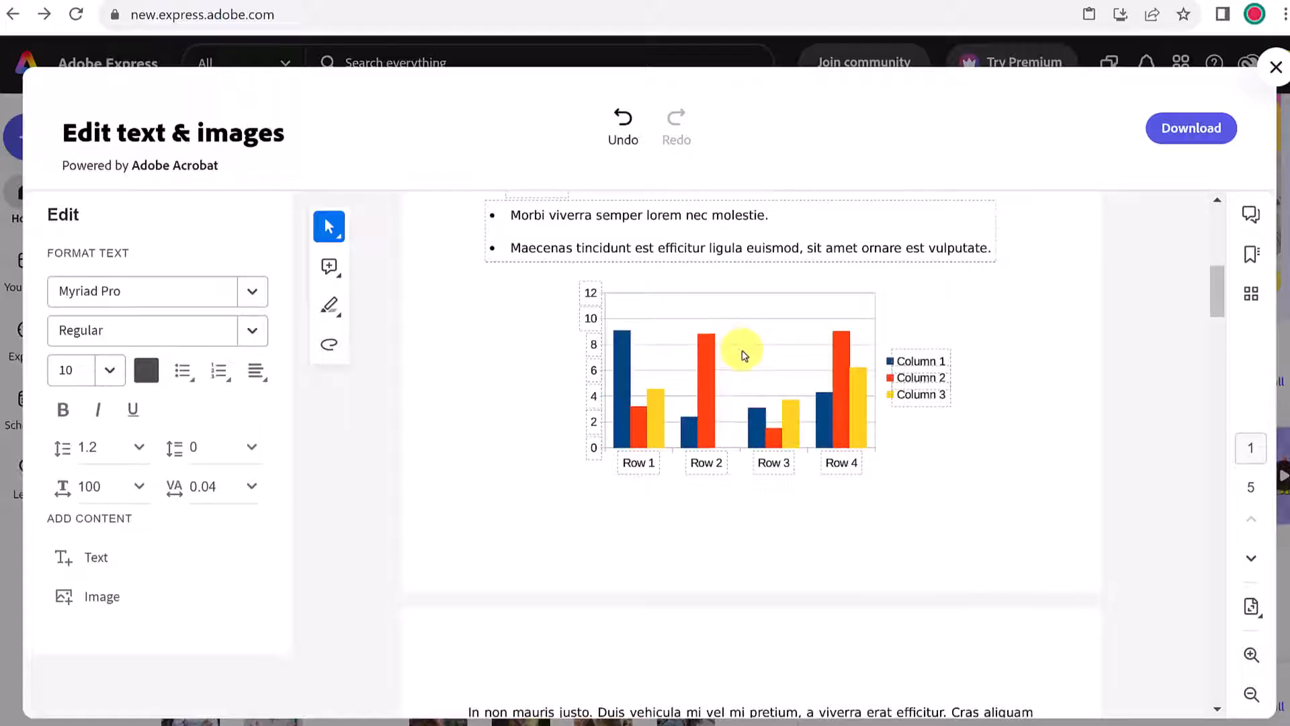
scroll("down", 3)
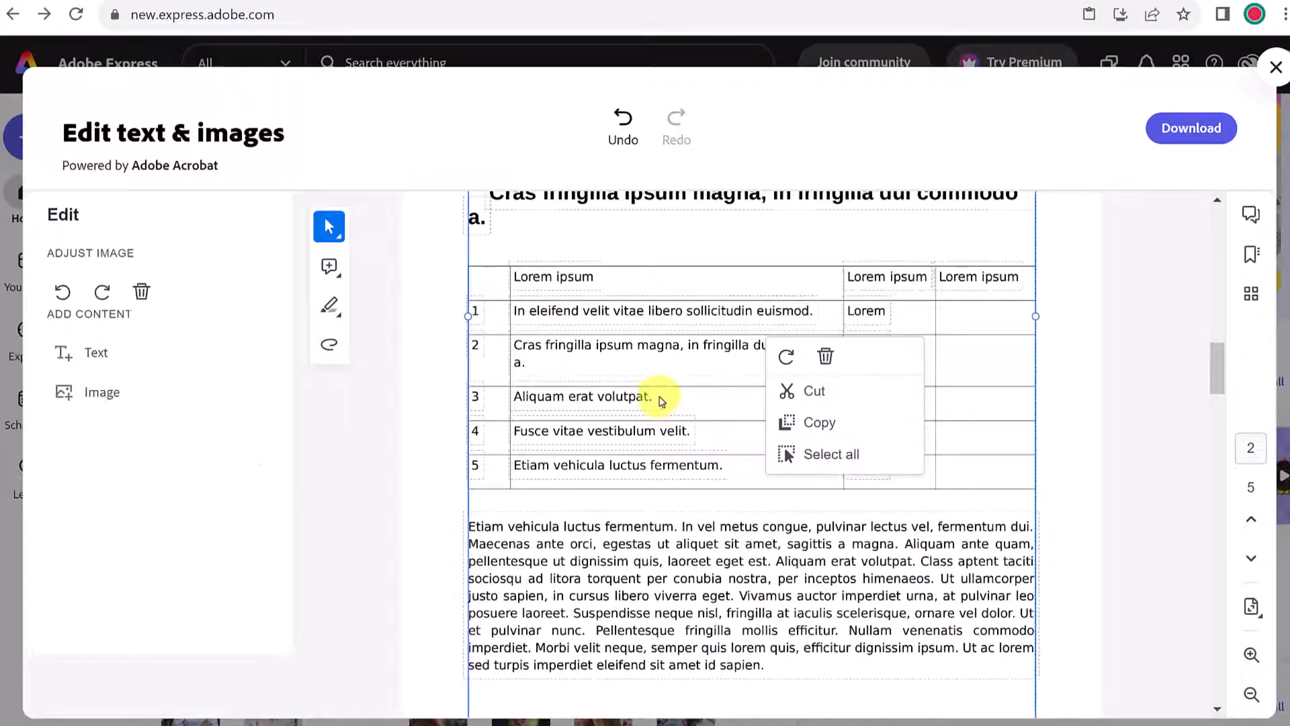
Step: Remove the 'Aliquam erat volutpat.' text from row 3 of the page 2 table
left_click(584, 396)
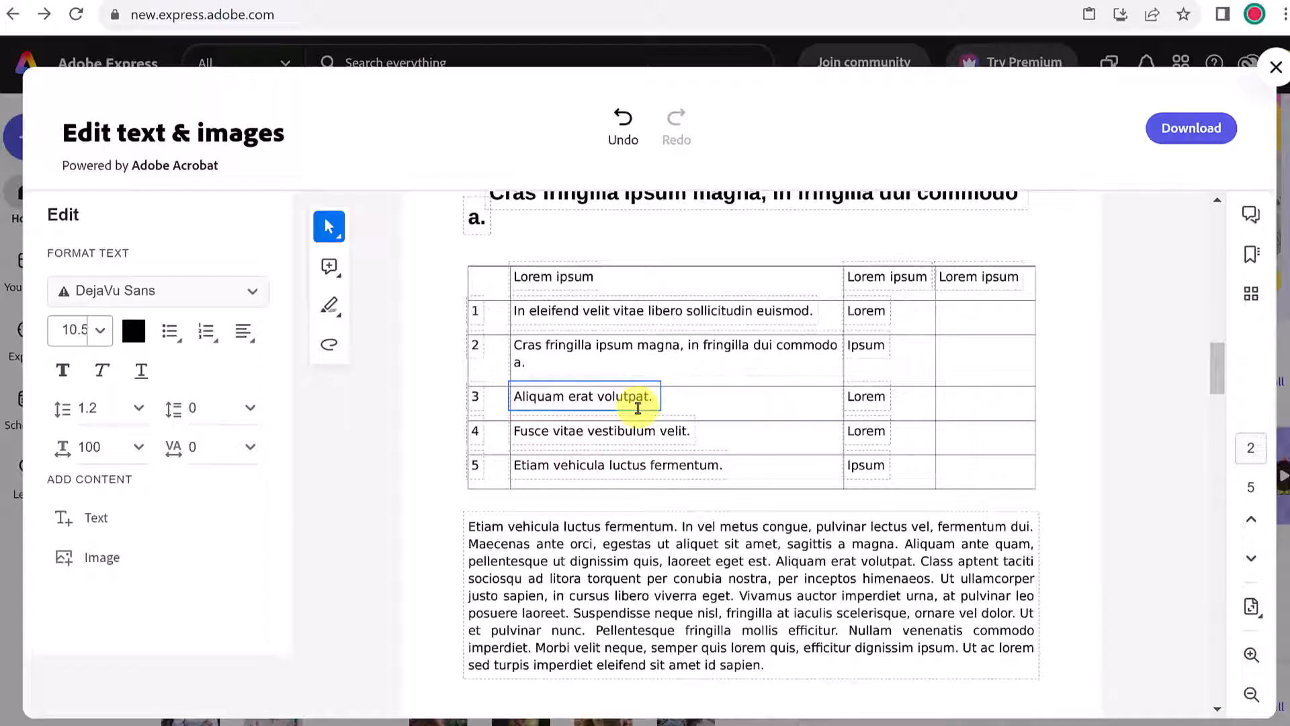
left_click(585, 395)
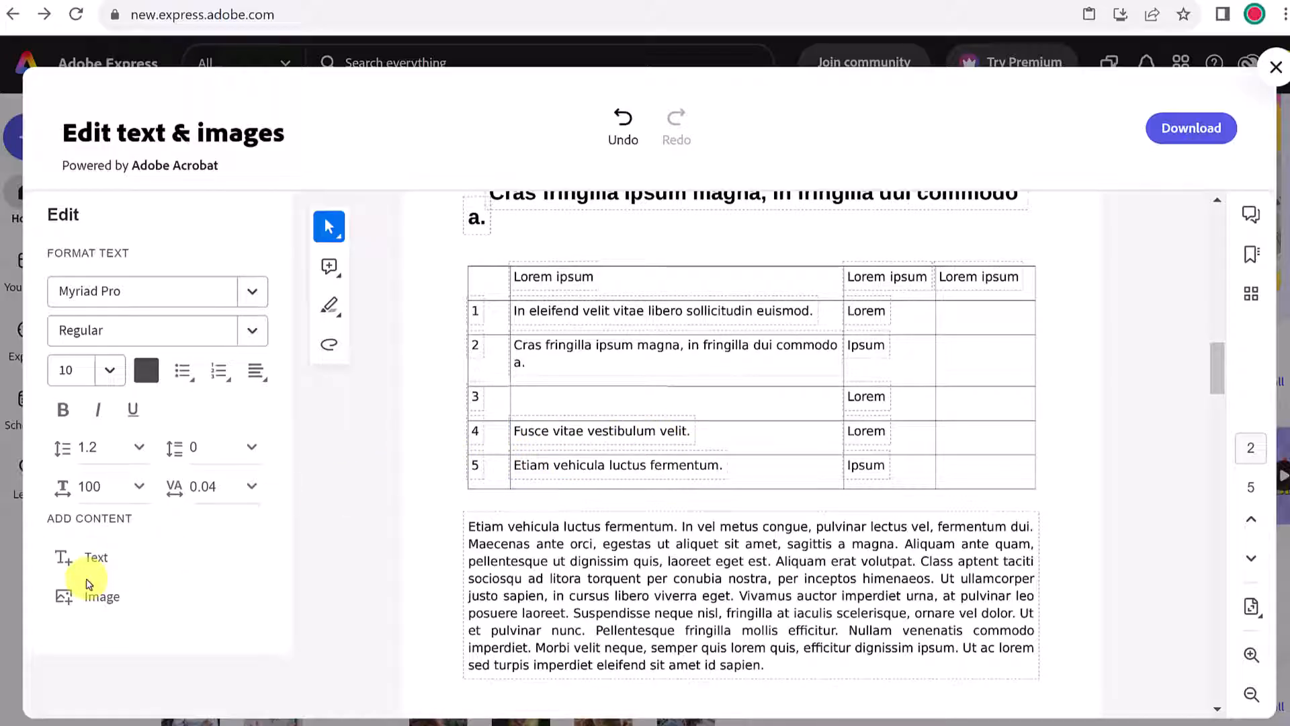
mouse_move(96, 557)
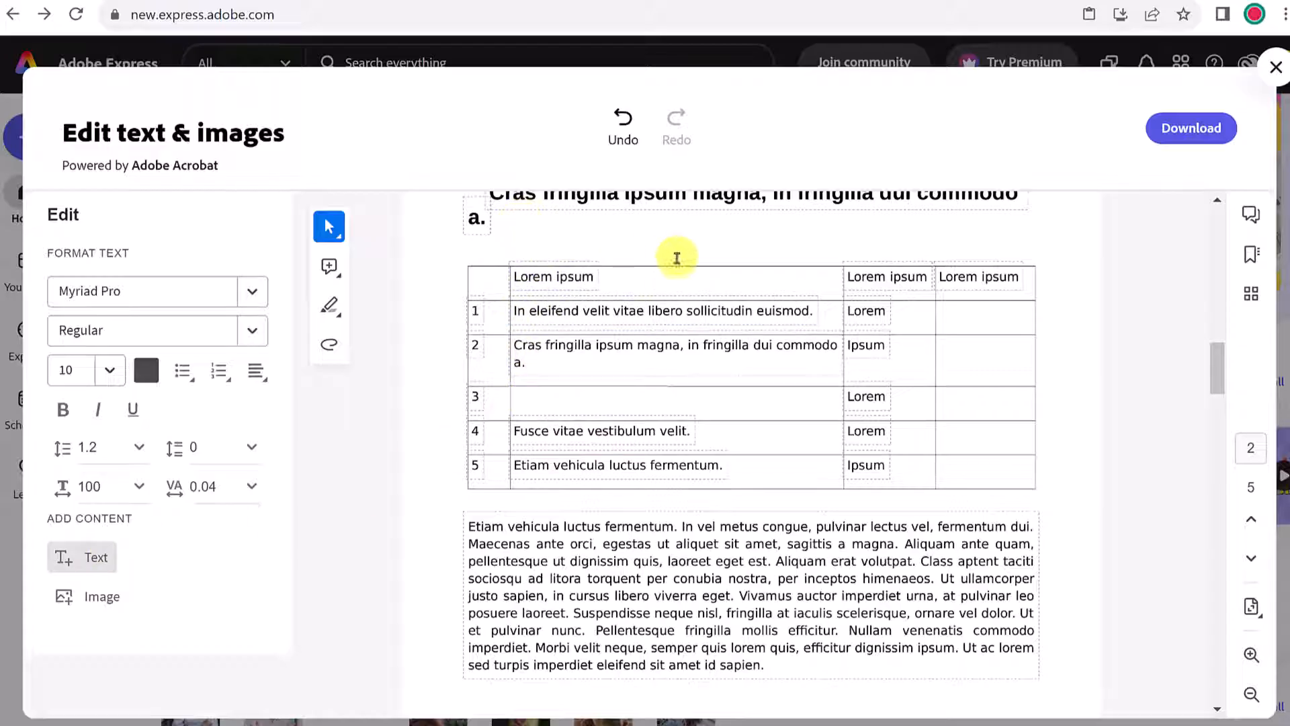
Step: Add a new text box reading Hello just below the heading above the table
left_click(567, 212)
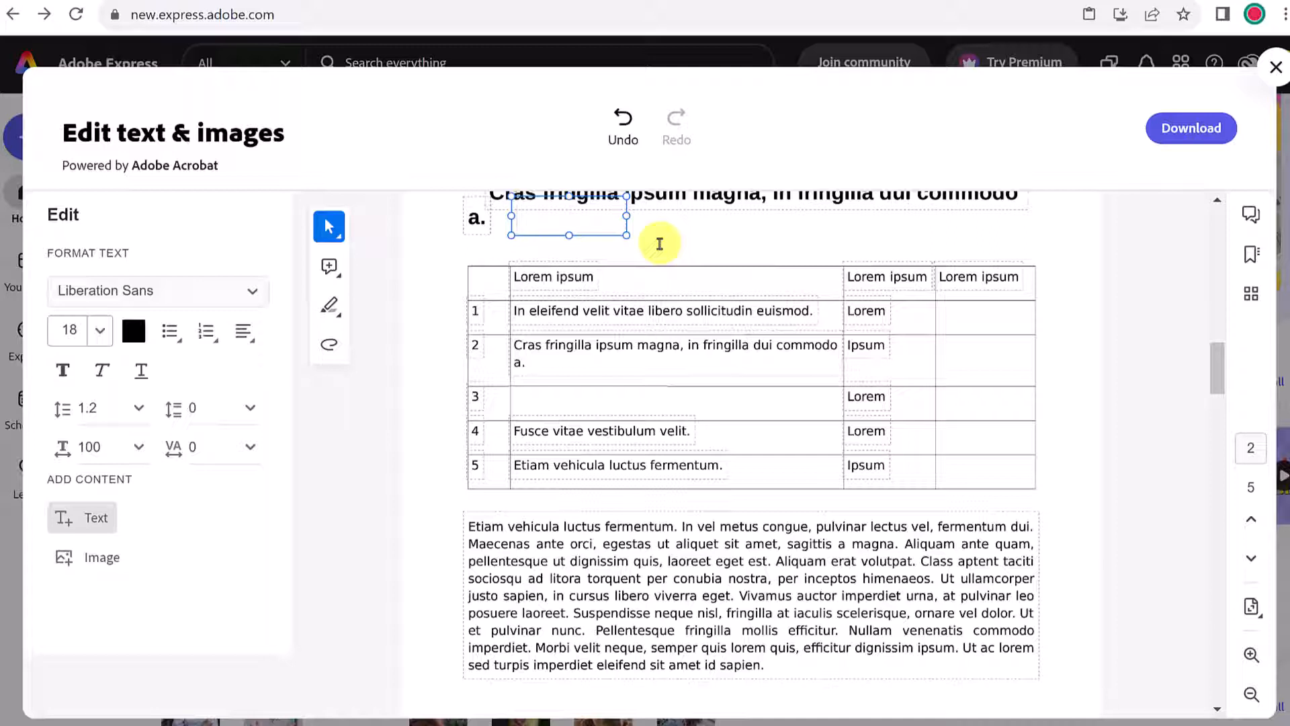
type("Hello")
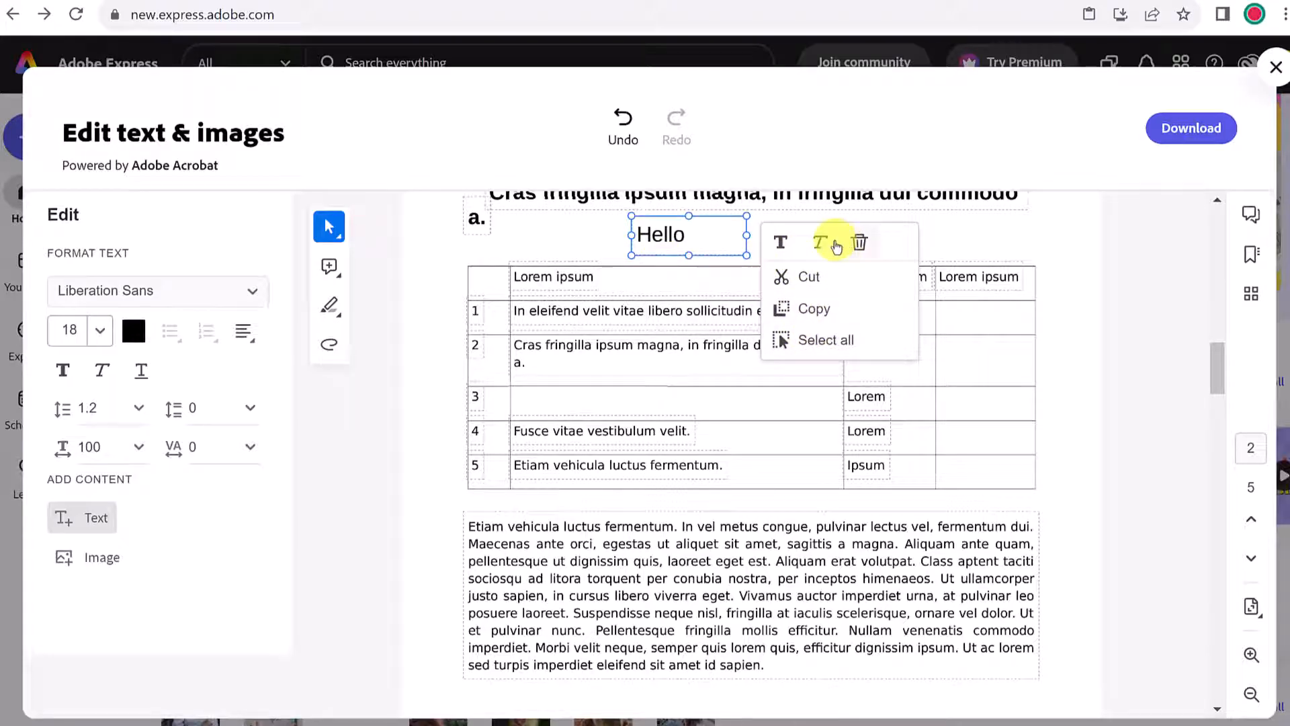
mouse_move(877, 272)
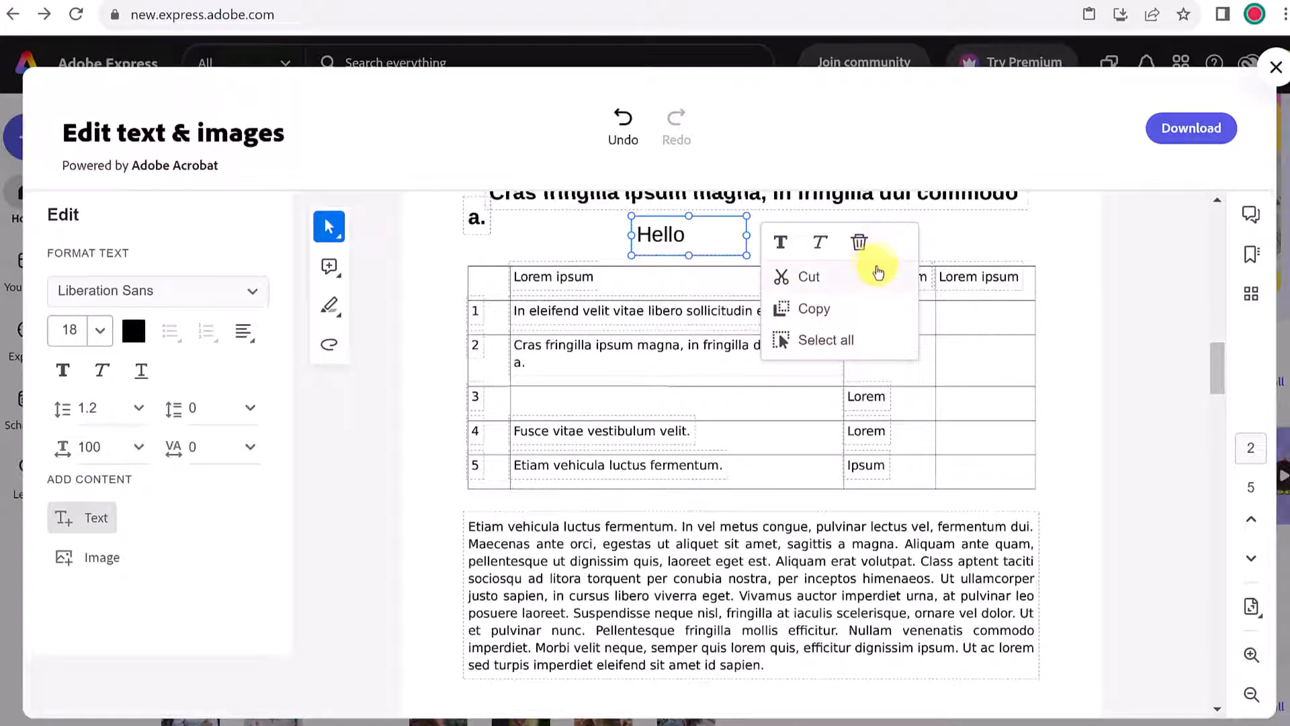
mouse_move(265, 581)
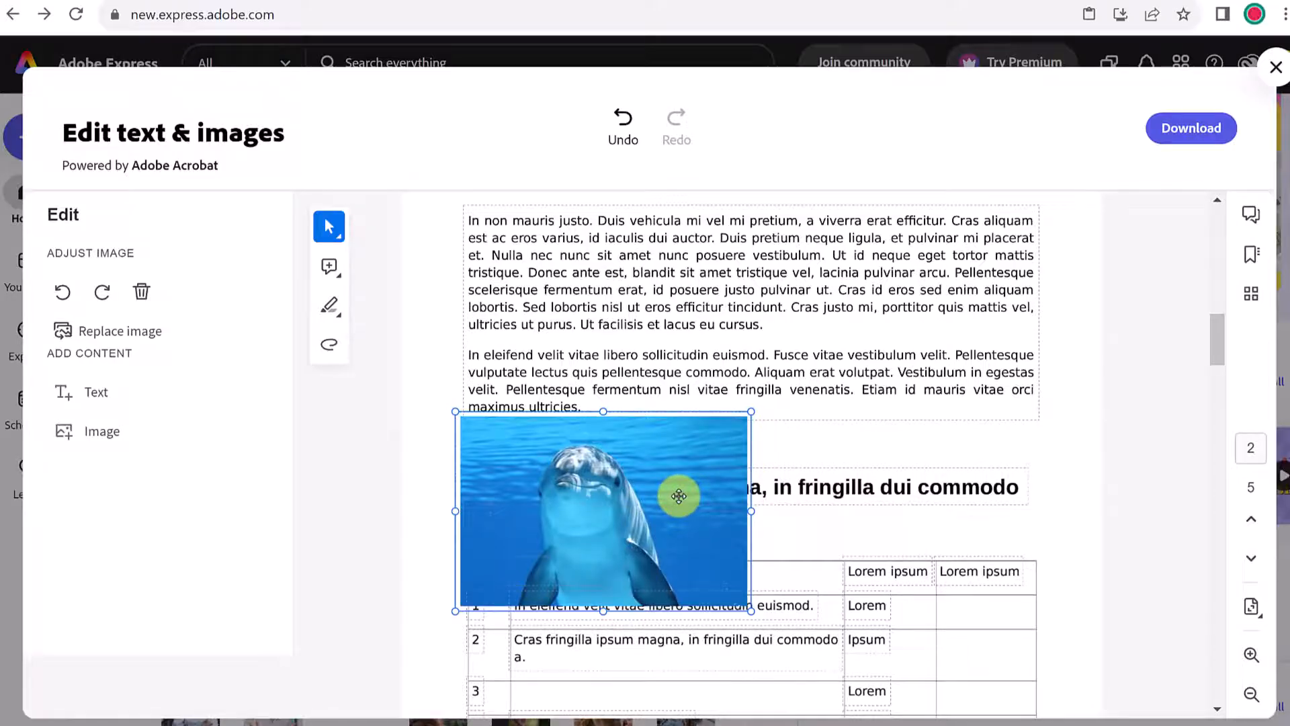
right_click(680, 494)
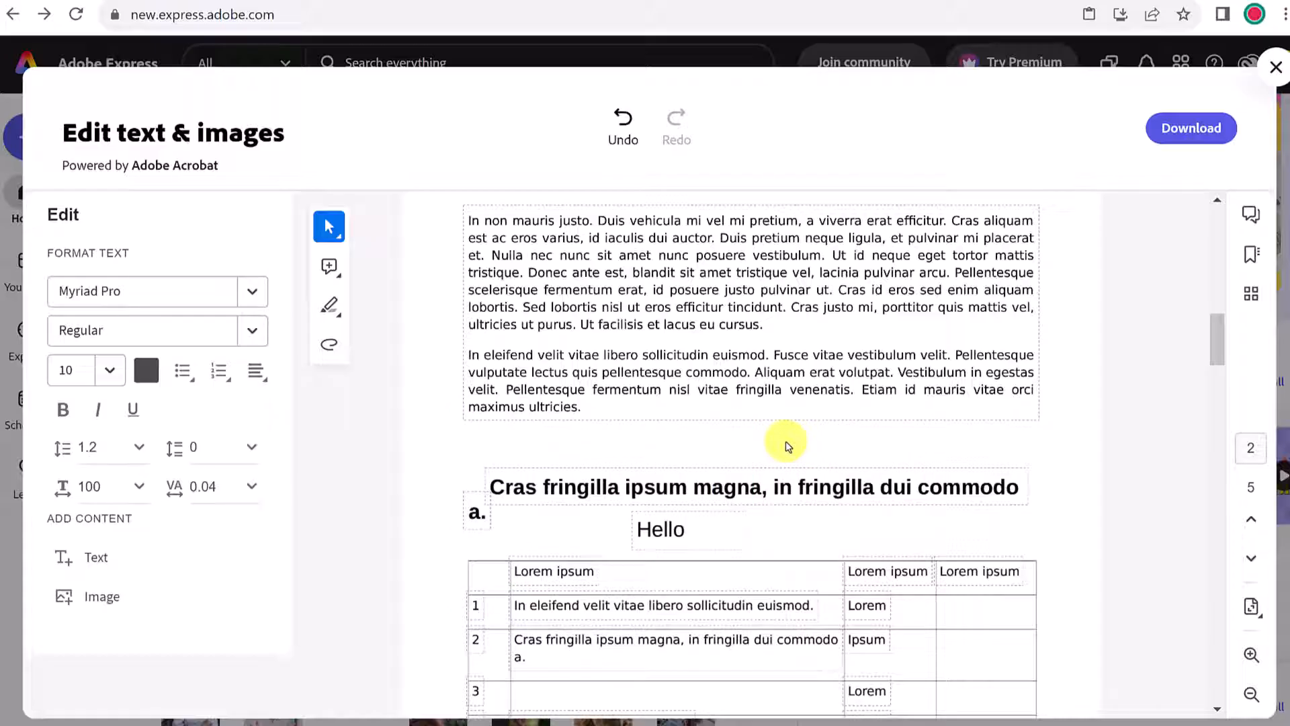
scroll("down", 3)
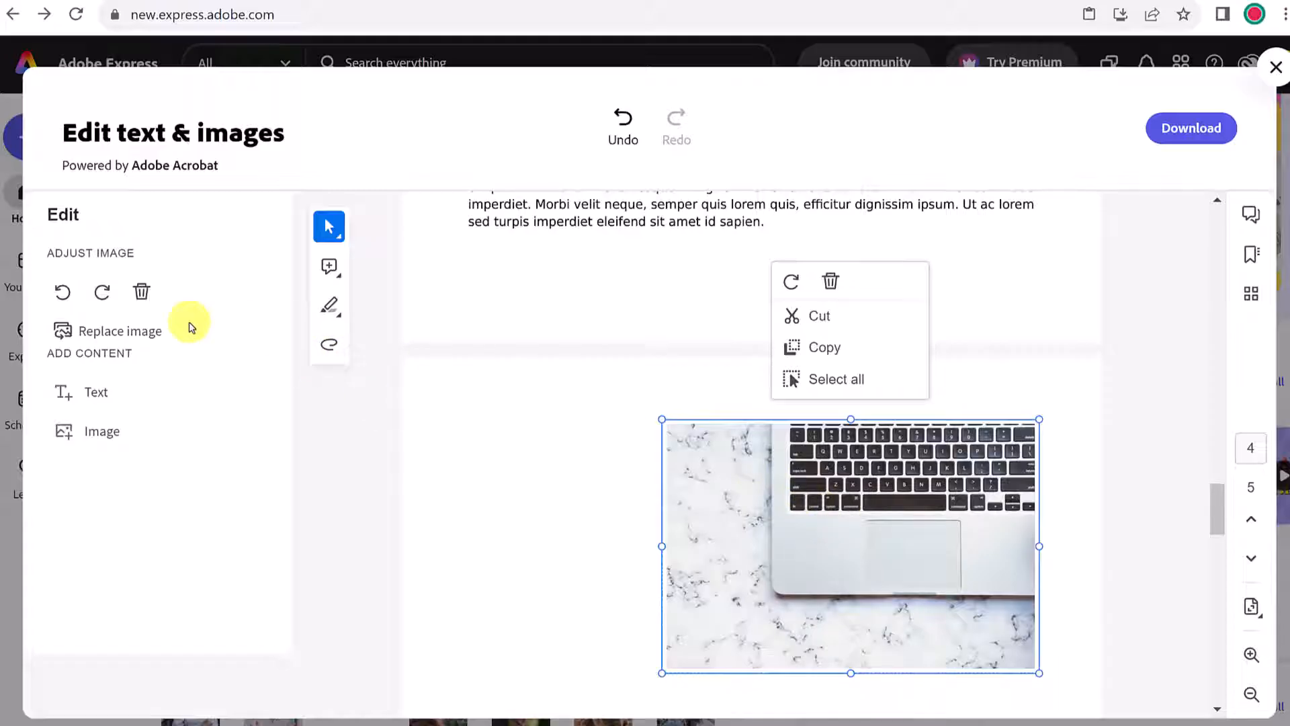
mouse_move(144, 330)
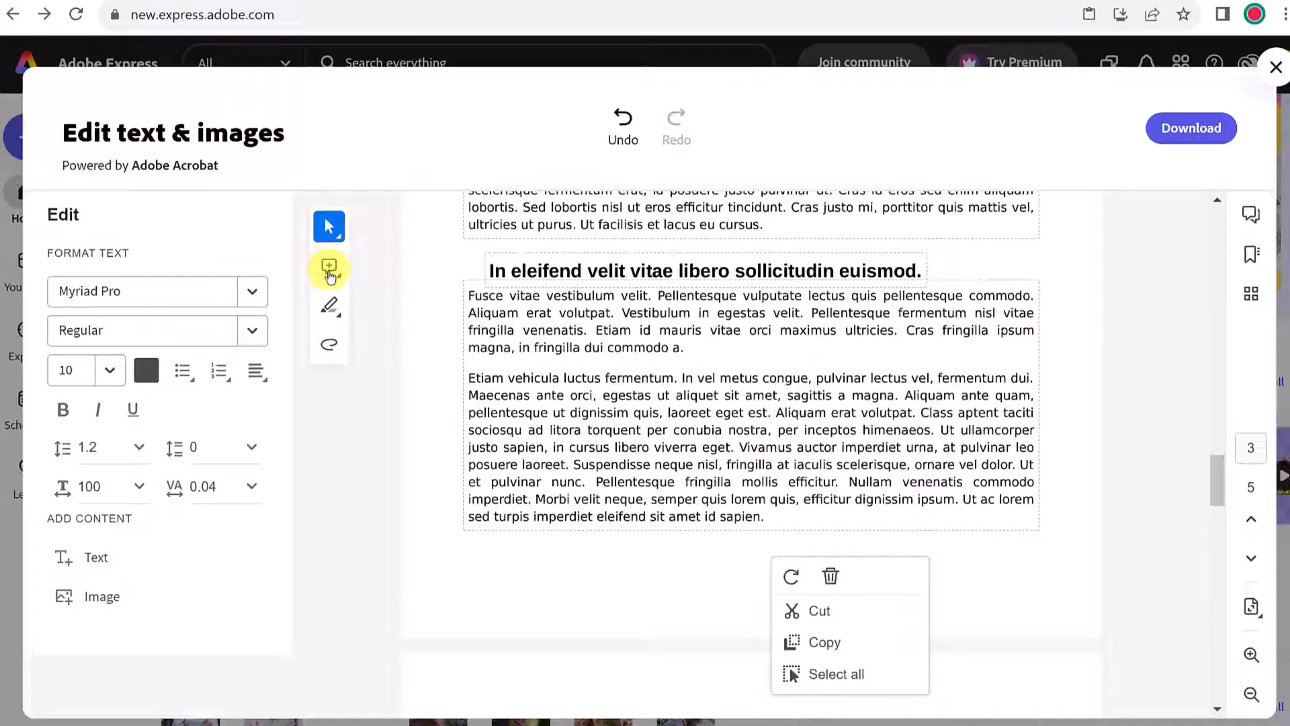
mouse_move(328, 266)
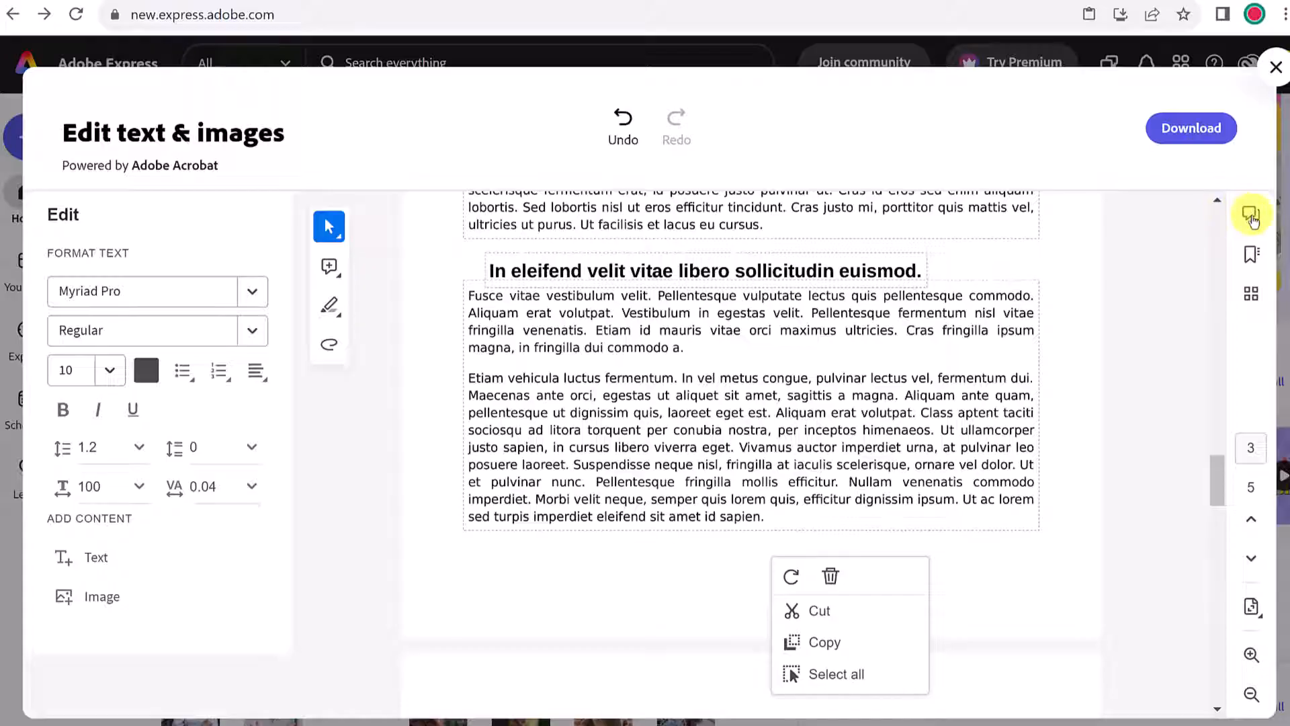
Step: Show the empty Comments panel beside the PDF
left_click(1251, 216)
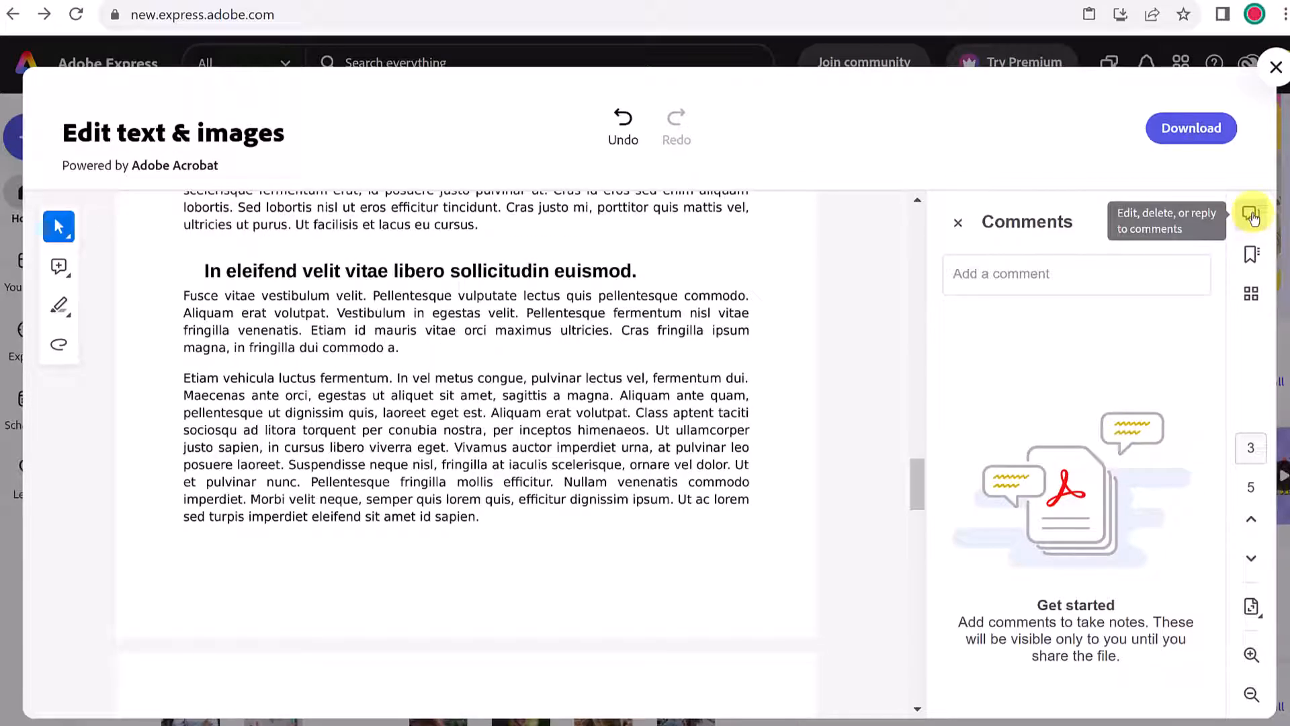
mouse_move(1251, 299)
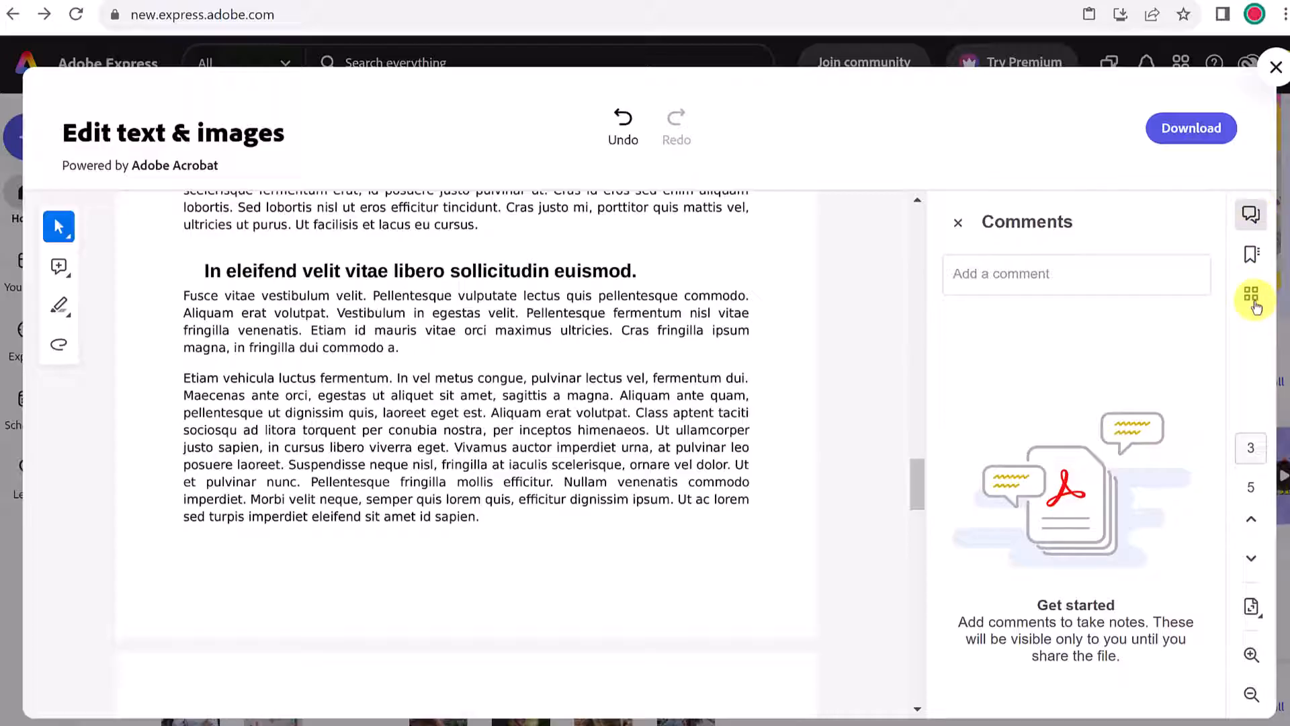
Step: Show the page thumbnails and jump to page 4 with the laptop photo
left_click(1250, 294)
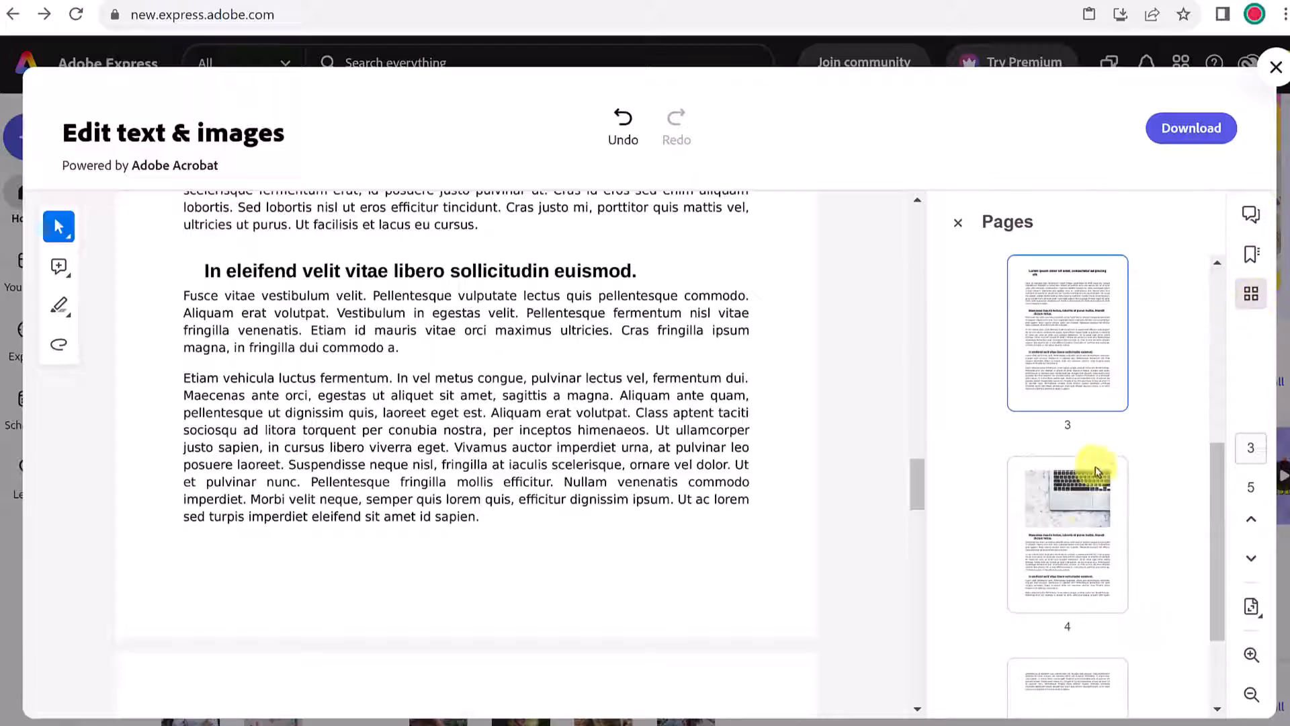
left_click(1068, 532)
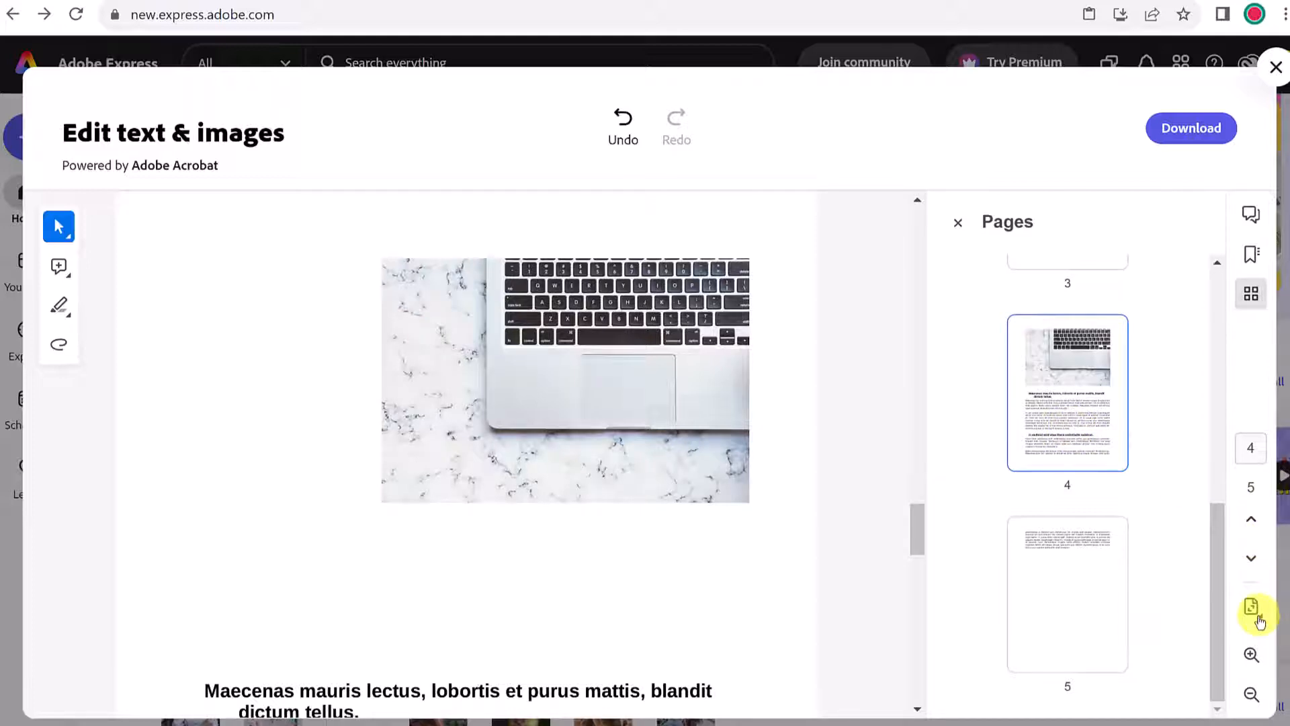
mouse_move(1251, 655)
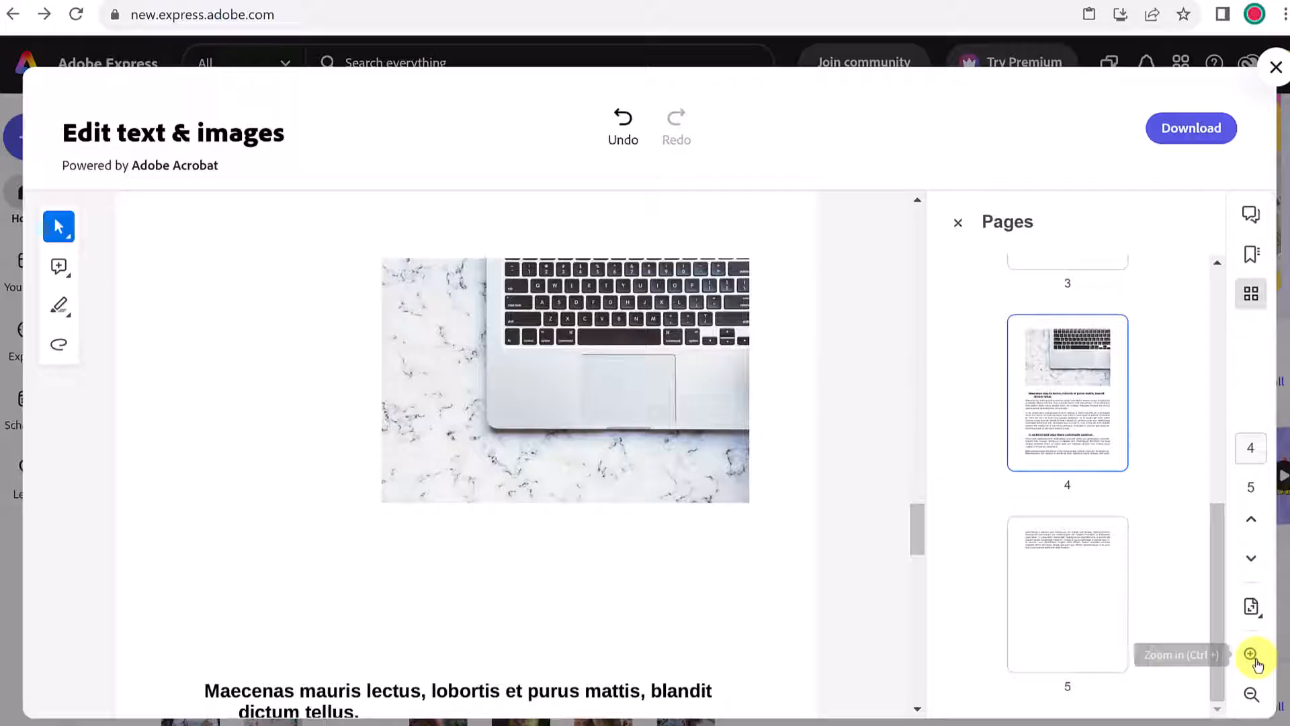
mouse_move(863, 332)
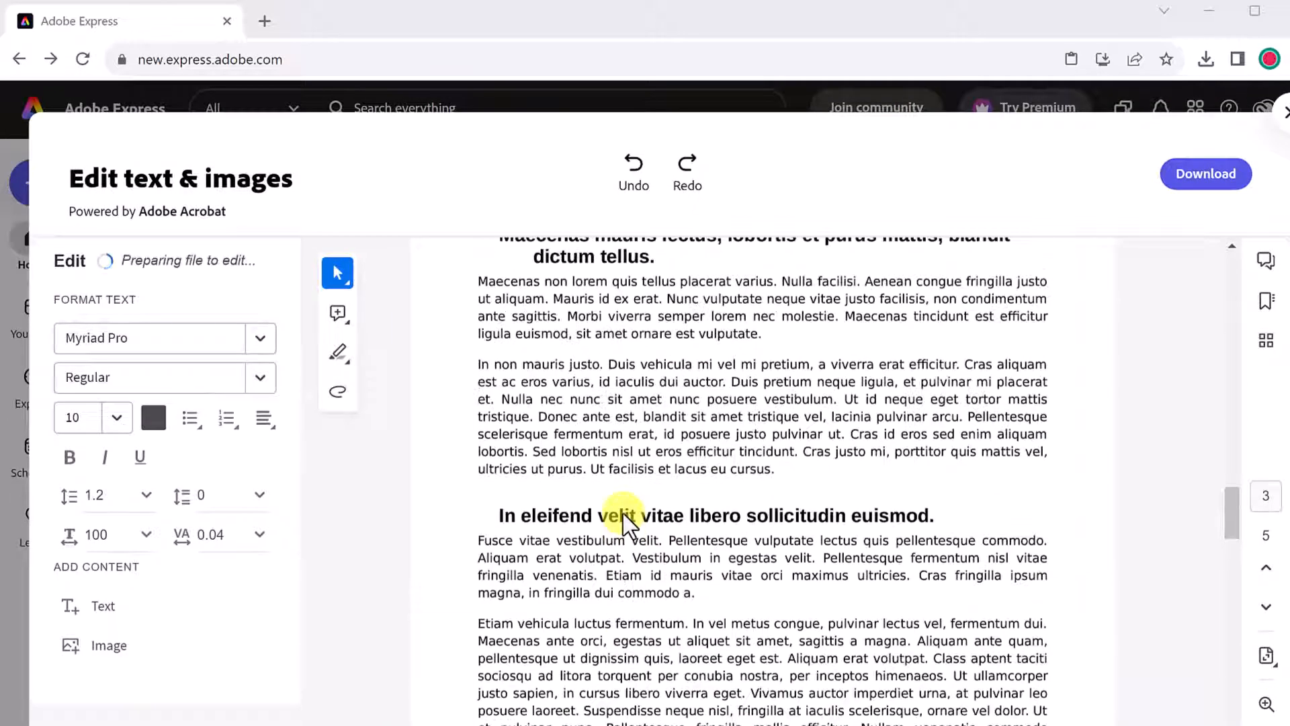
Step: Highlight the line beginning In non mauris justo, set the markup colour to red, and pick freehand drawing
left_click(339, 351)
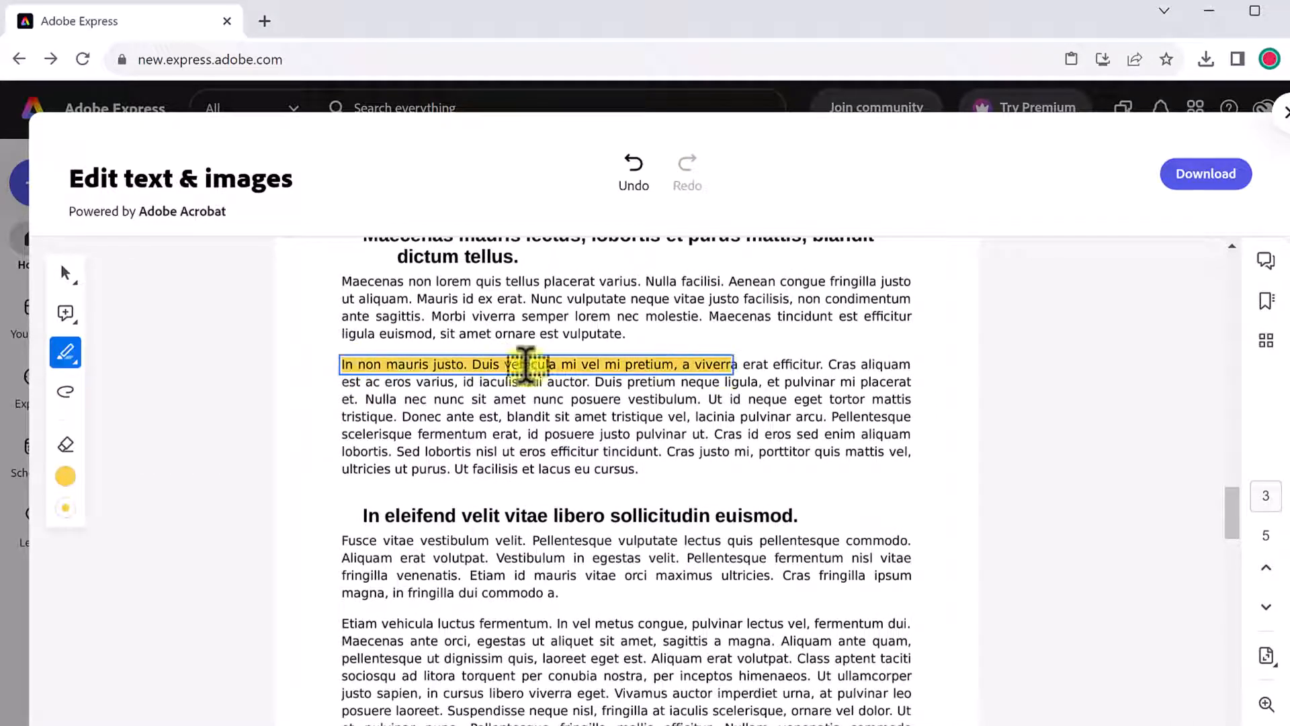
left_click(64, 476)
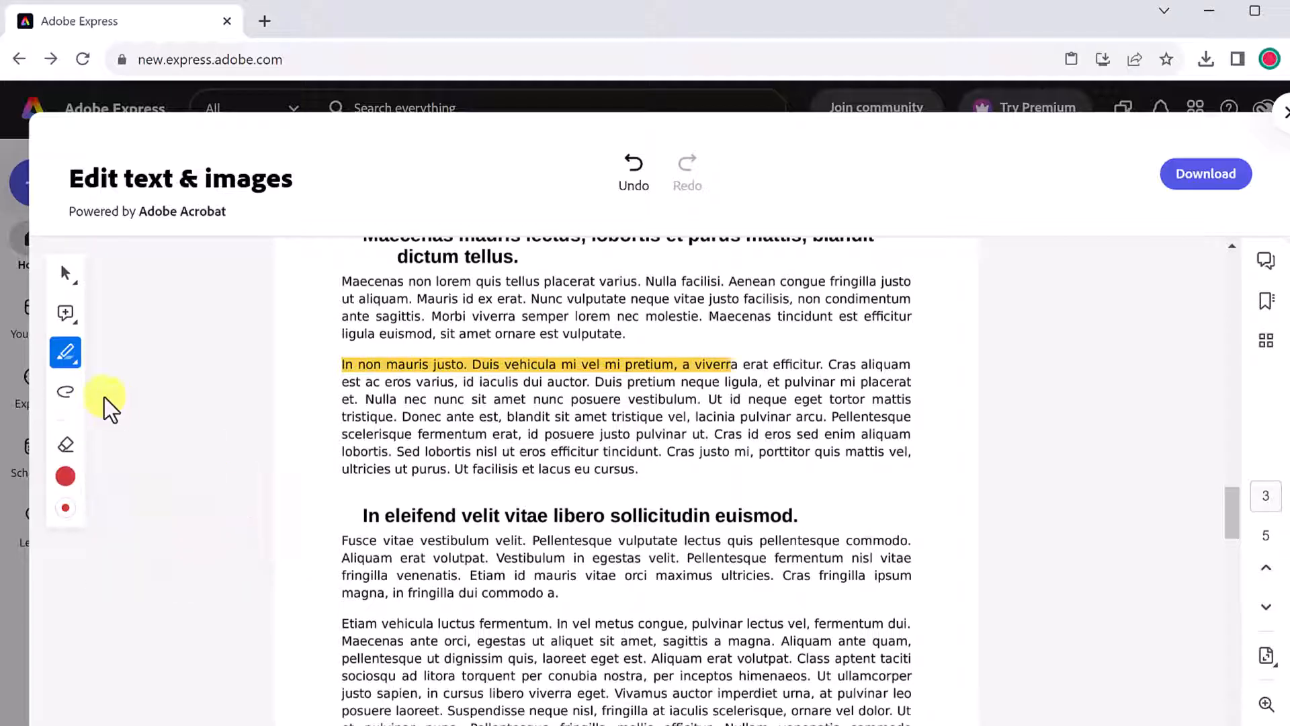
left_click(64, 391)
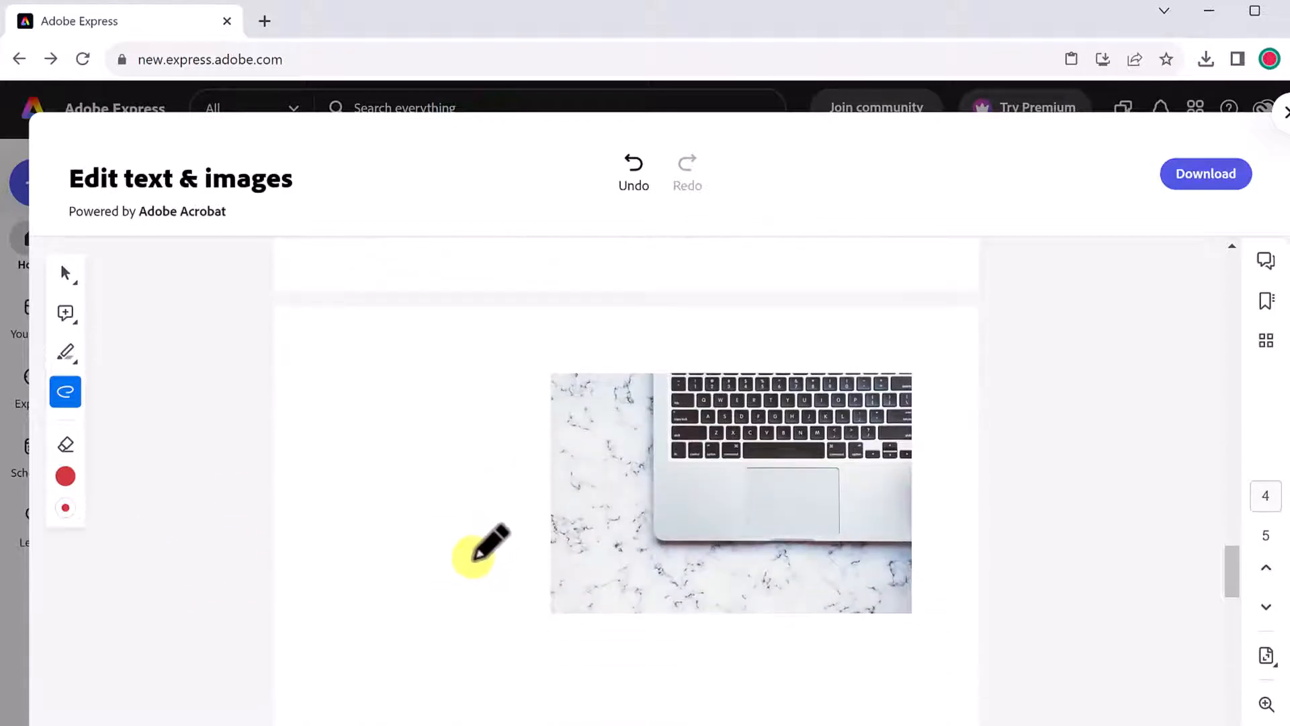
scroll("down", 3)
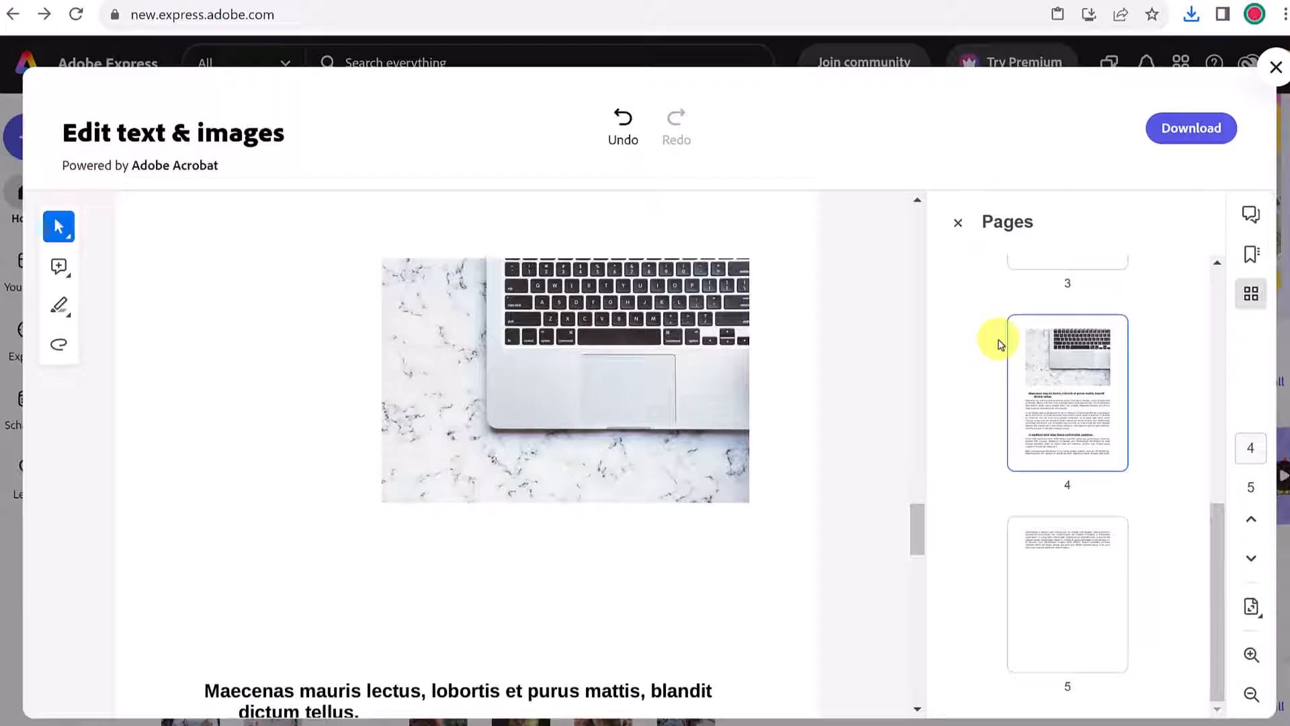
mouse_move(1073, 202)
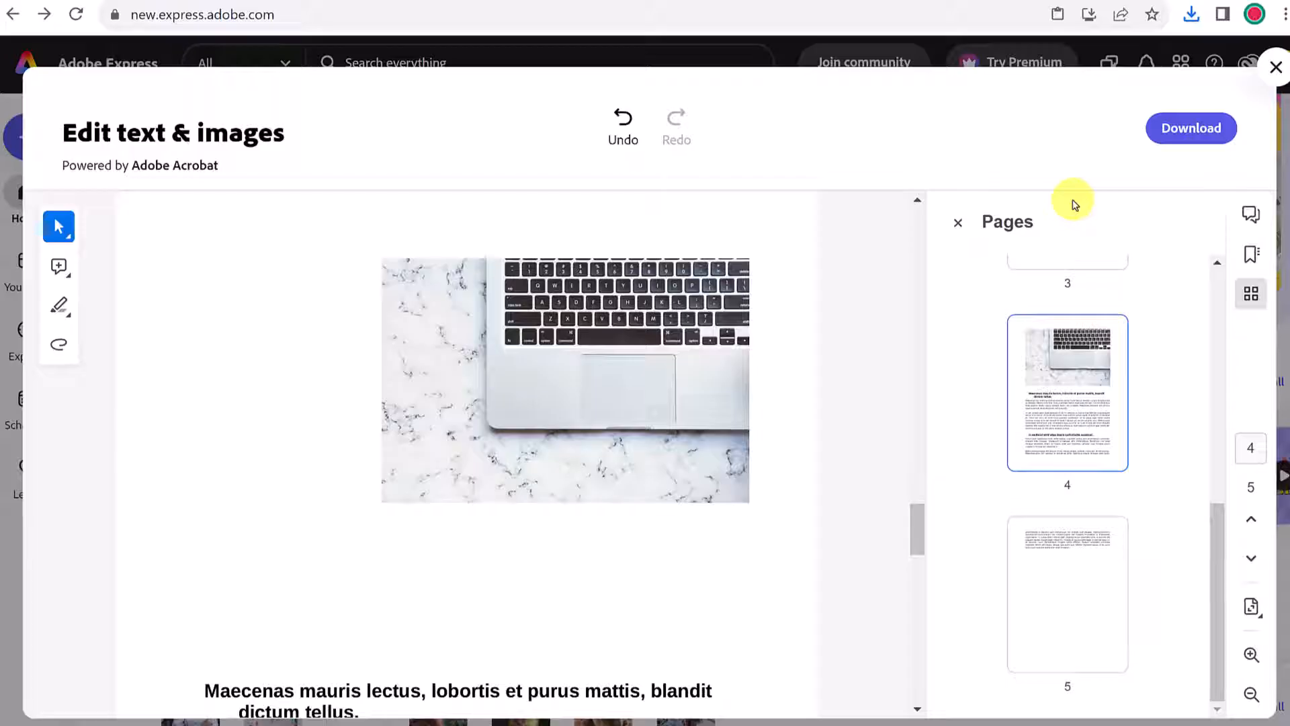
Step: Close the PDF editor and start the Organize Pages quick action from the new-project menu
left_click(1277, 67)
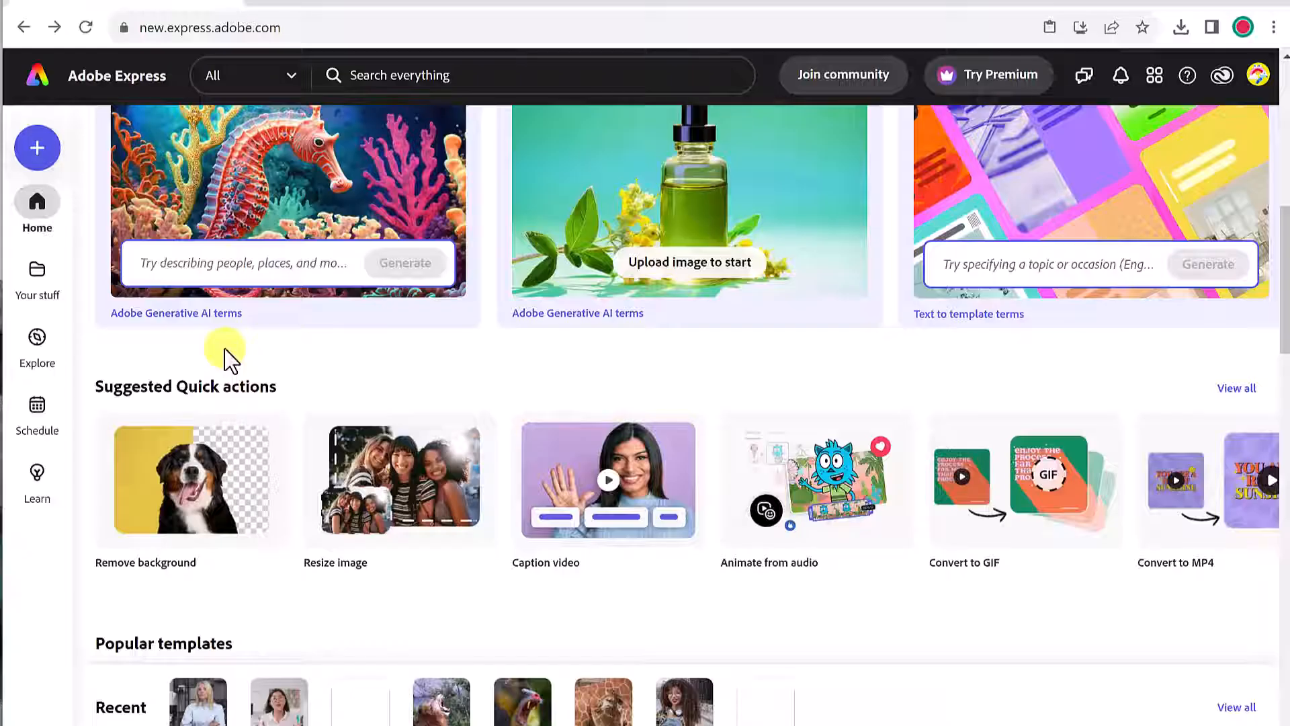
mouse_move(38, 148)
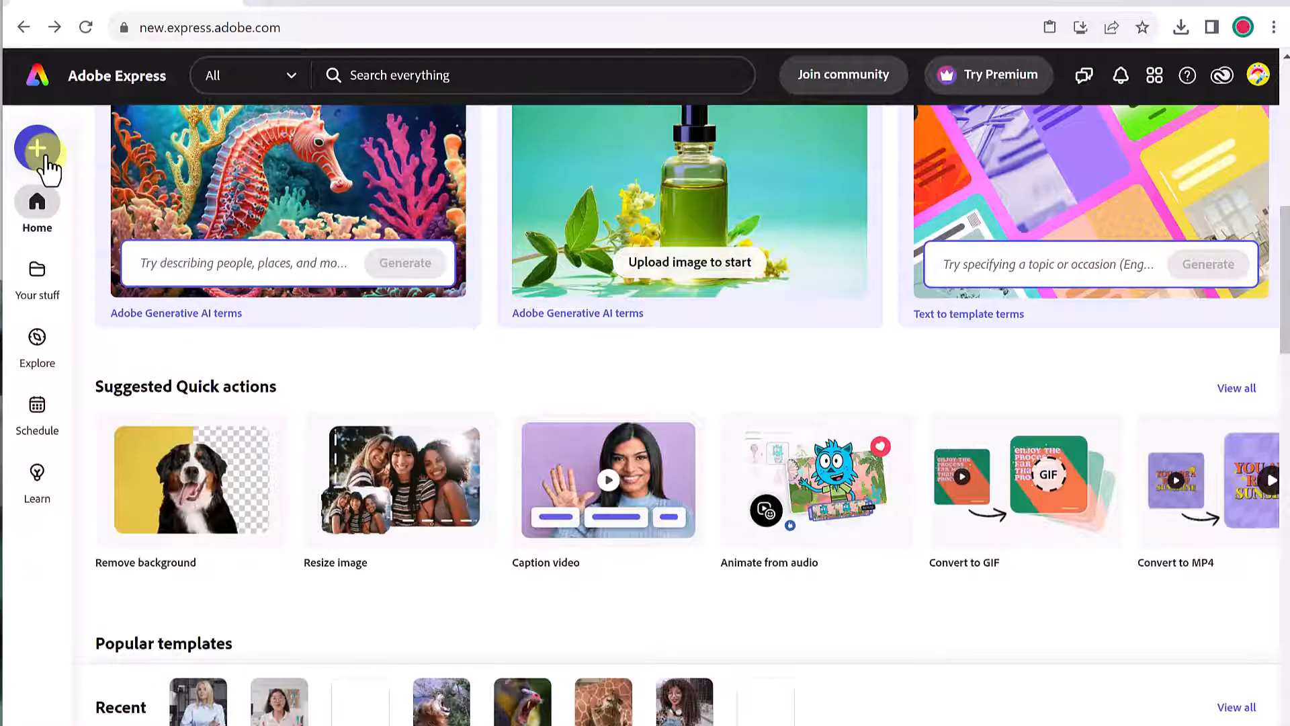
left_click(36, 150)
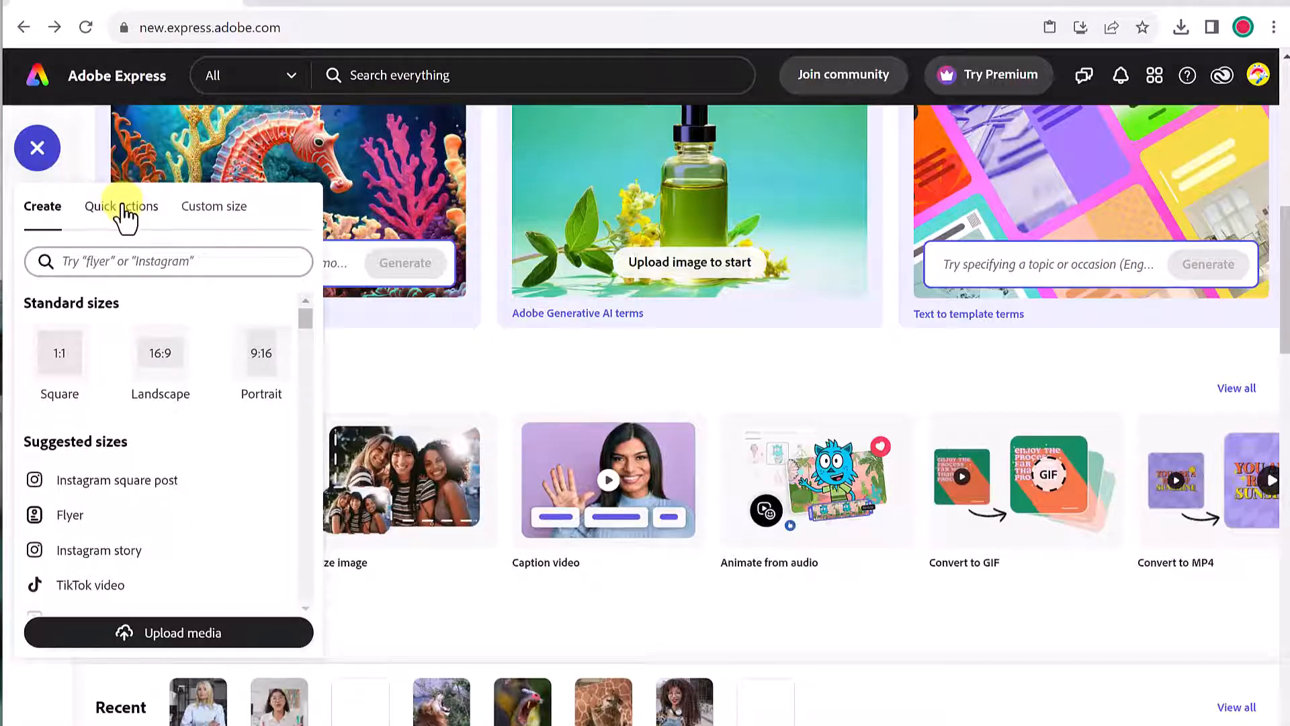
left_click(121, 206)
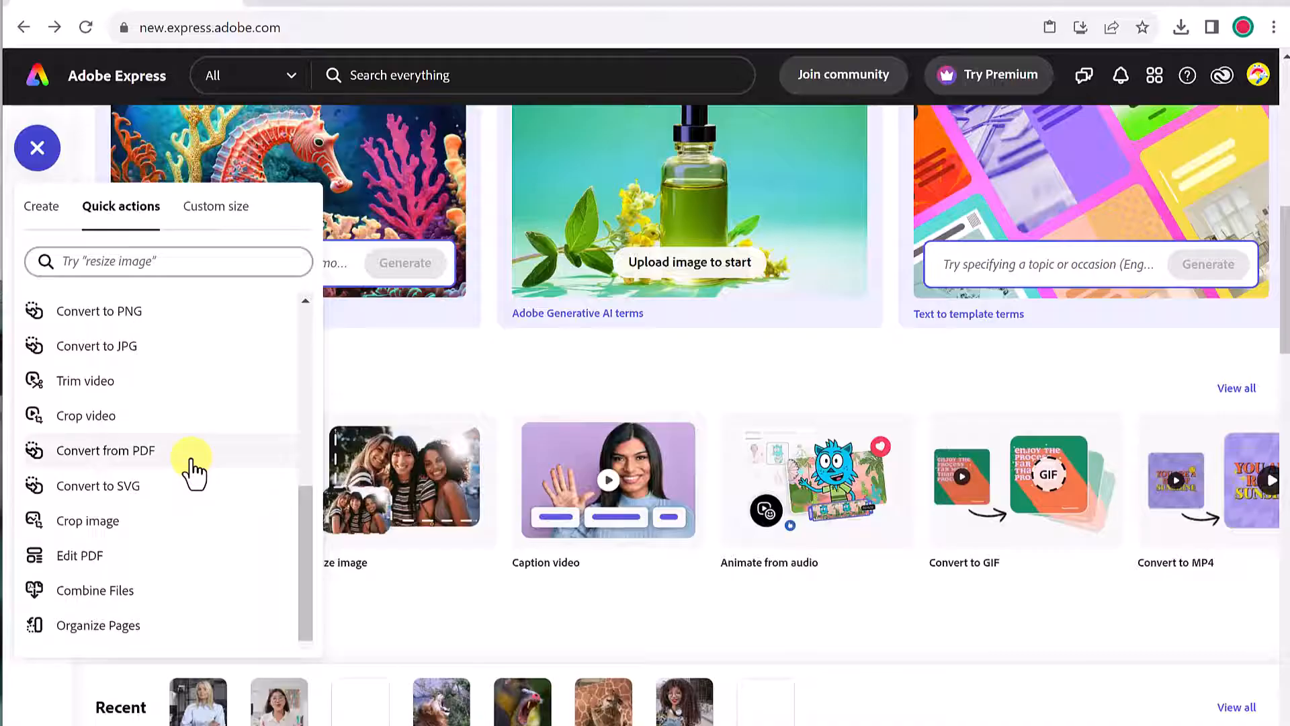
mouse_move(152, 633)
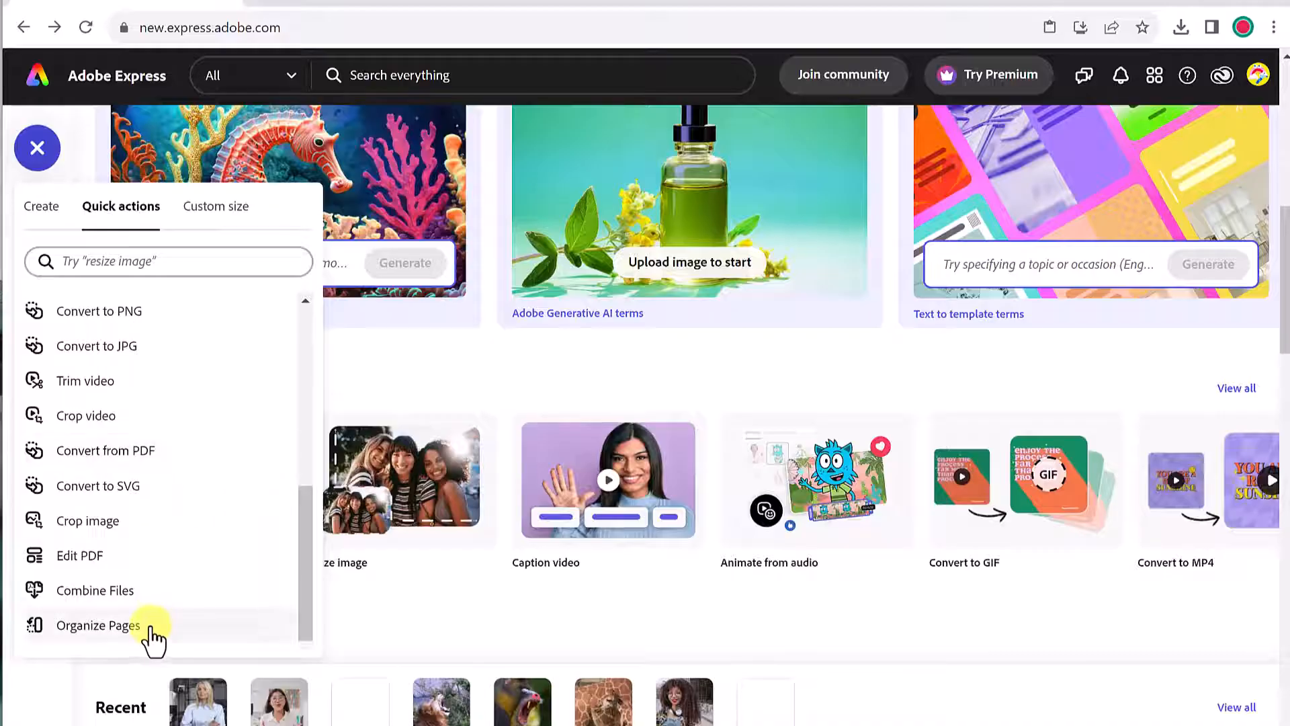
left_click(97, 625)
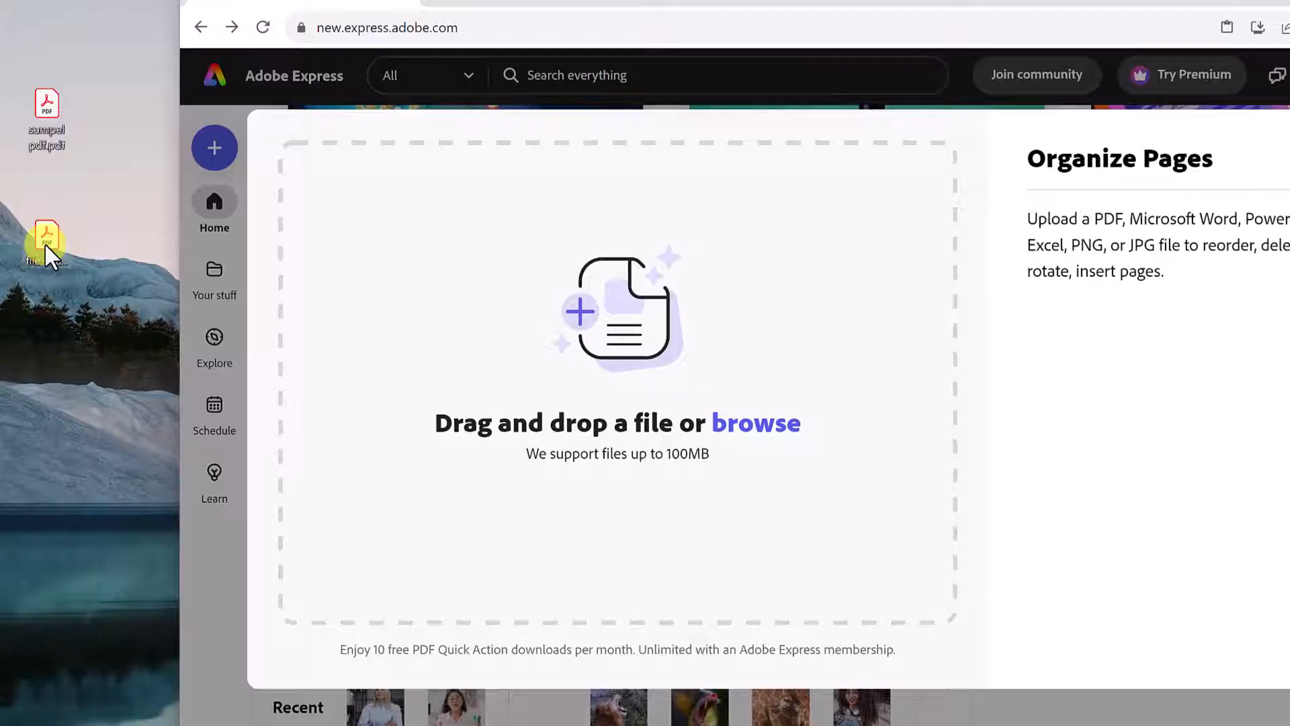
Step: Drag the PDF from the desktop into Organize Pages for rearranging
left_click_drag(48, 242, 617, 379)
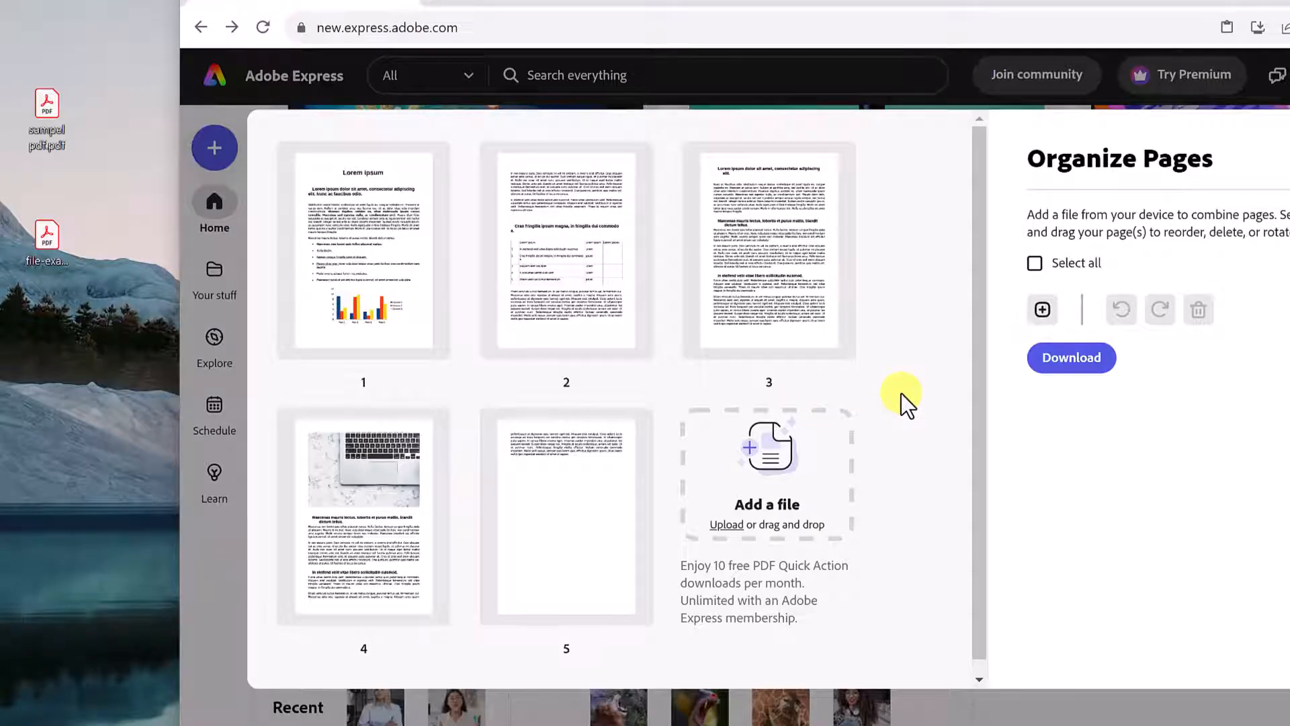
mouse_move(914, 365)
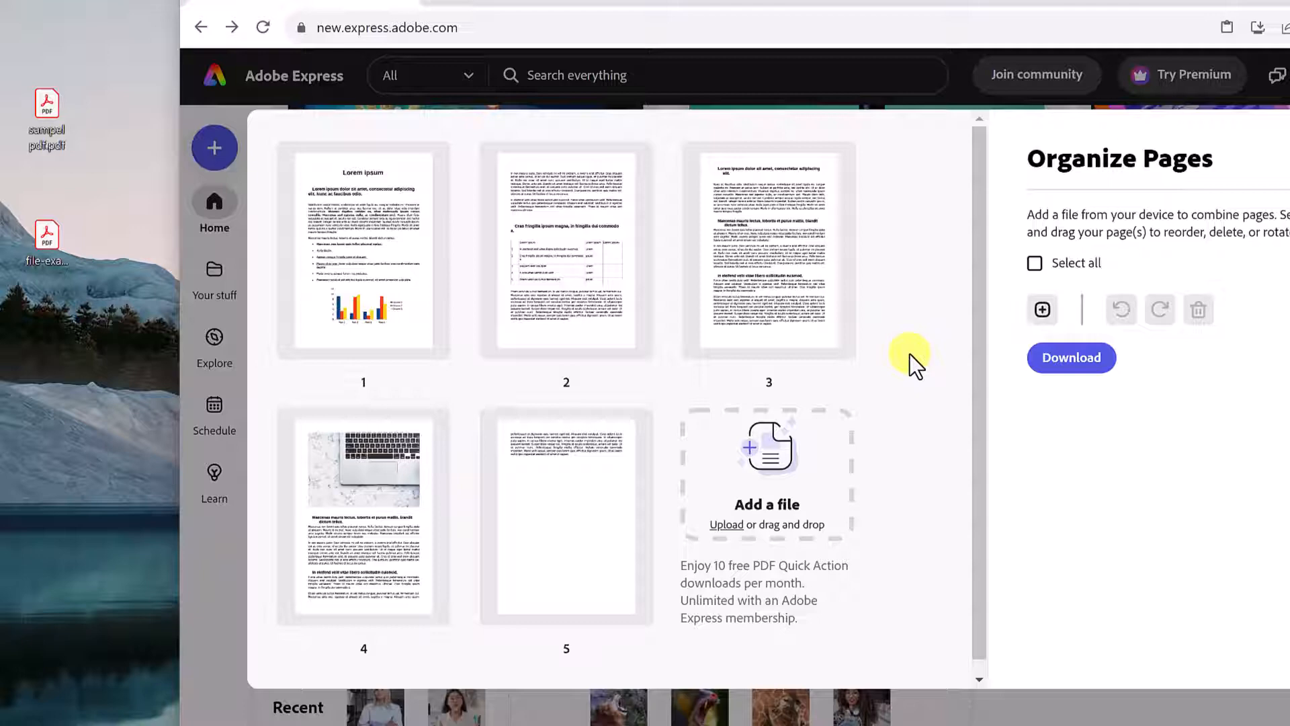
mouse_move(387, 490)
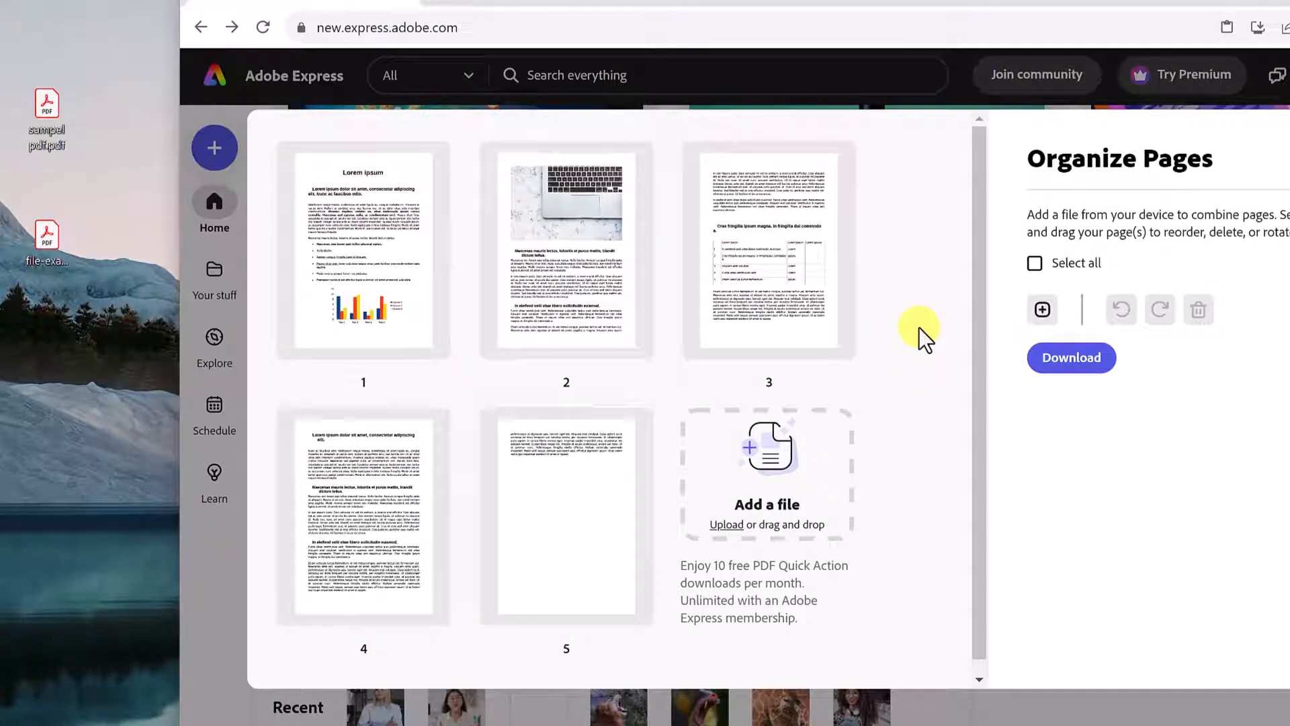
mouse_move(651, 461)
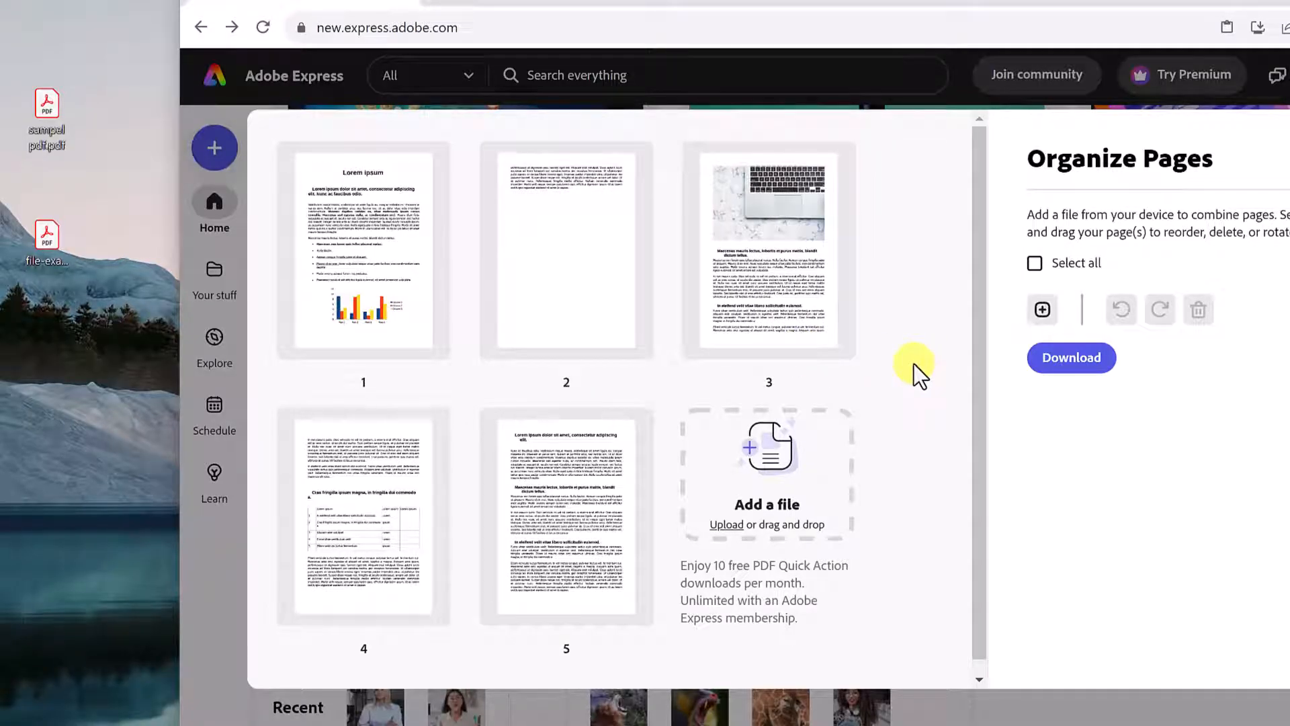
mouse_move(810, 523)
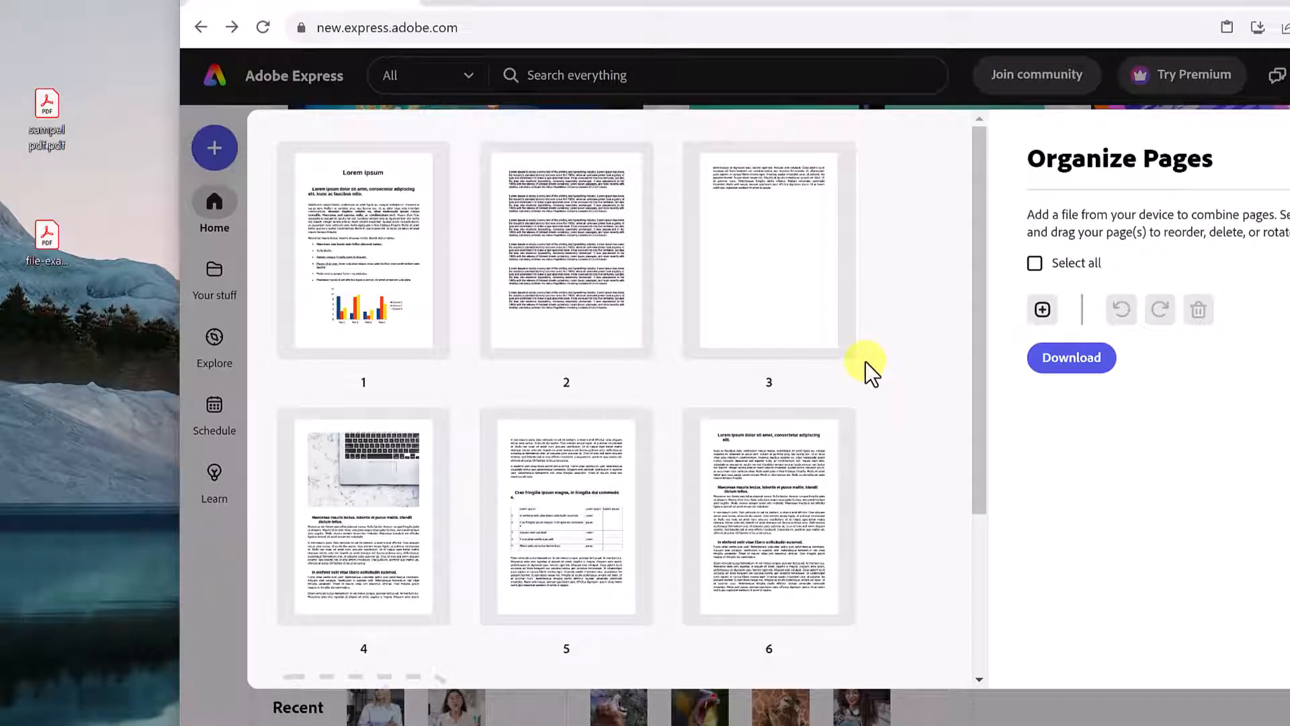
mouse_move(946, 369)
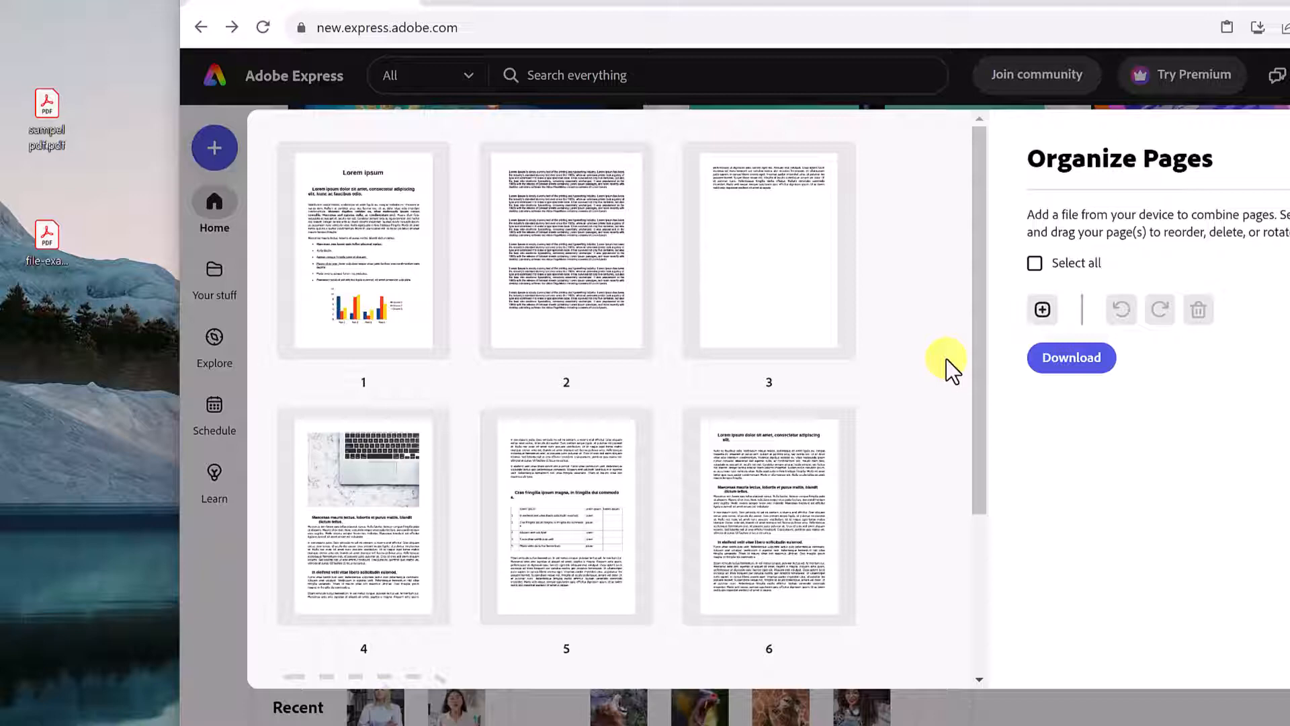
mouse_move(984, 295)
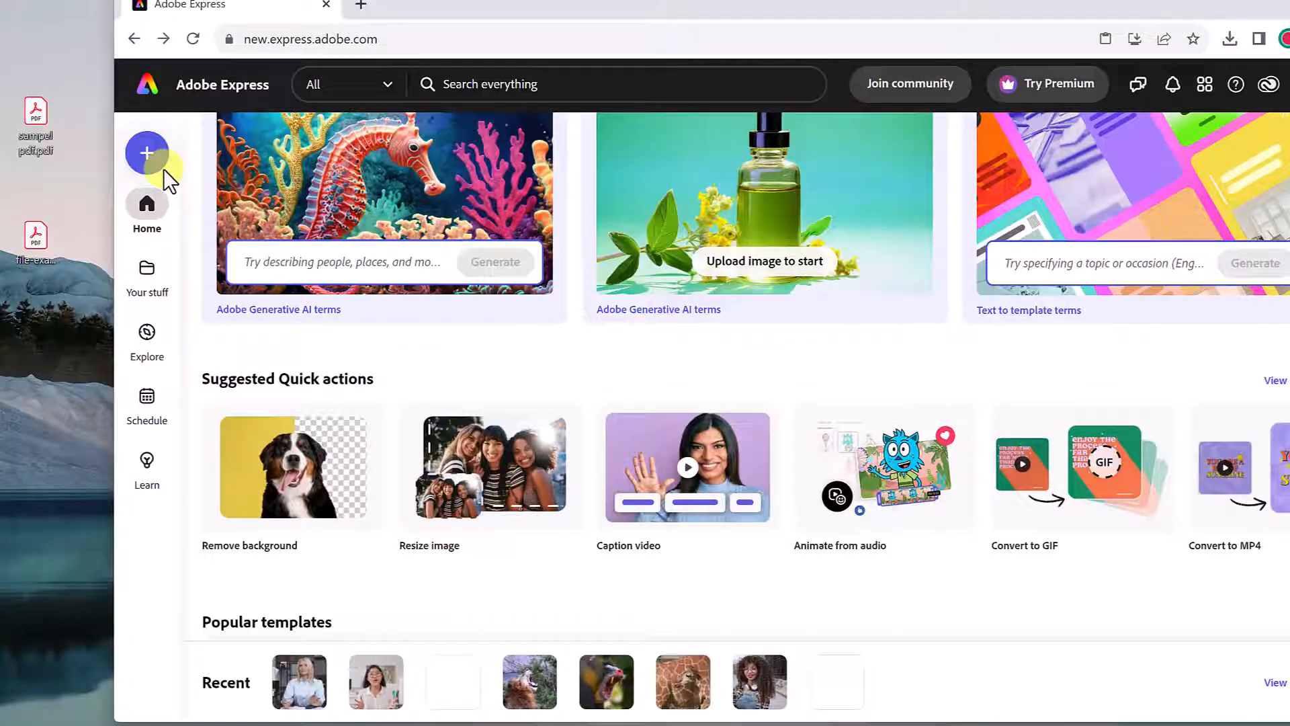
Step: Bring up the quick actions list and scroll toward Convert from PDF
left_click(146, 153)
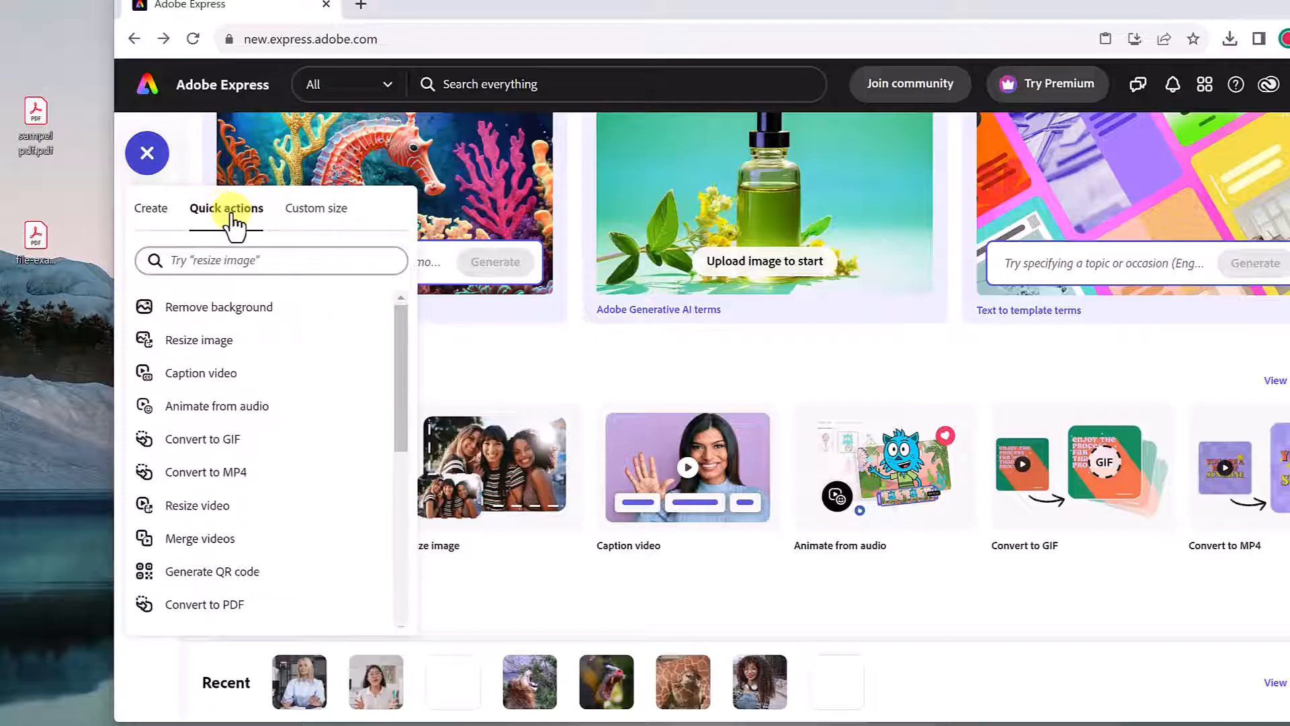
scroll("down", 3)
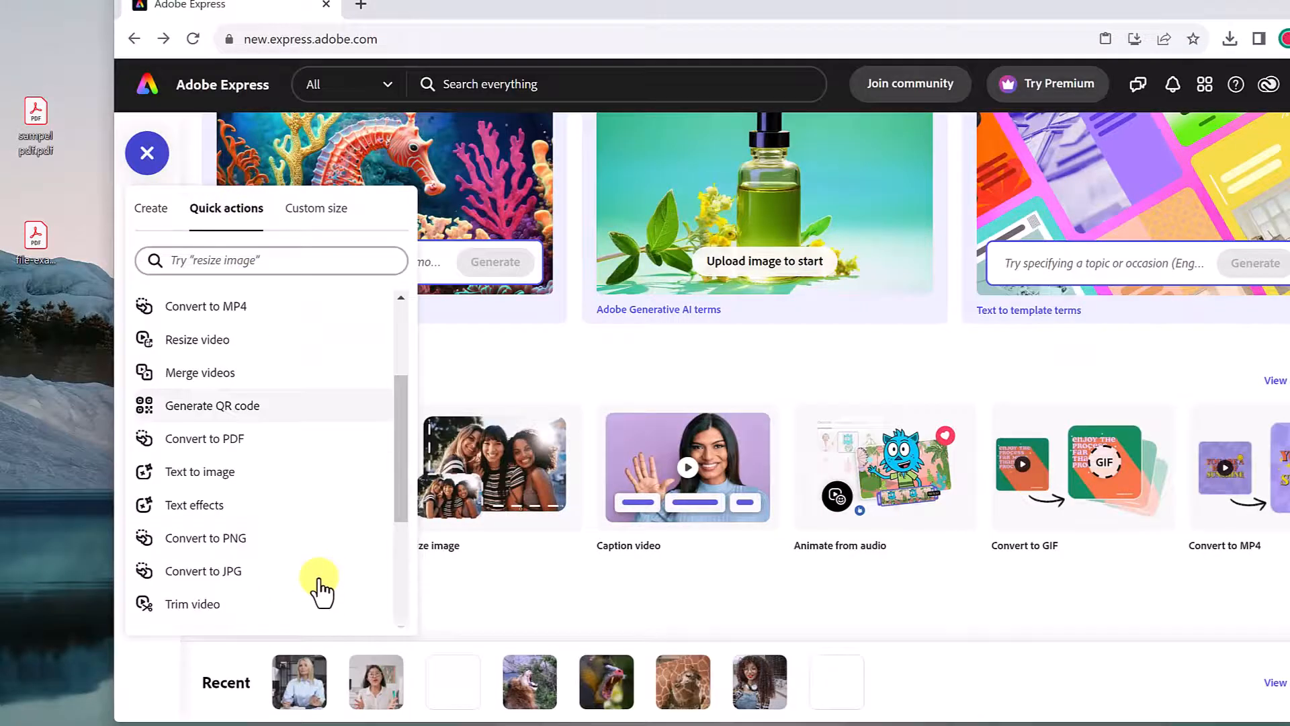
scroll("down", 3)
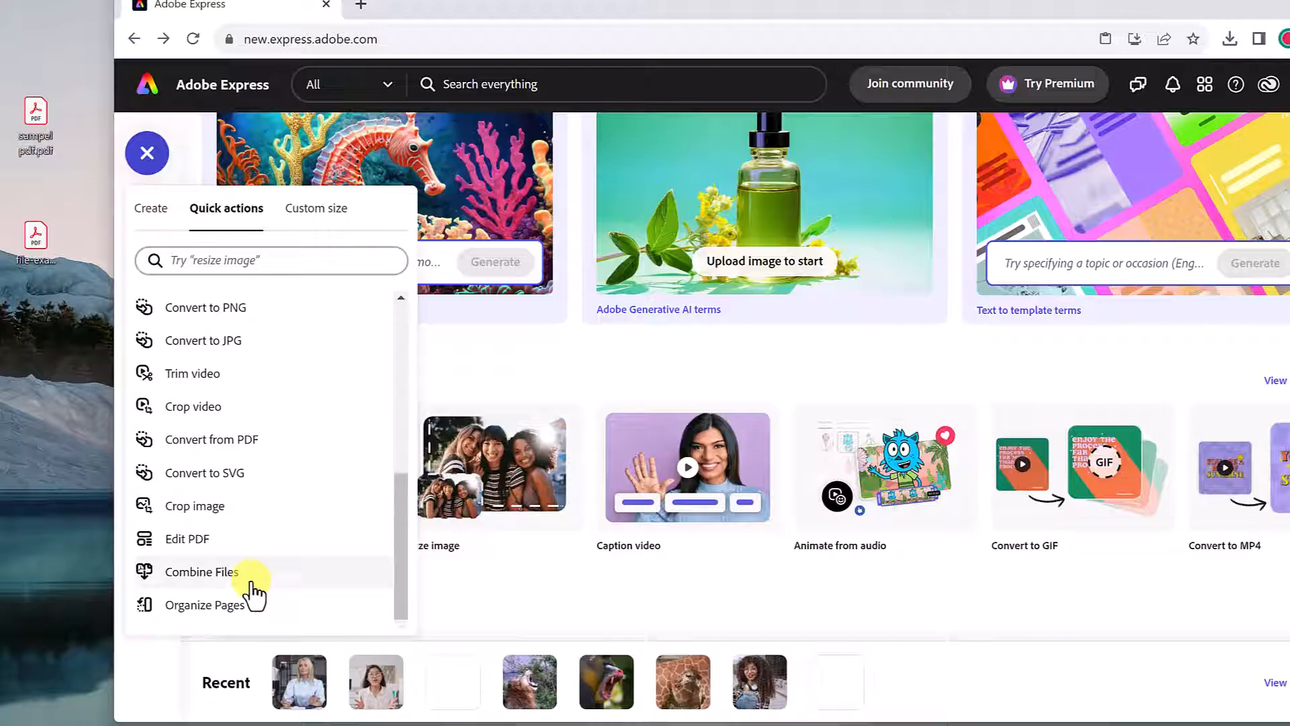
mouse_move(305, 505)
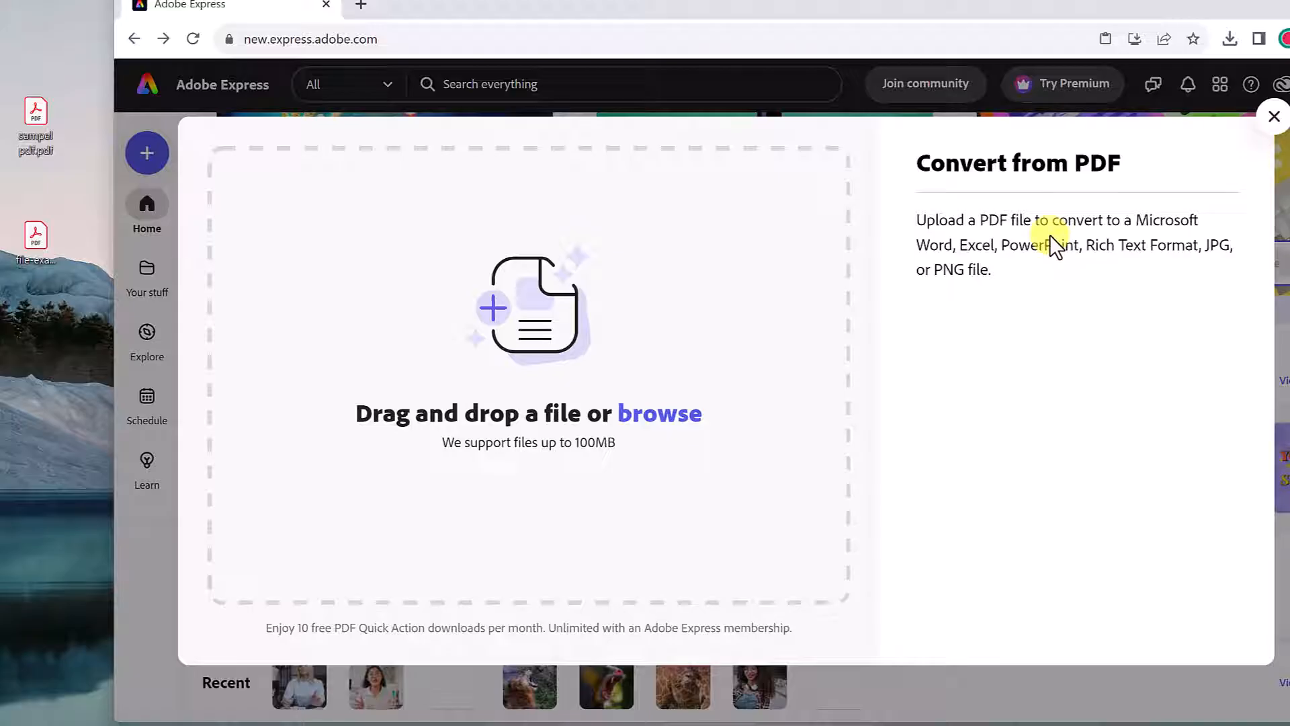
mouse_move(1037, 243)
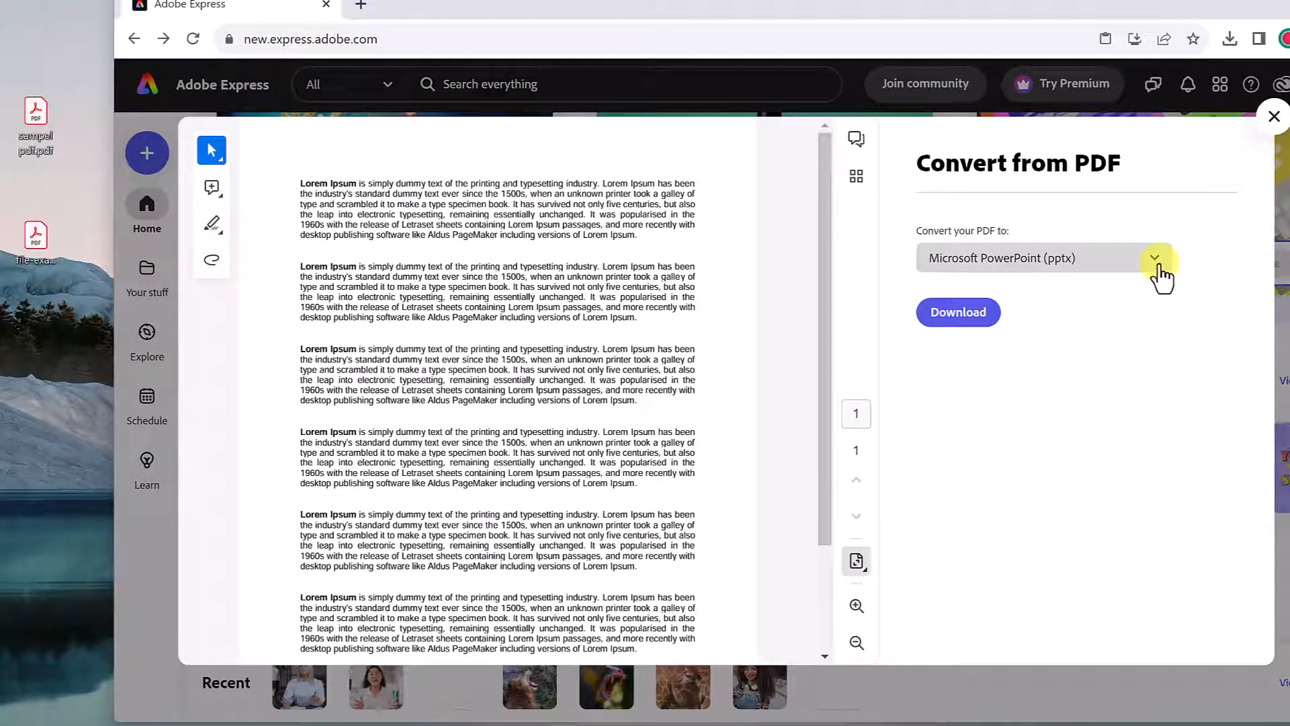
Step: Convert the PDF to Microsoft Word (docx), download it, confirm the download, and close the converter
left_click(1154, 258)
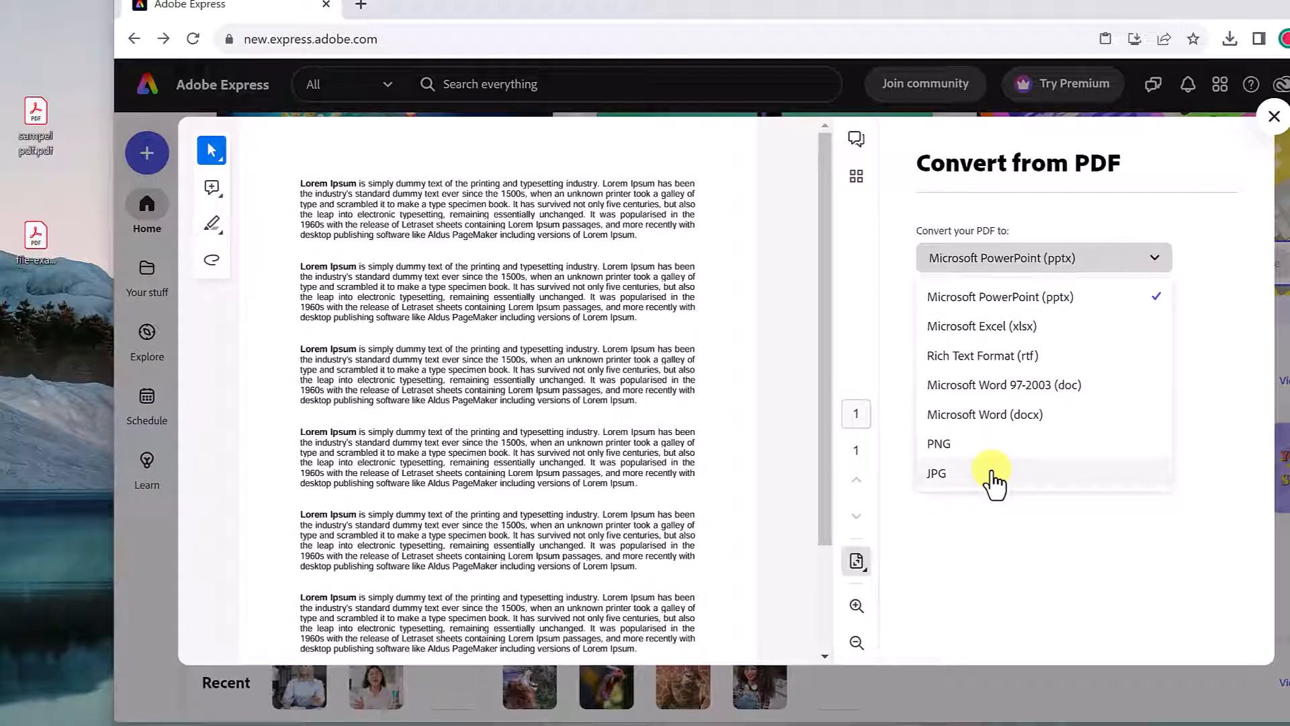
mouse_move(1031, 436)
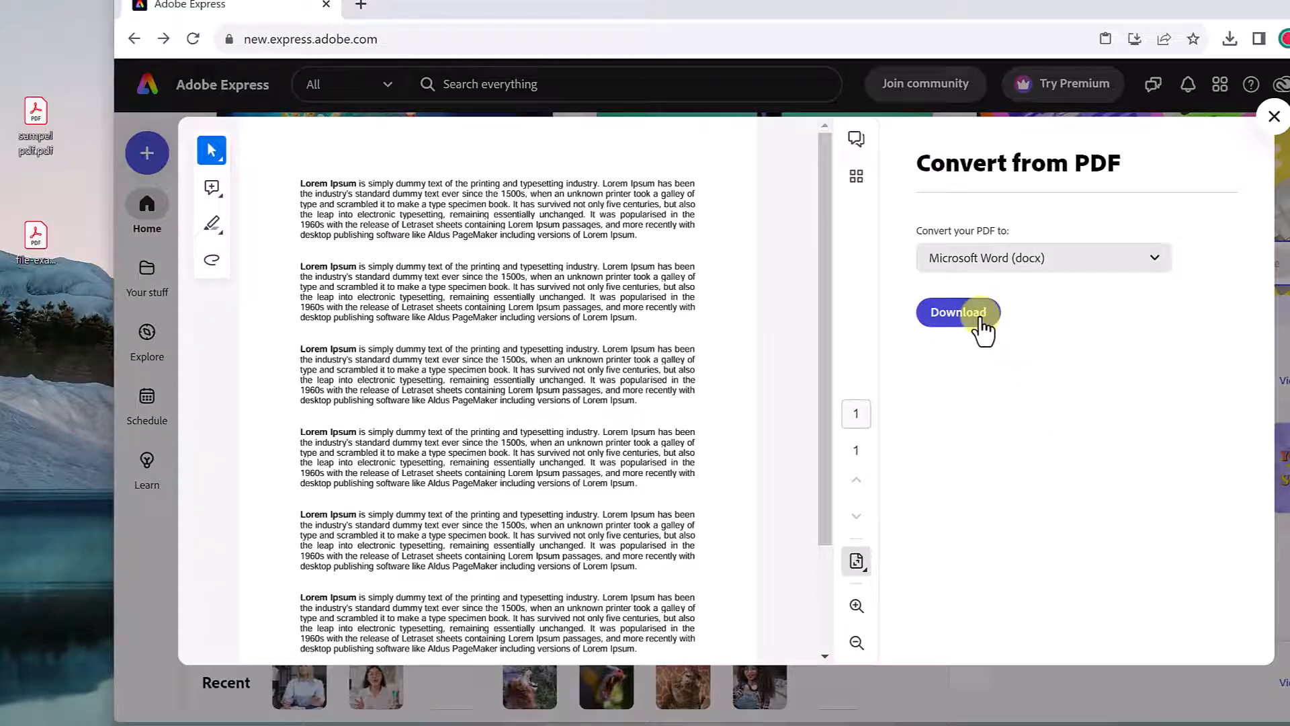
left_click(958, 312)
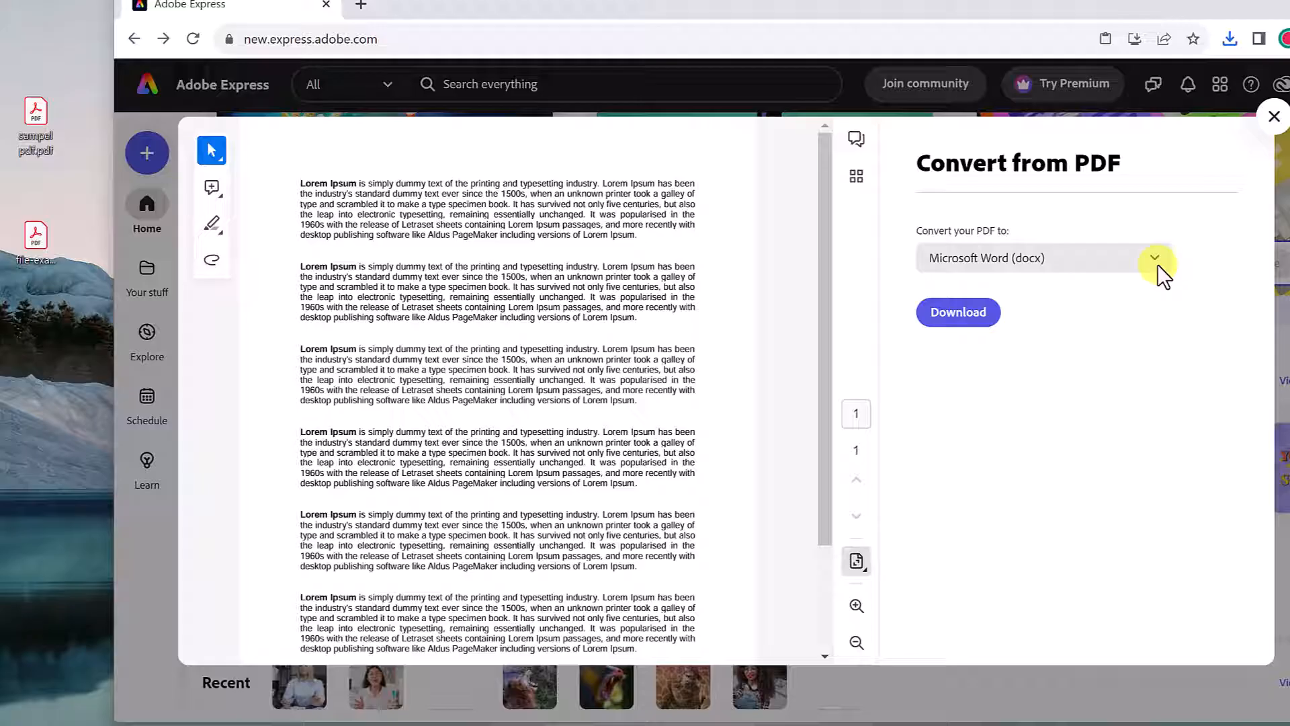
left_click(1230, 39)
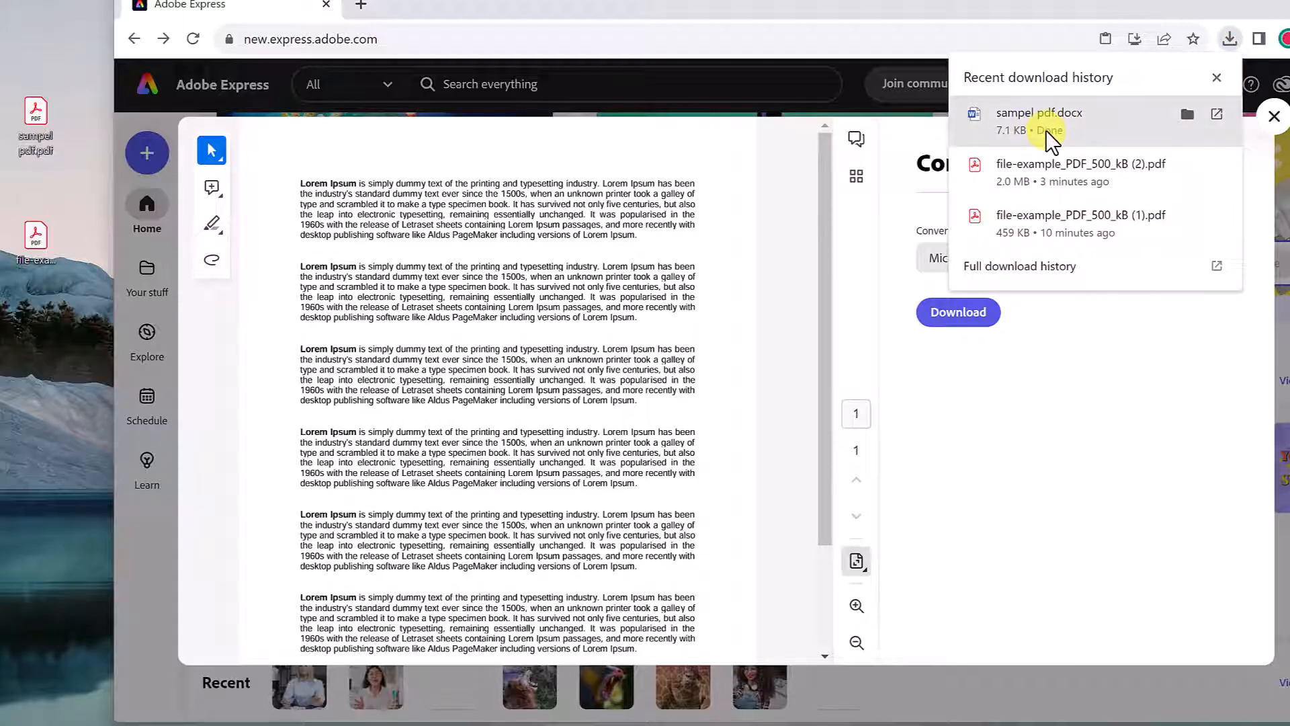
left_click(1039, 121)
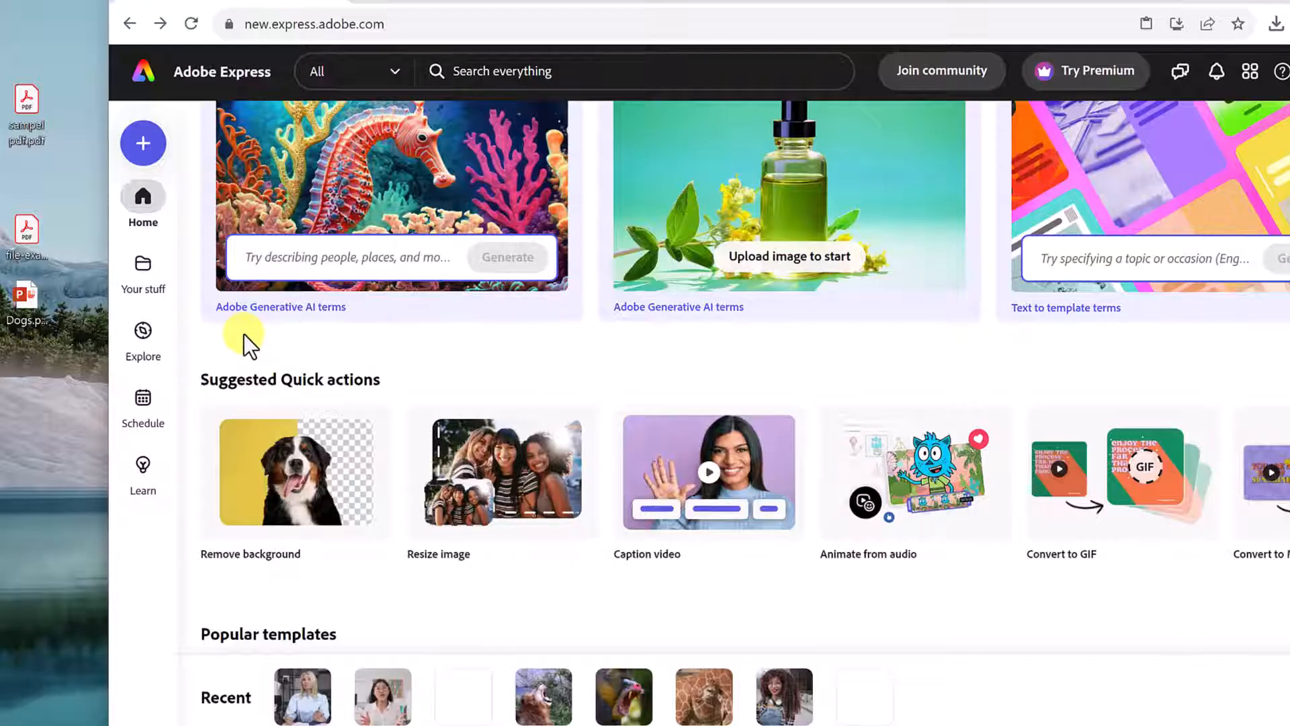
Step: Start the Convert to PDF quick action from the new-item menu
left_click(143, 144)
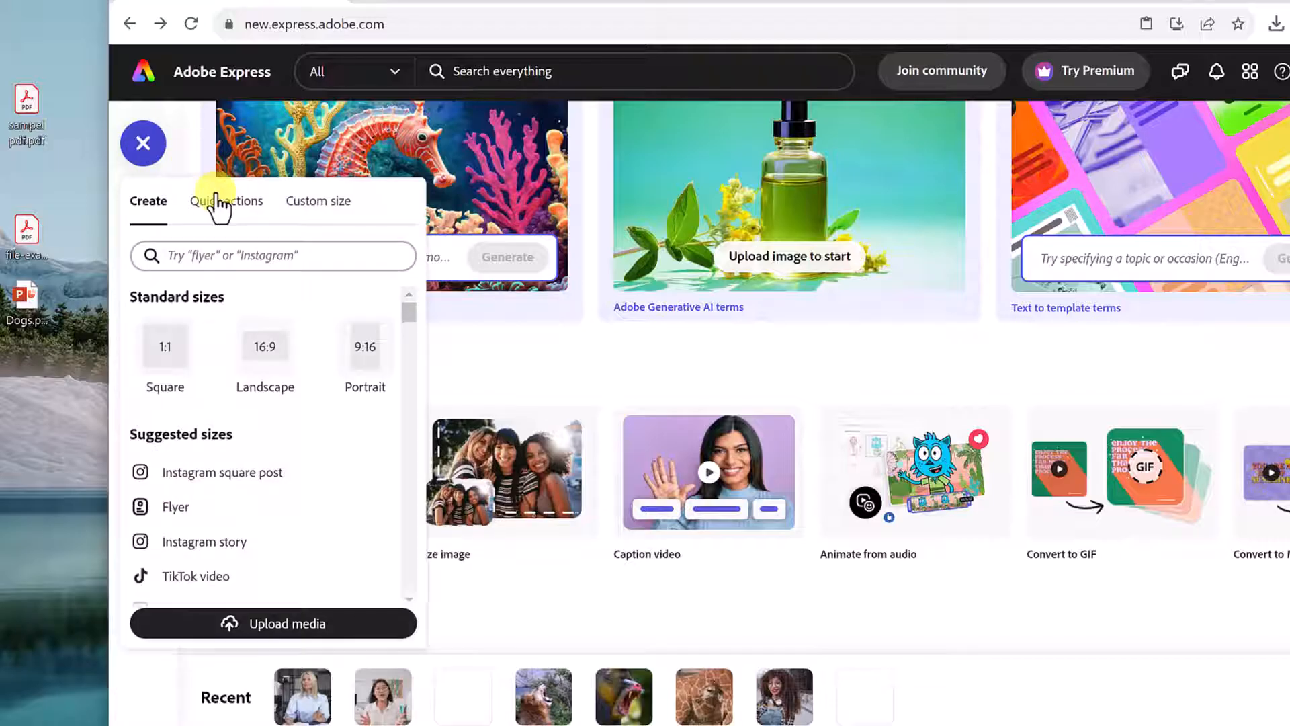
left_click(226, 200)
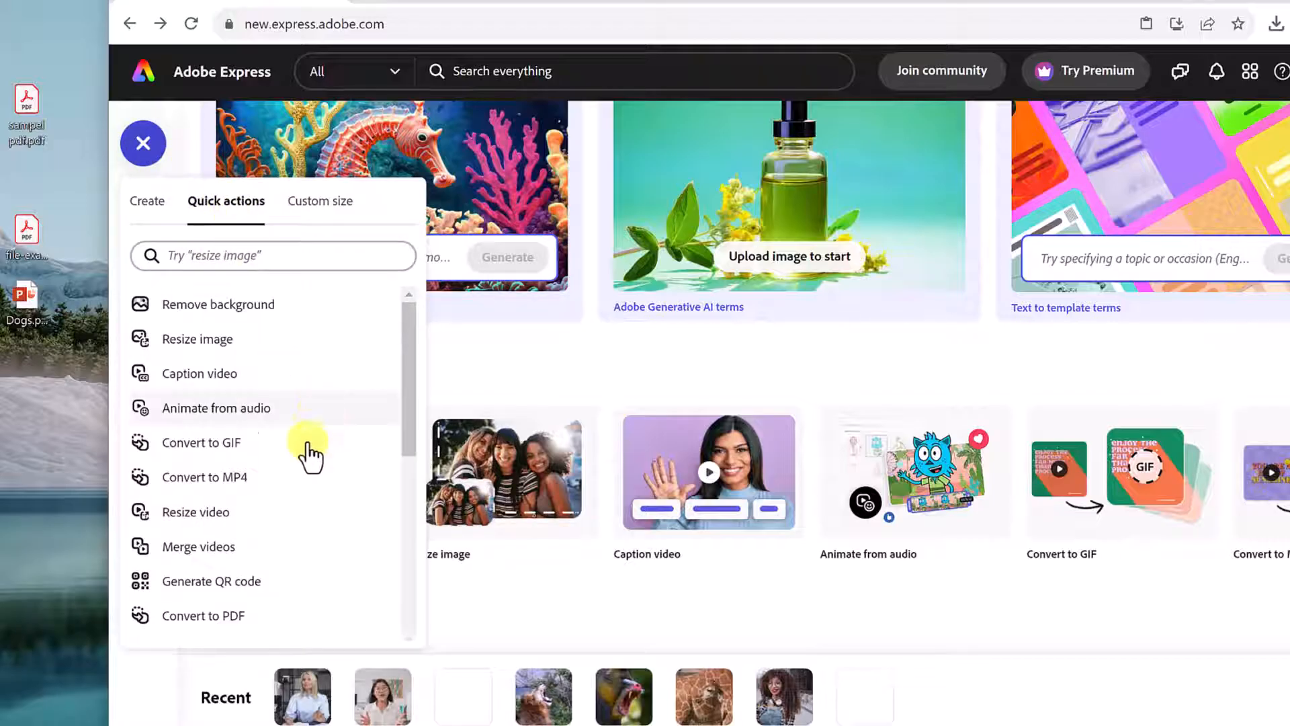
scroll("down", 3)
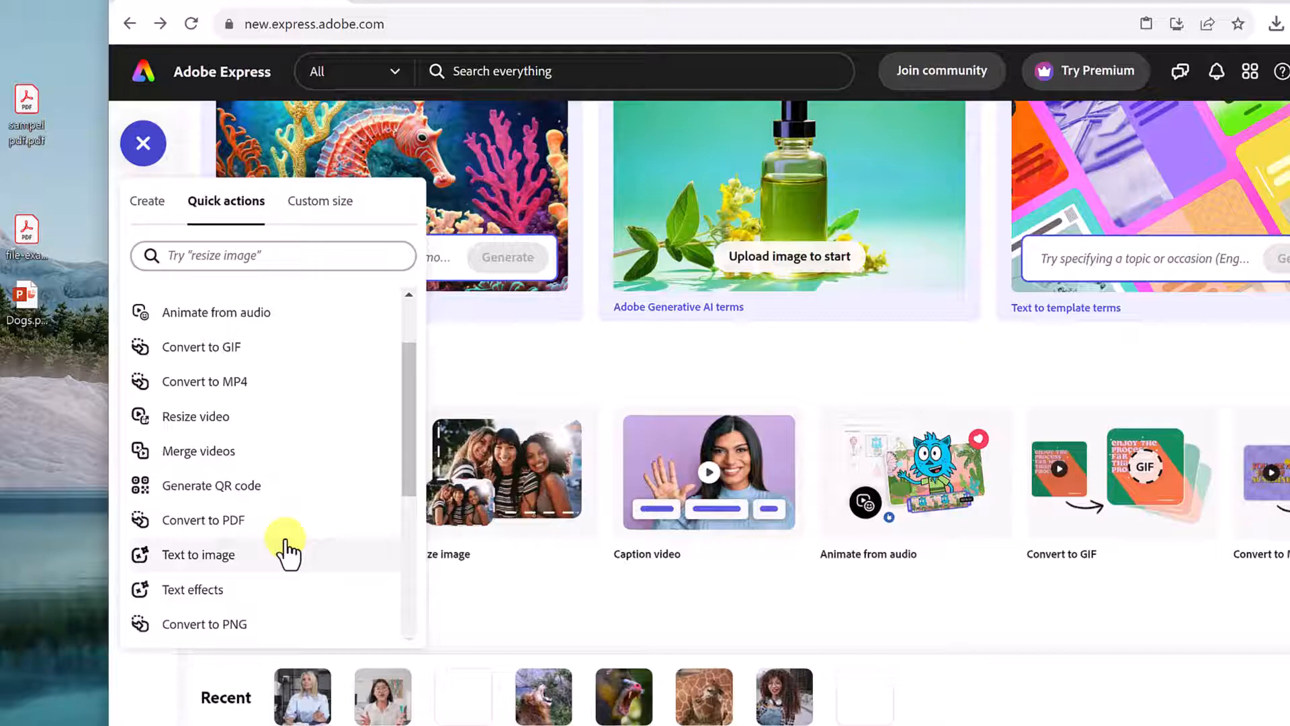
left_click(201, 519)
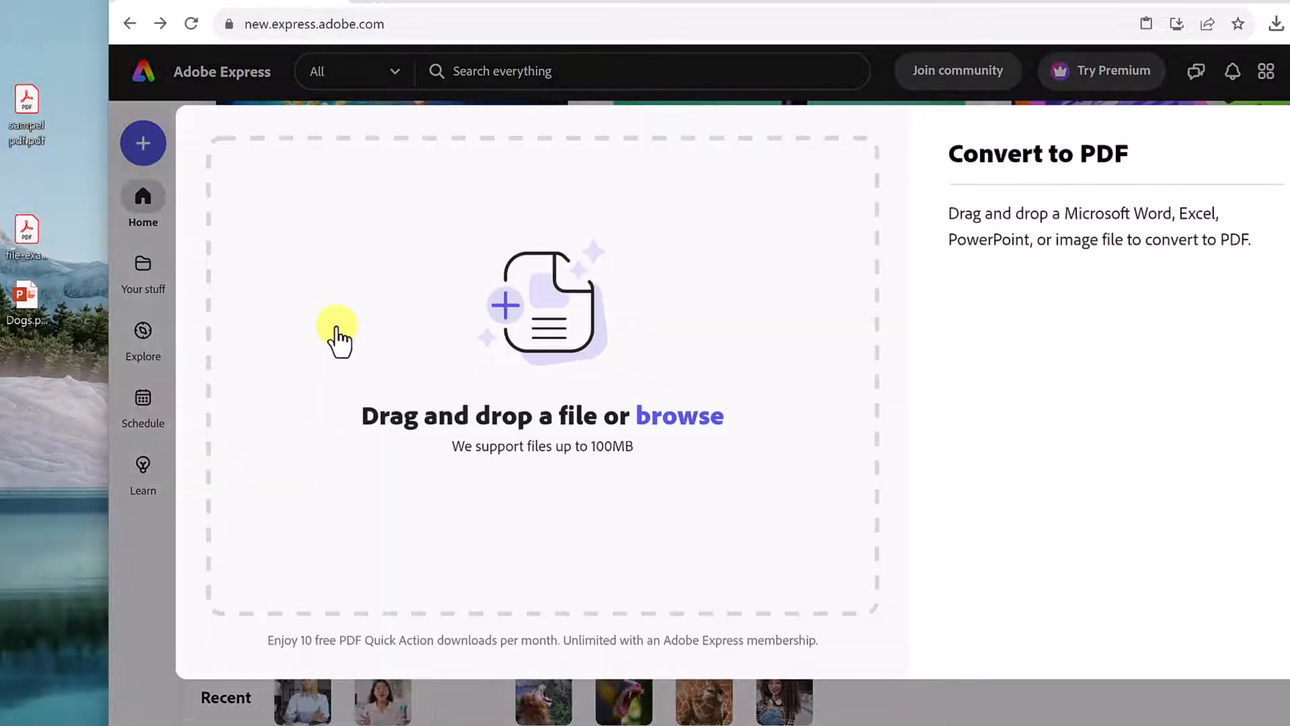
Step: Drop the dog-photo PowerPoint onto the converter and scroll through the resulting six-page PDF
left_click_drag(22, 305, 547, 310)
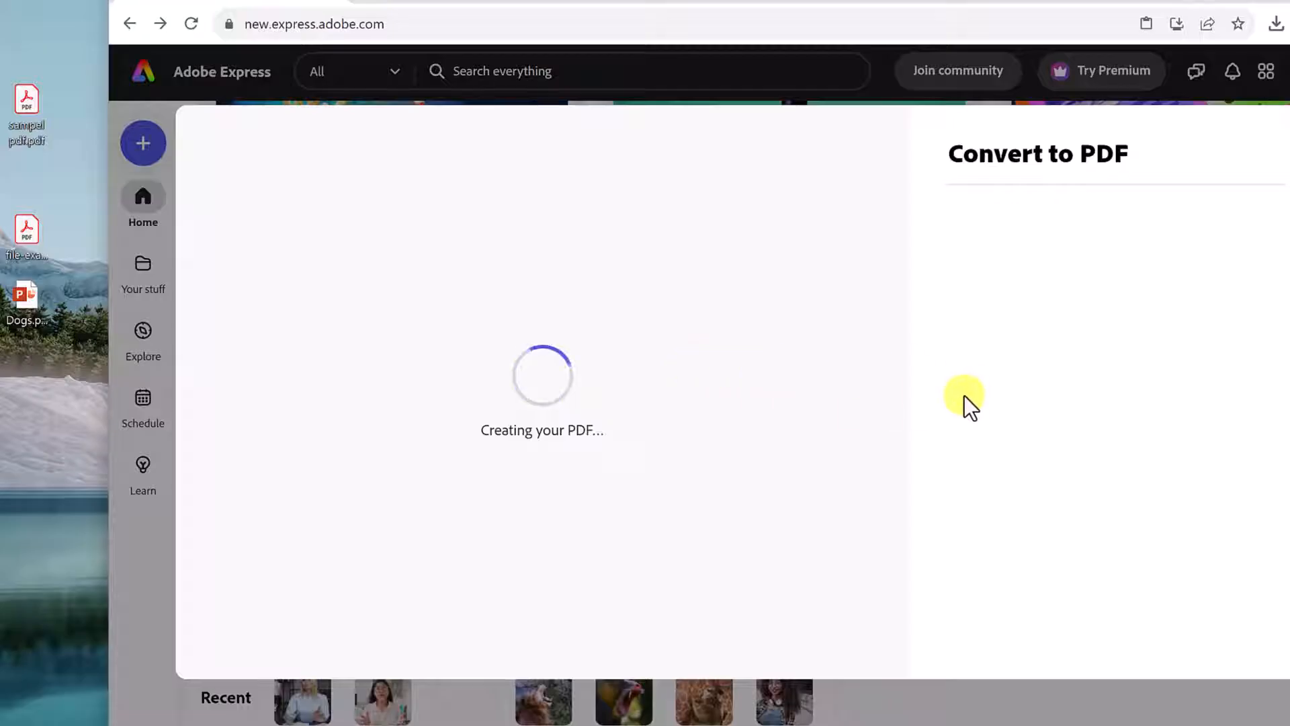
mouse_move(992, 416)
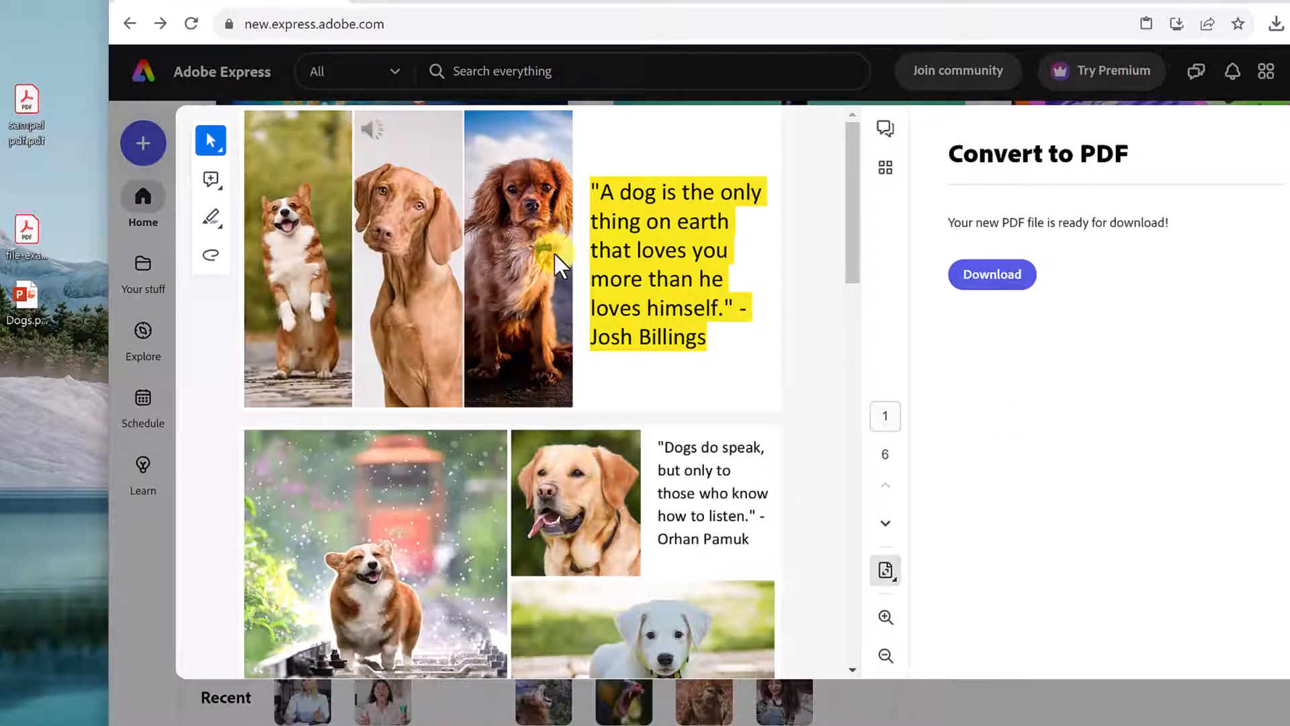
scroll("down", 3)
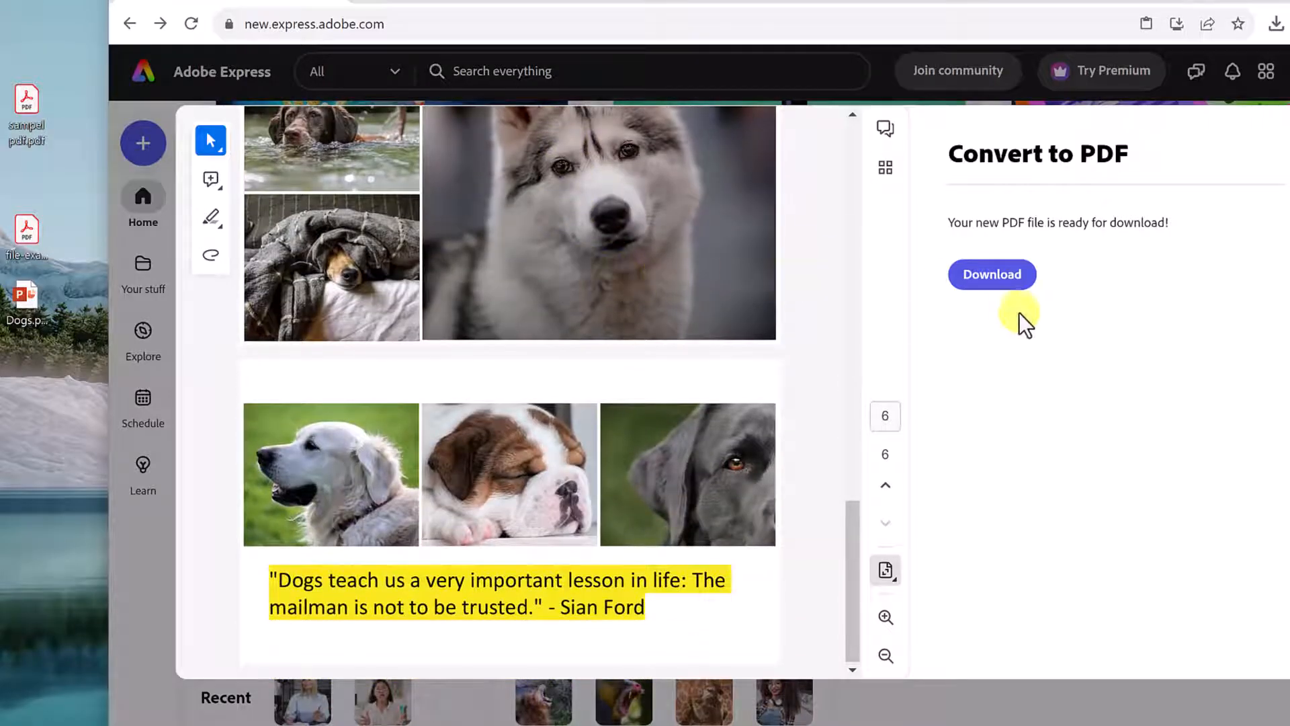
mouse_move(1085, 369)
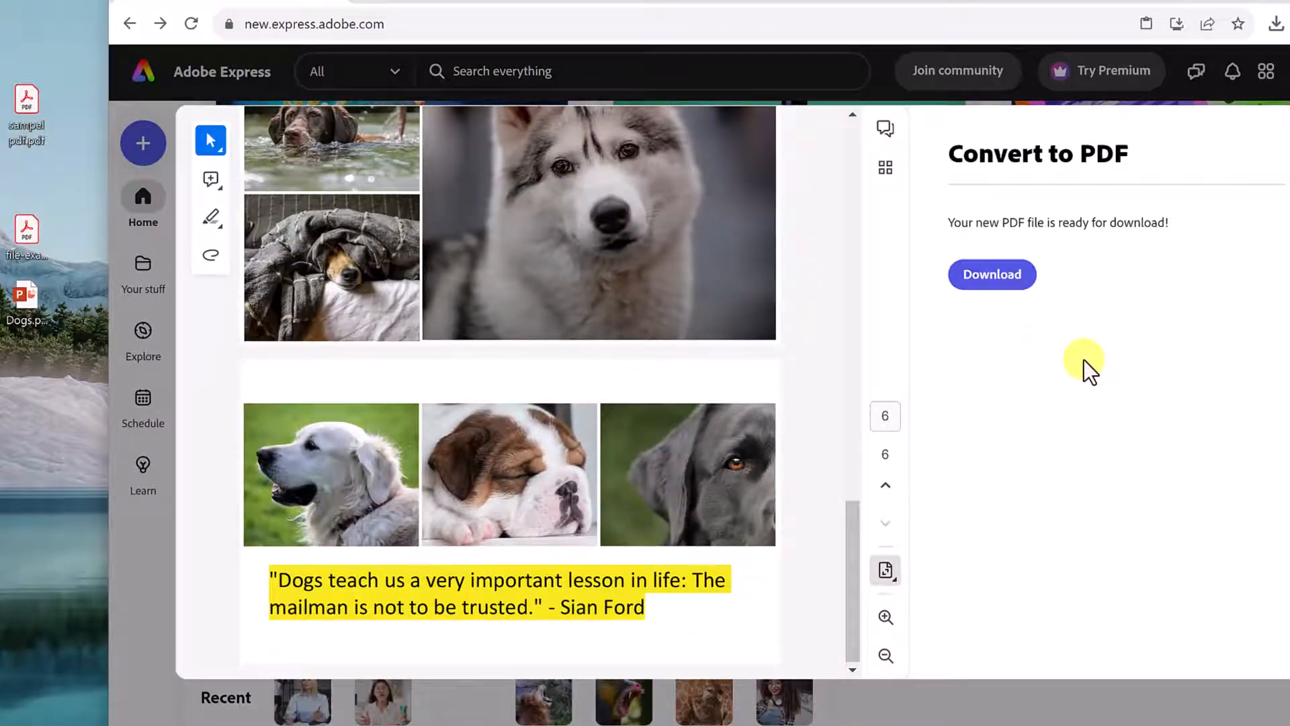